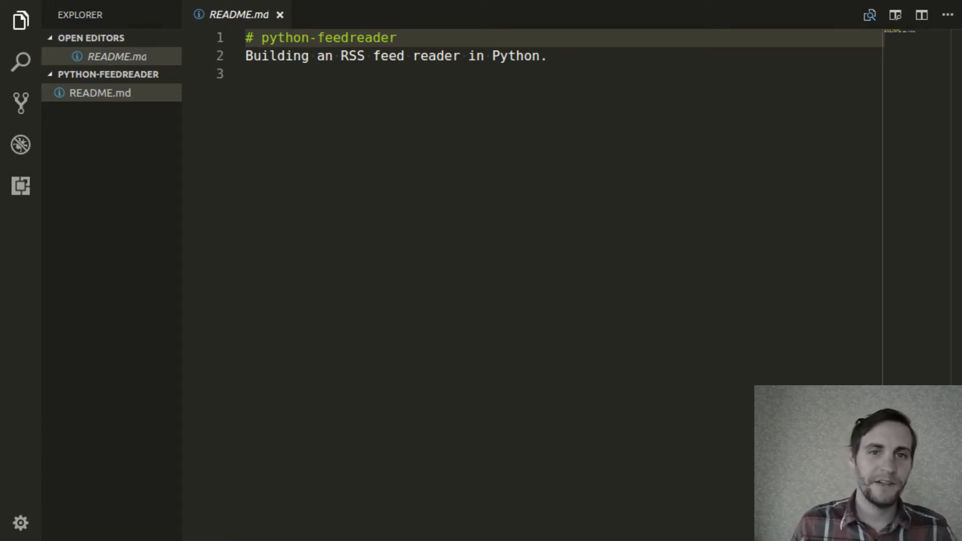
Create a new file named feed.py in the project folder and open it.
left_click(100, 93)
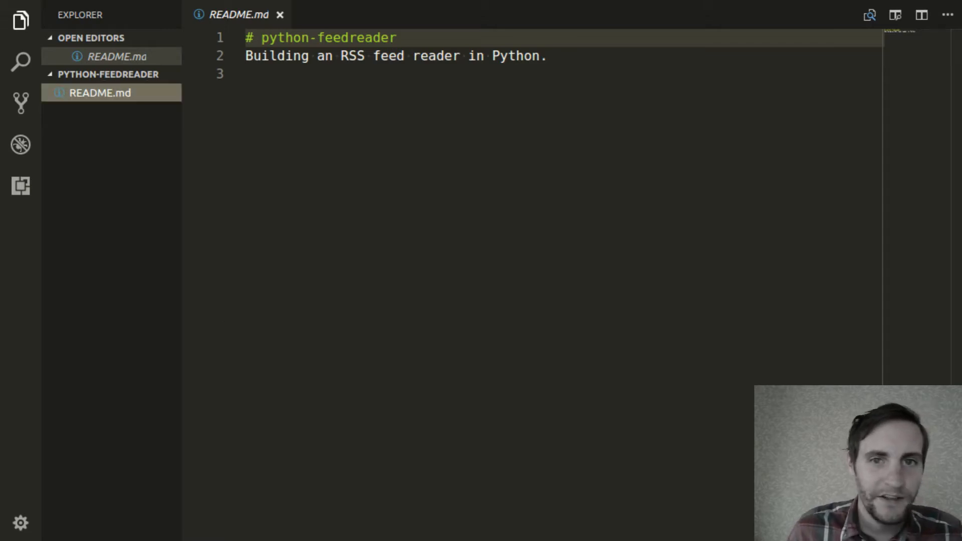
left_click(102, 74)
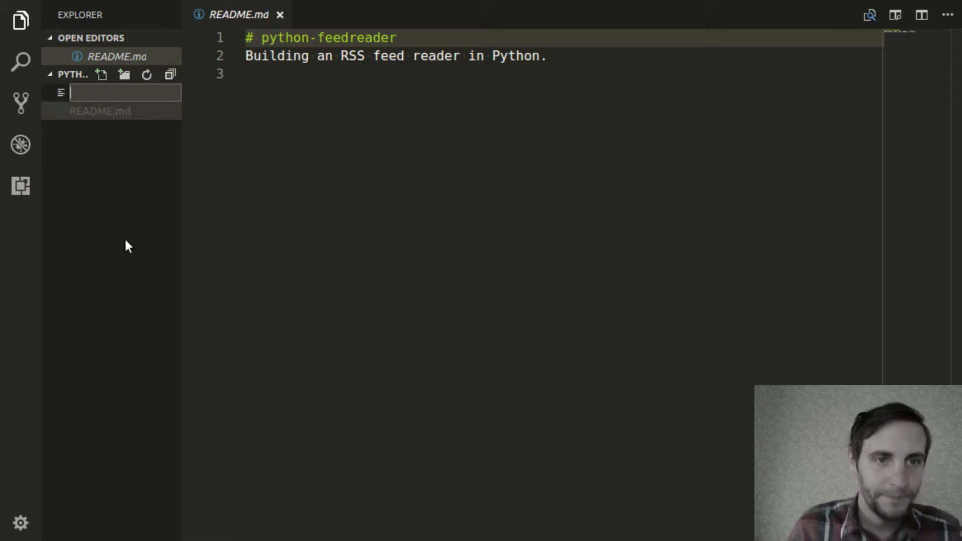
type("fil")
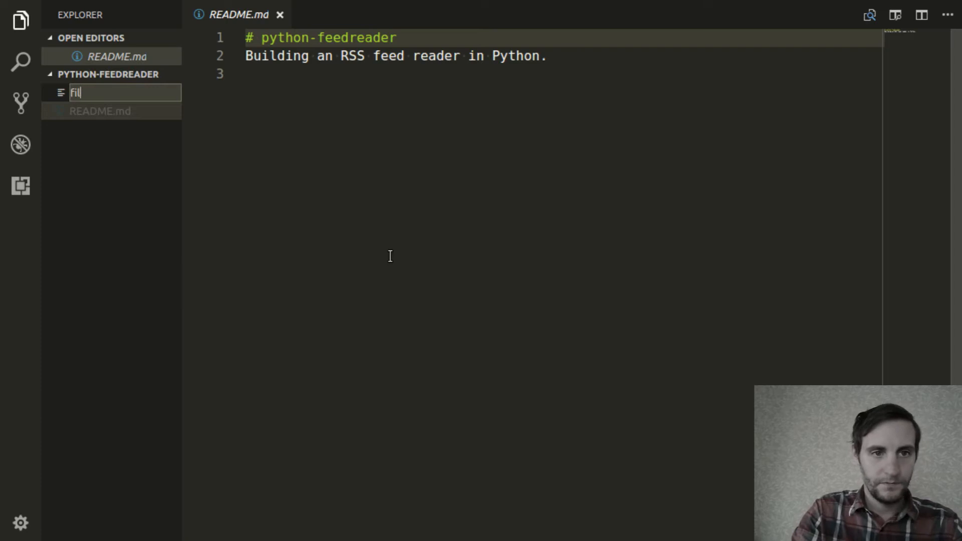
type("eed.py")
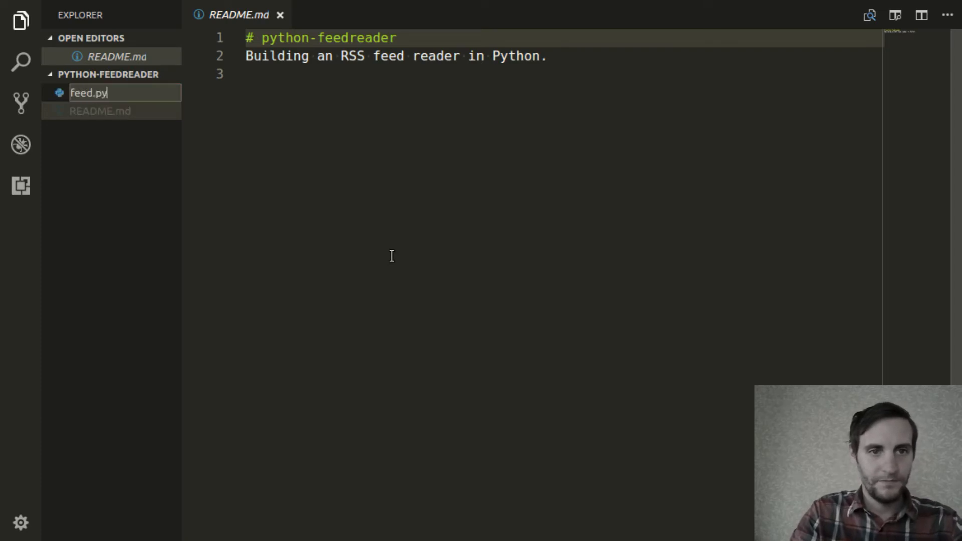
key("Enter")
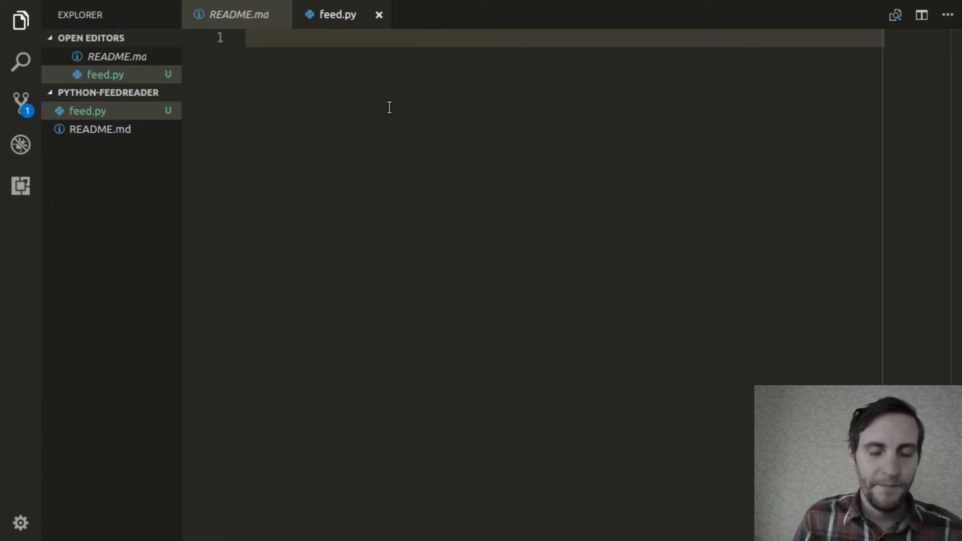
Add 'import feedparser' at the top of feed.py.
type("impo")
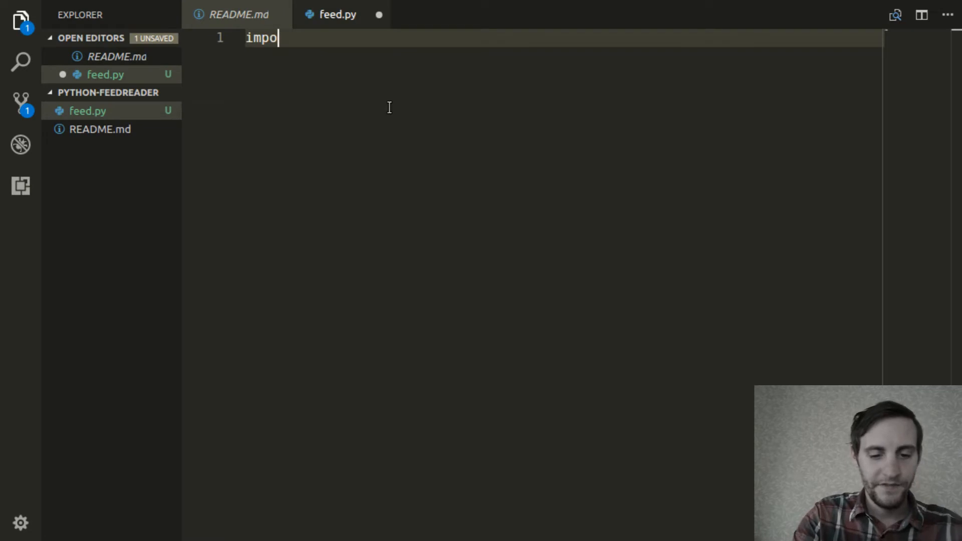
type("rt fe")
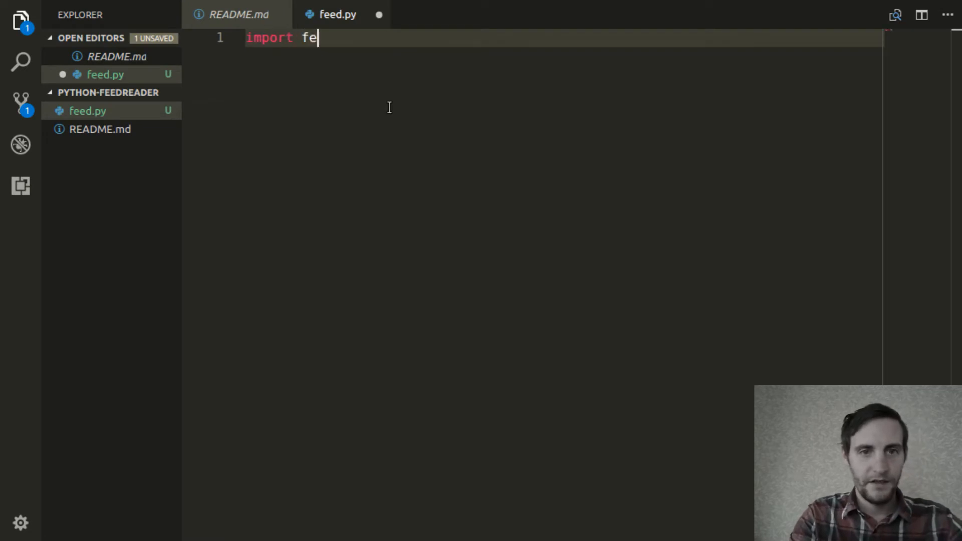
type("edparser")
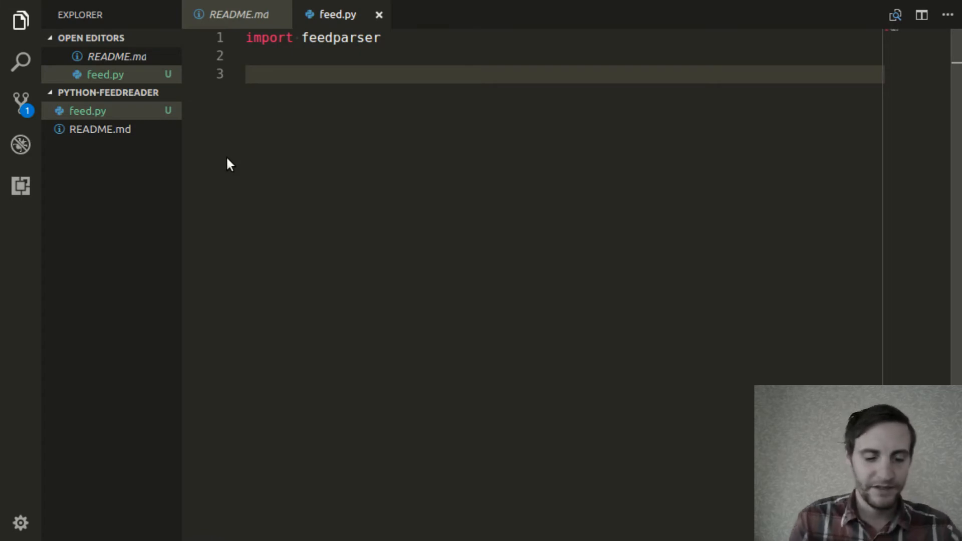
Define parse(url) returning feedparser.parse(url).
type("def par")
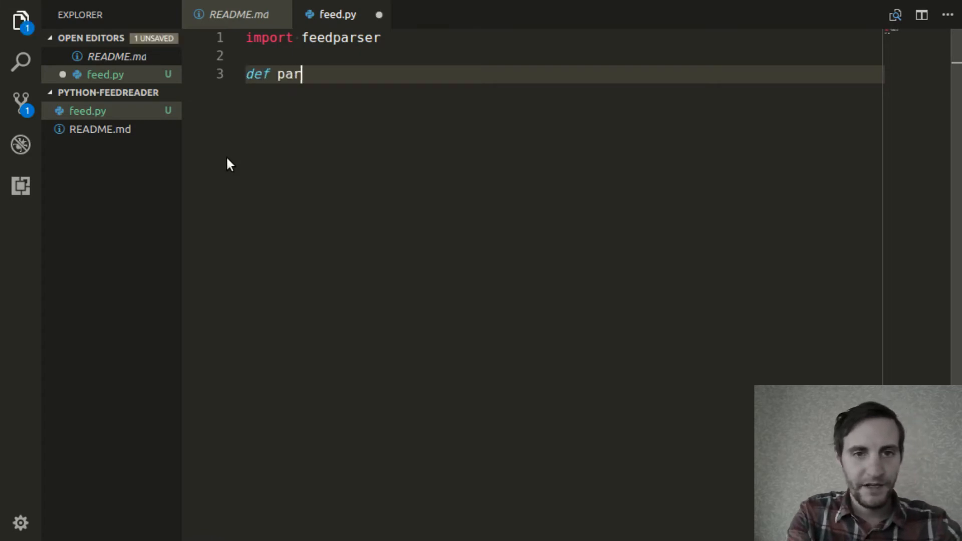
type("se(url)")
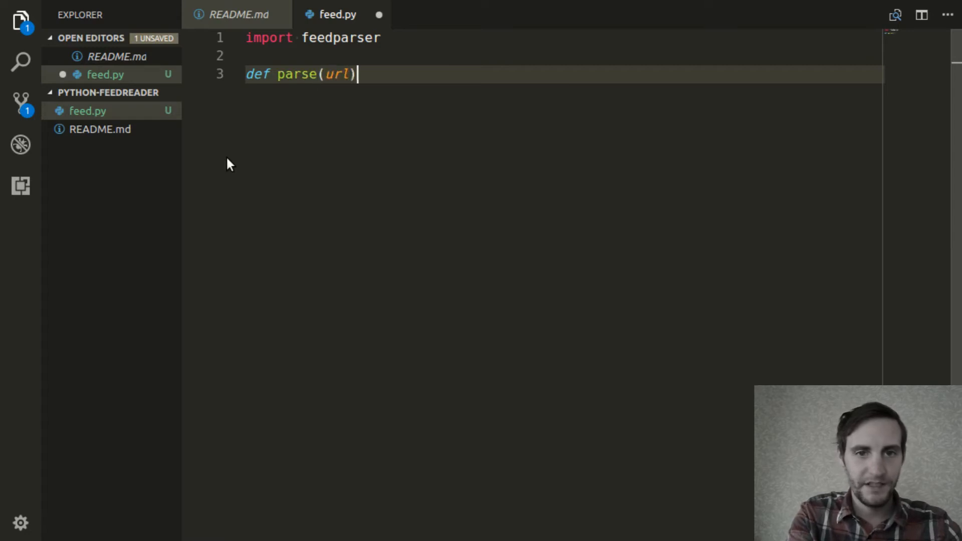
type(":")
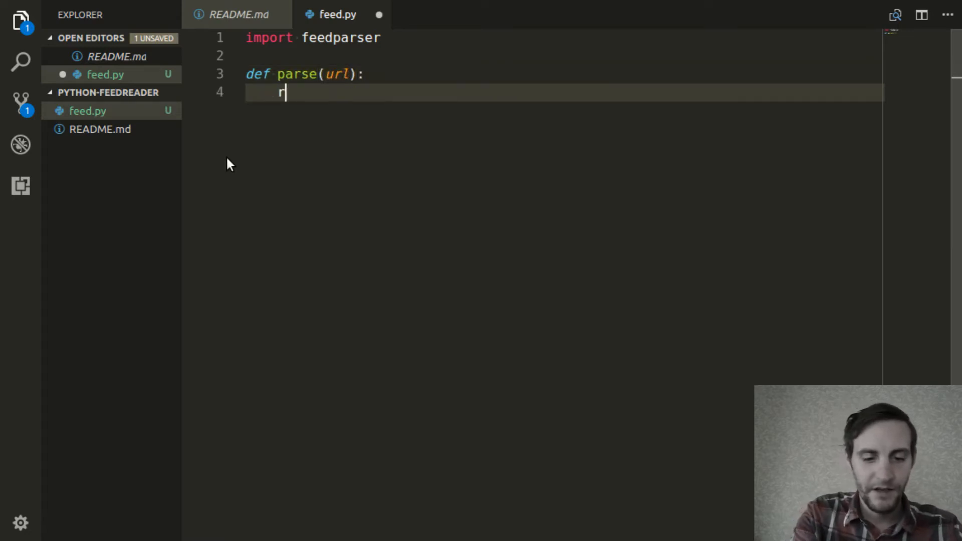
type("eturn feed")
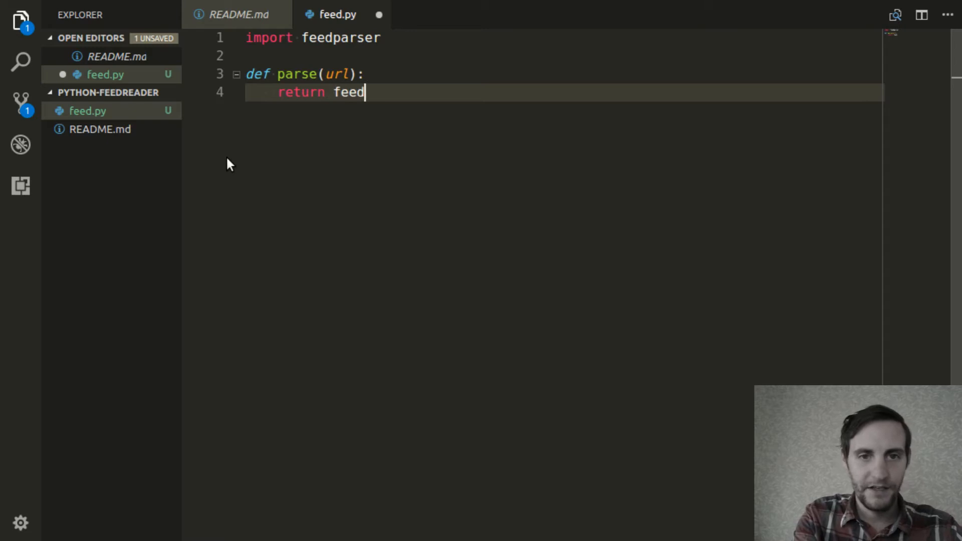
type("parser.parse(url")
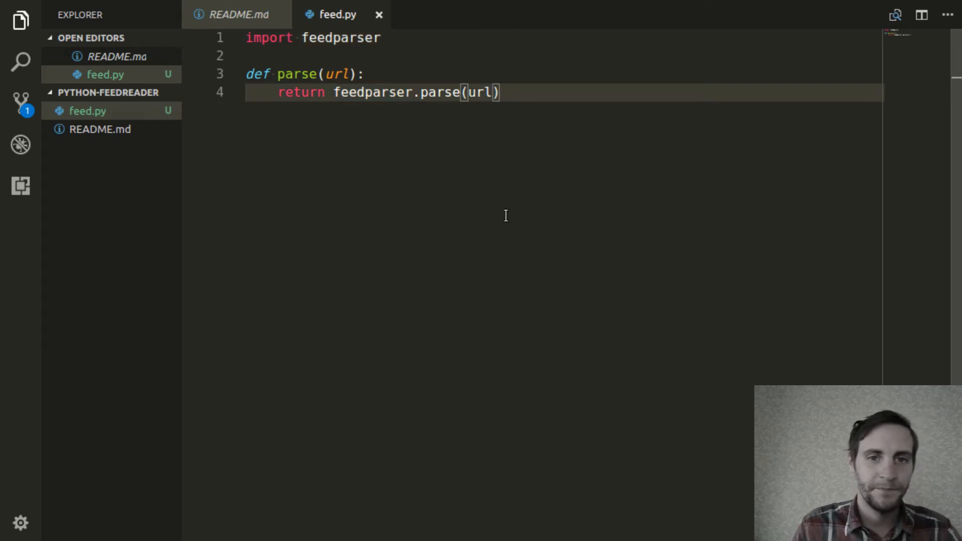
mouse_move(405, 165)
type("def g")
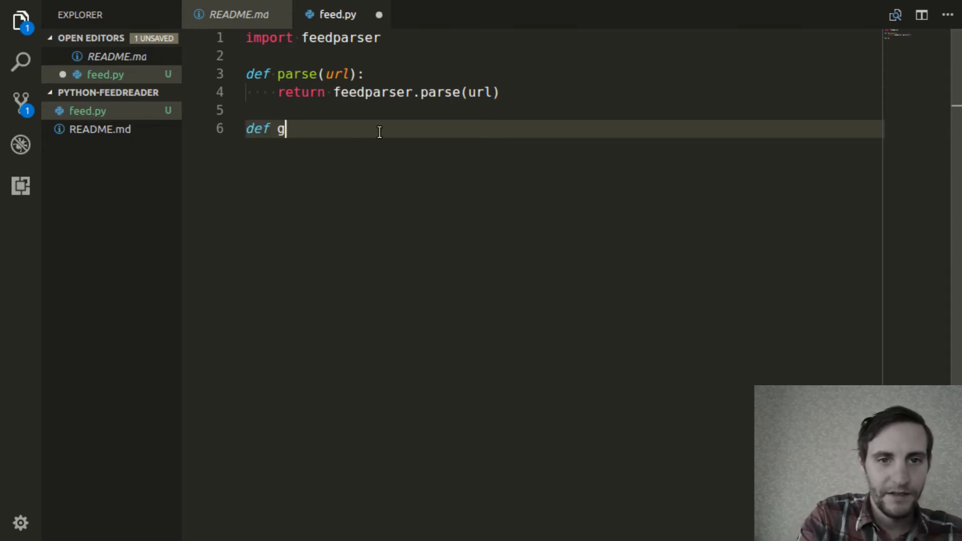
Write the get_source(parsed) function header with an empty body below parse.
type("et_")
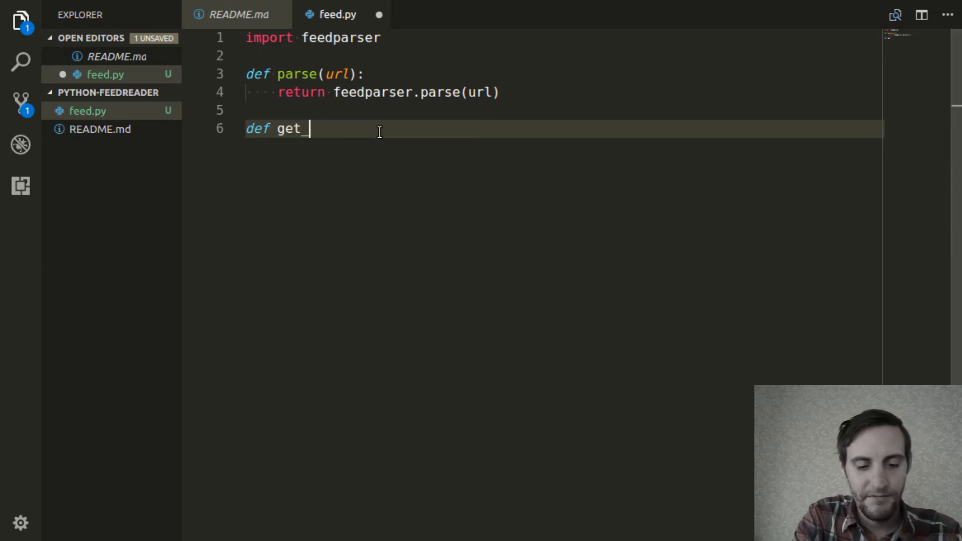
type("source(")
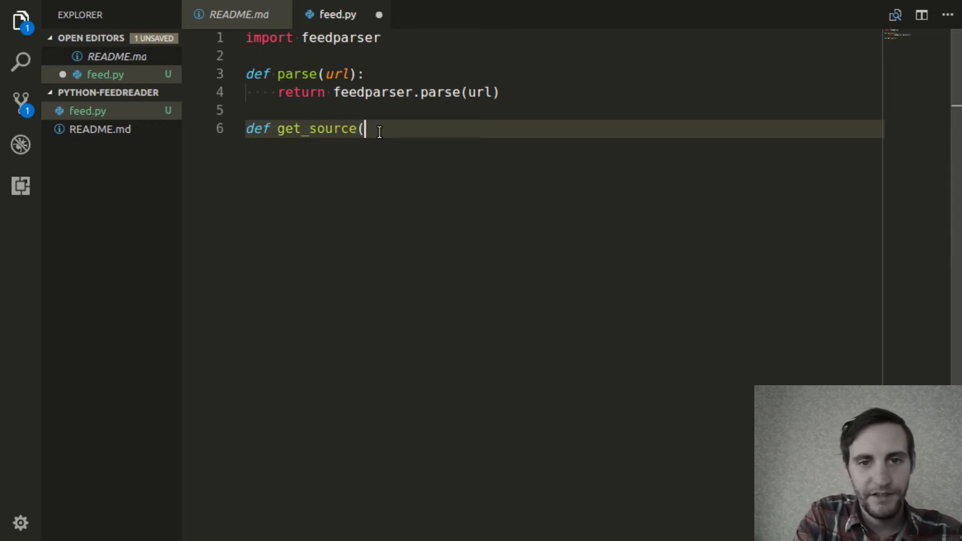
type("parsed):")
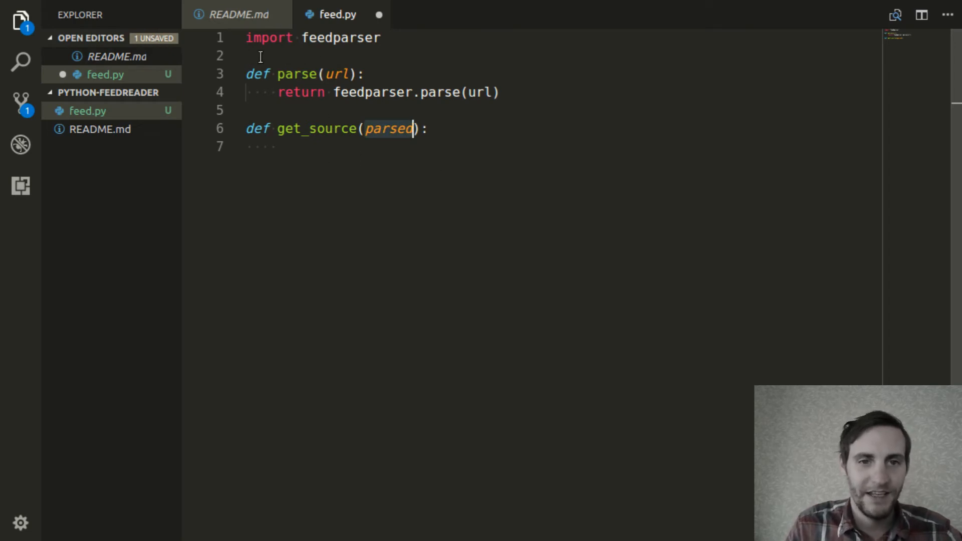
mouse_move(395, 185)
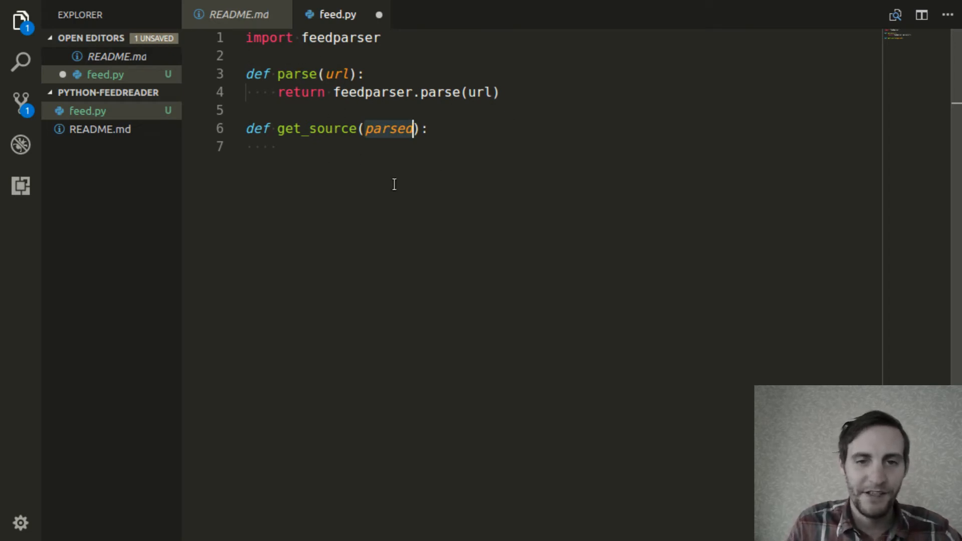
left_click(356, 128)
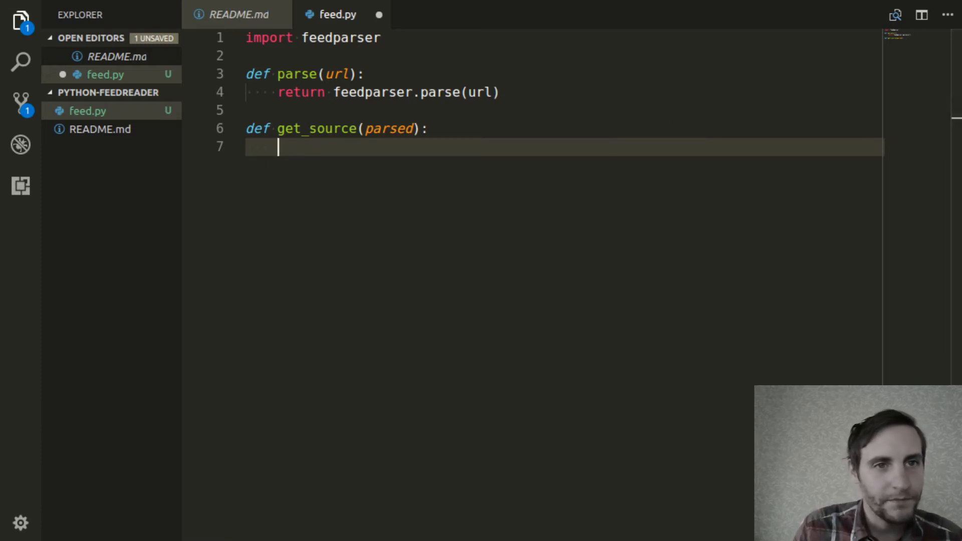
mouse_move(212, 60)
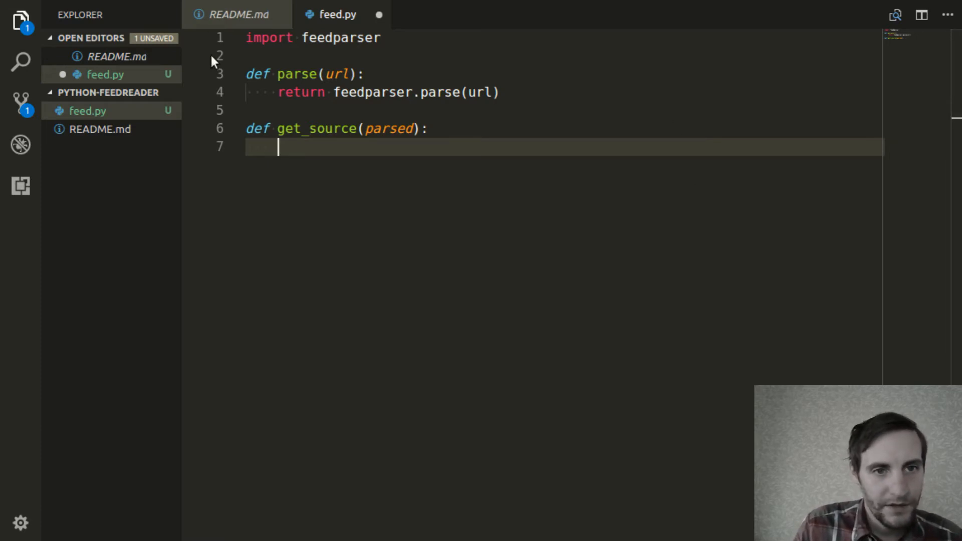
mouse_move(226, 126)
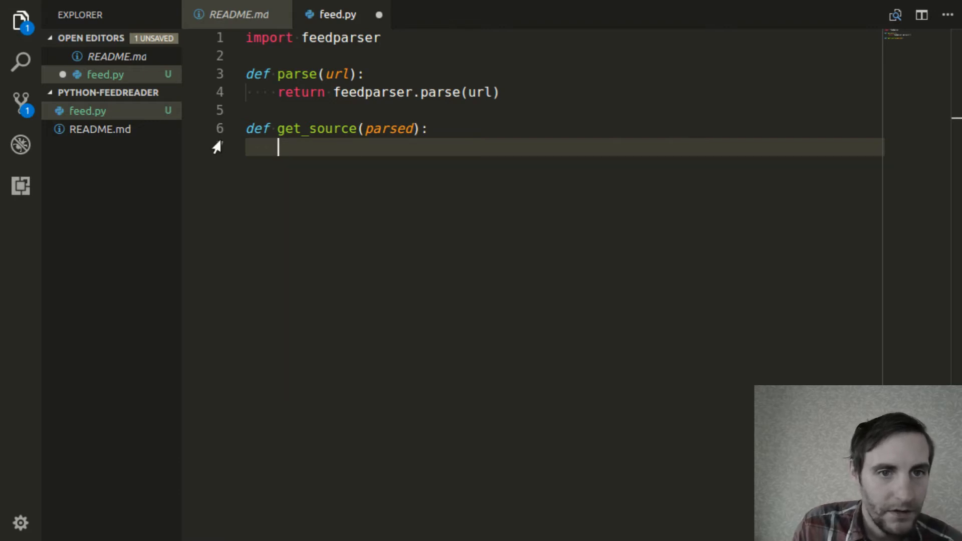
Start a python3 session in the integrated terminal.
key("ctrl+`")
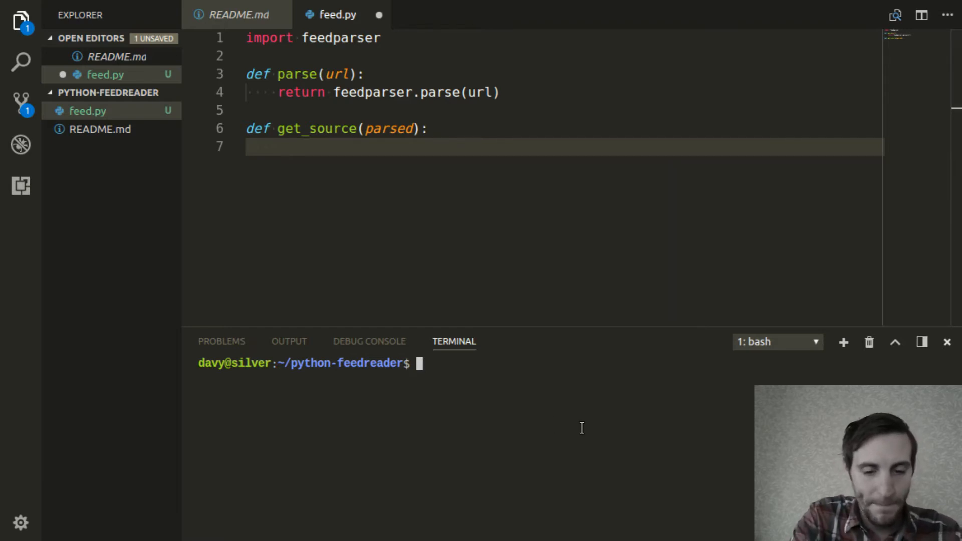
type("python3")
type("import feedparser")
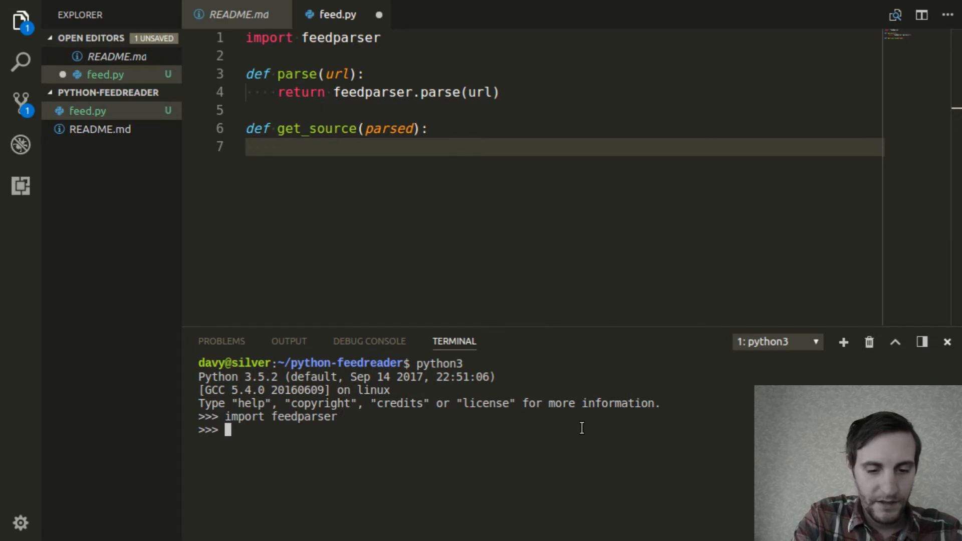
type("p")
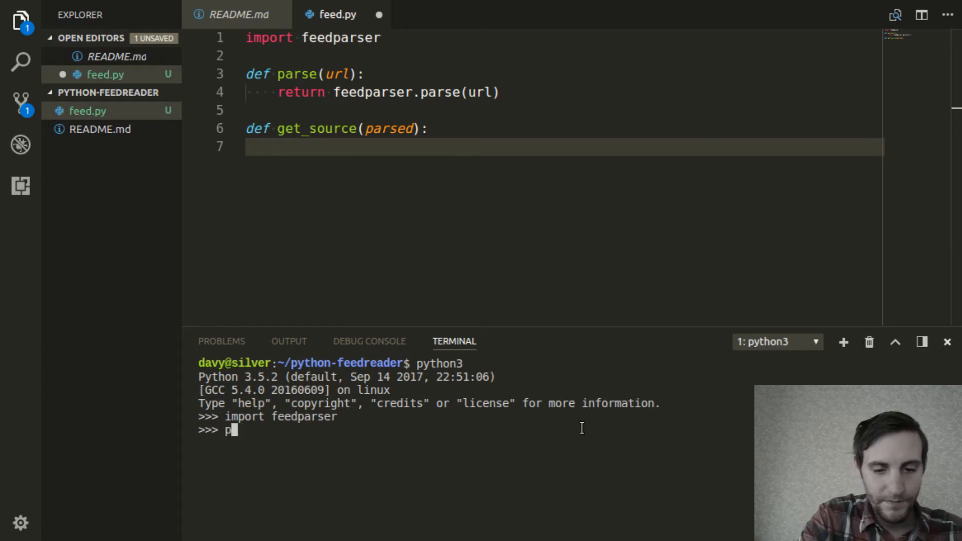
type("arsed = fee")
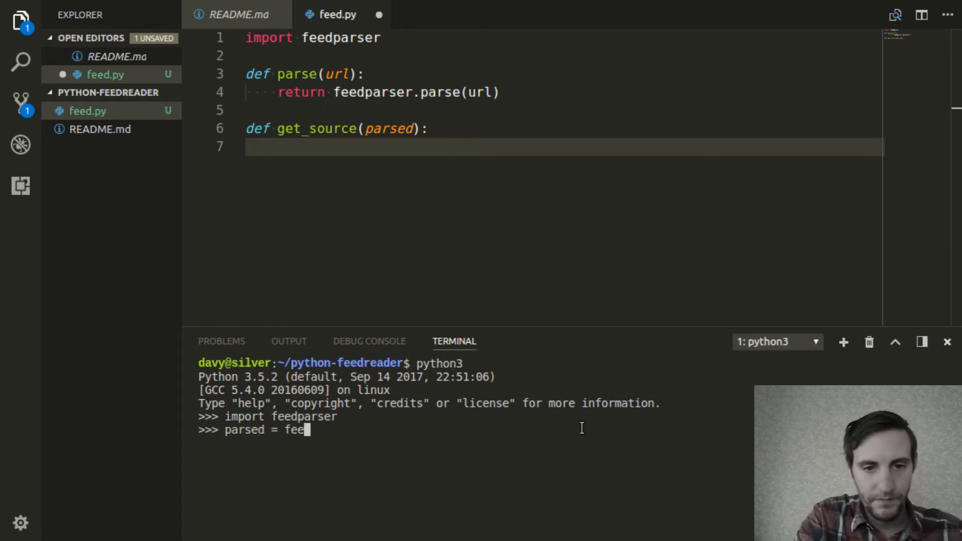
type("dparser.")
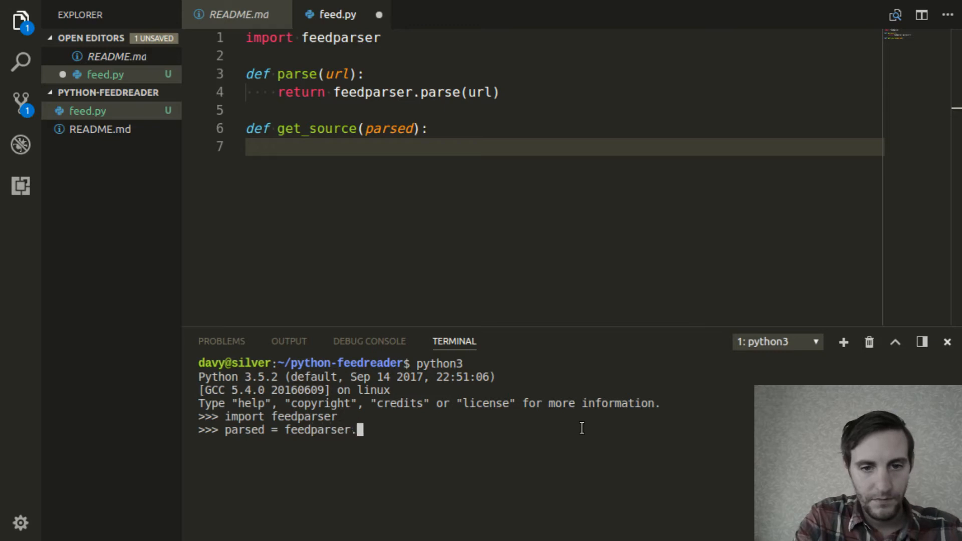
type("parse(")
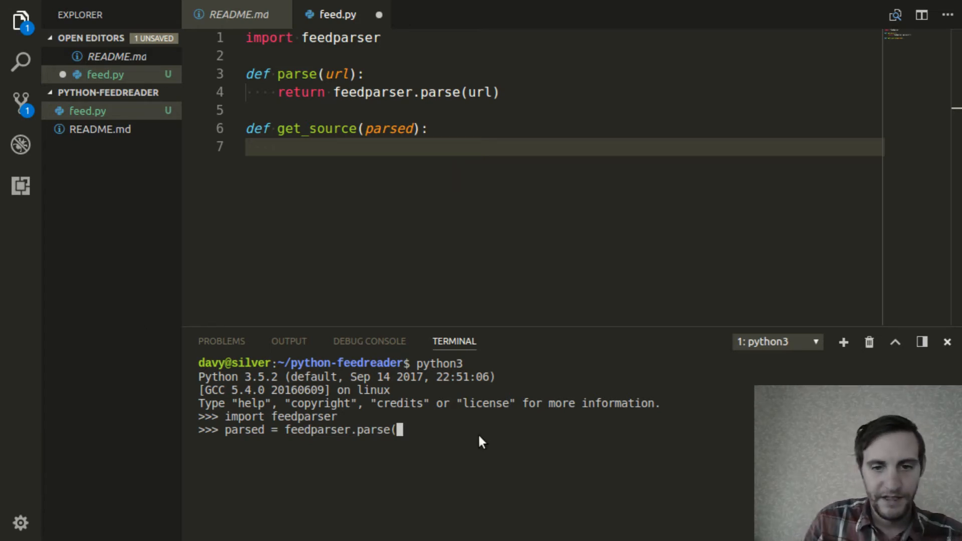
type("http://planetpython.org/rss20.xml'")
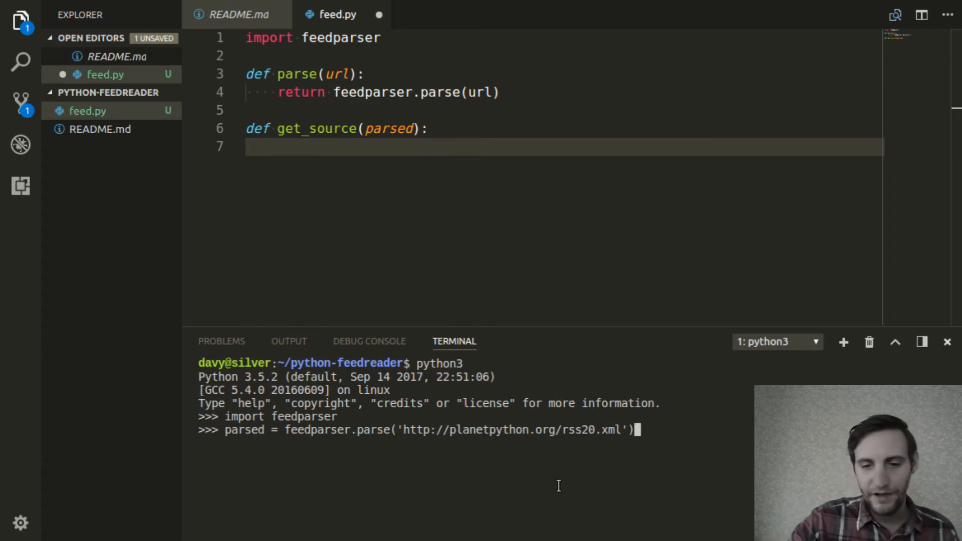
key("Enter")
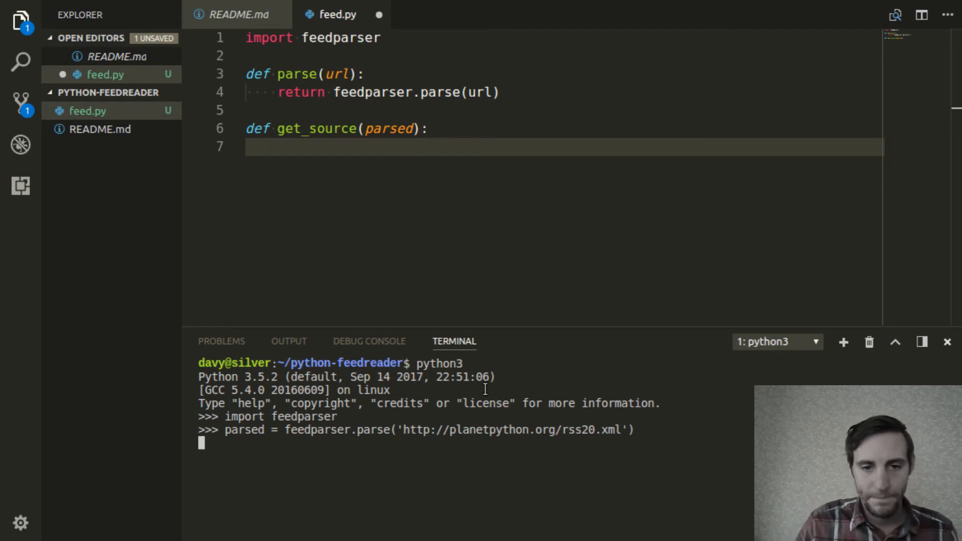
key("Enter")
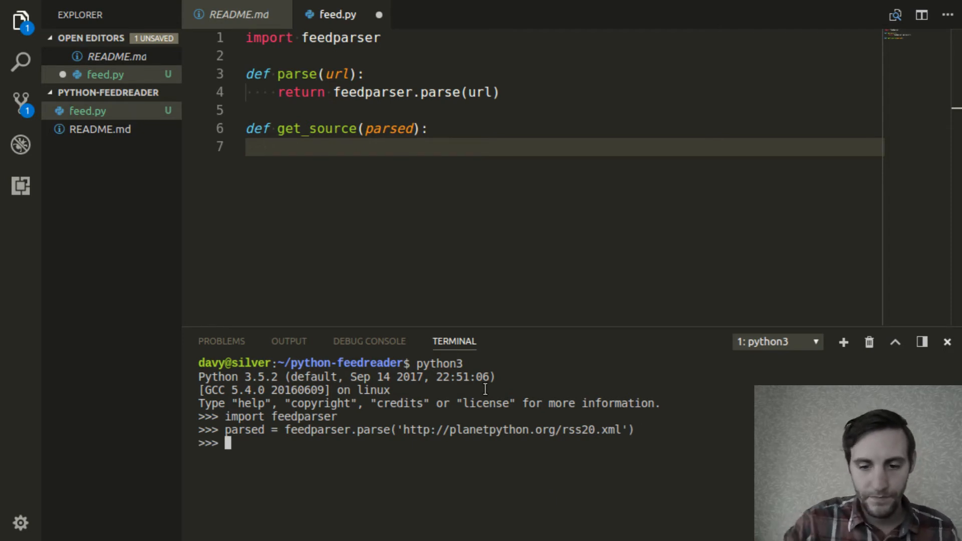
key("Enter")
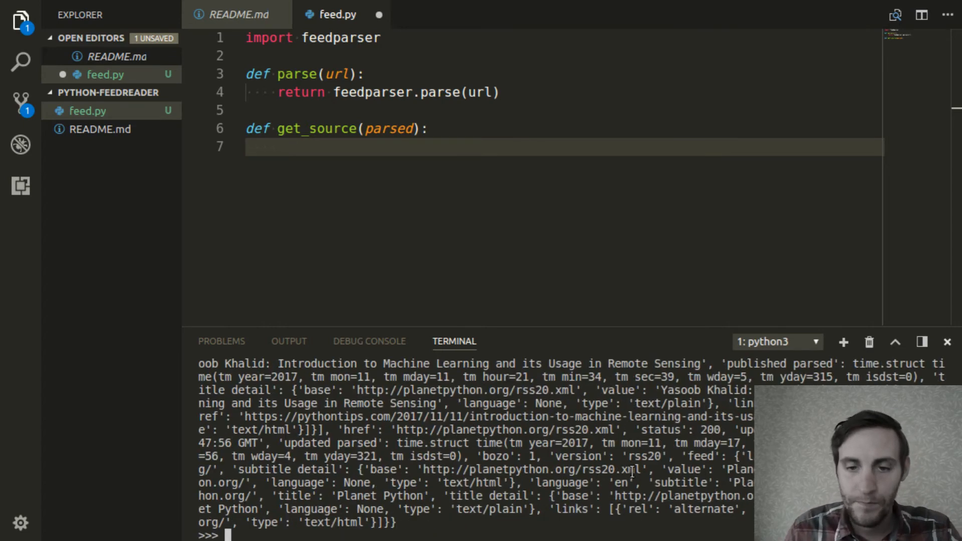
mouse_move(533, 484)
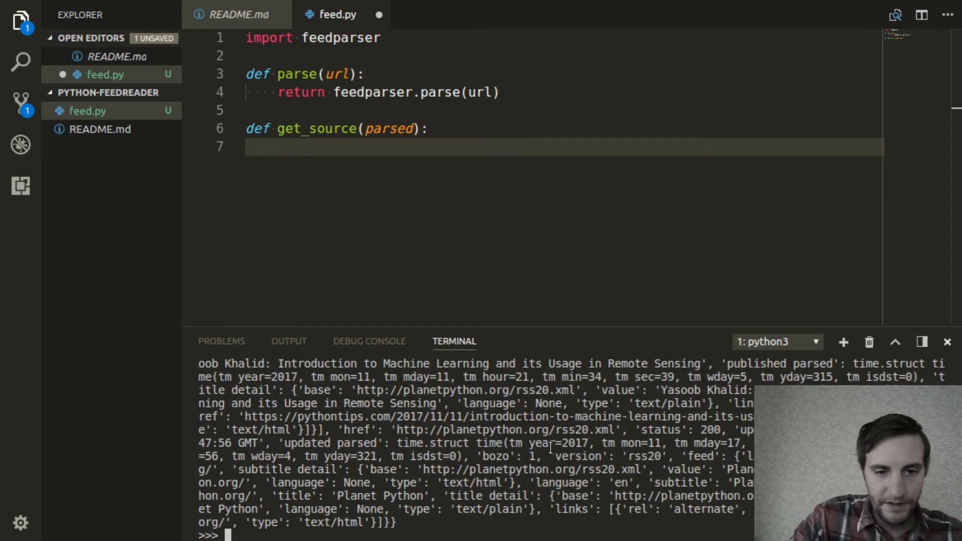
Evaluate parsed['feed'] to print only the feed metadata dictionary.
type("parsed")
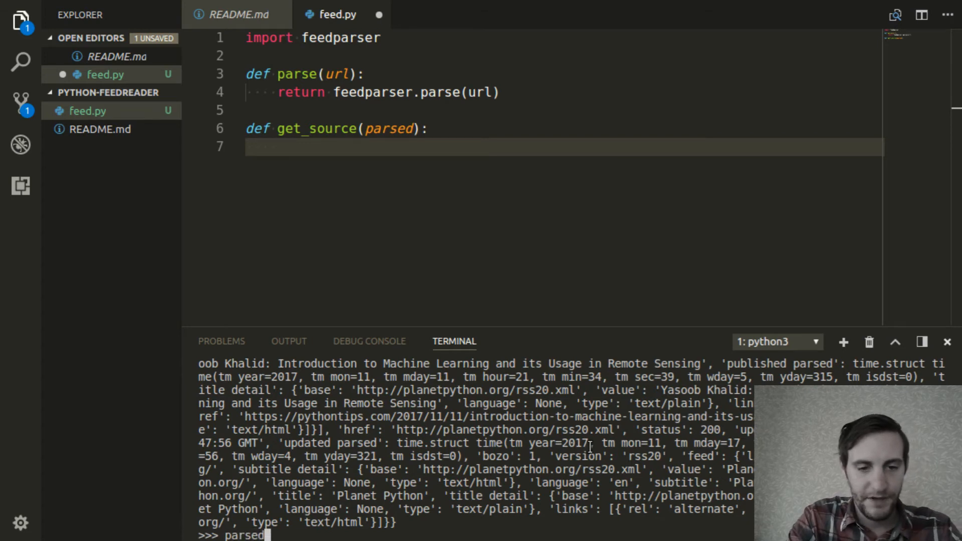
type("['f")
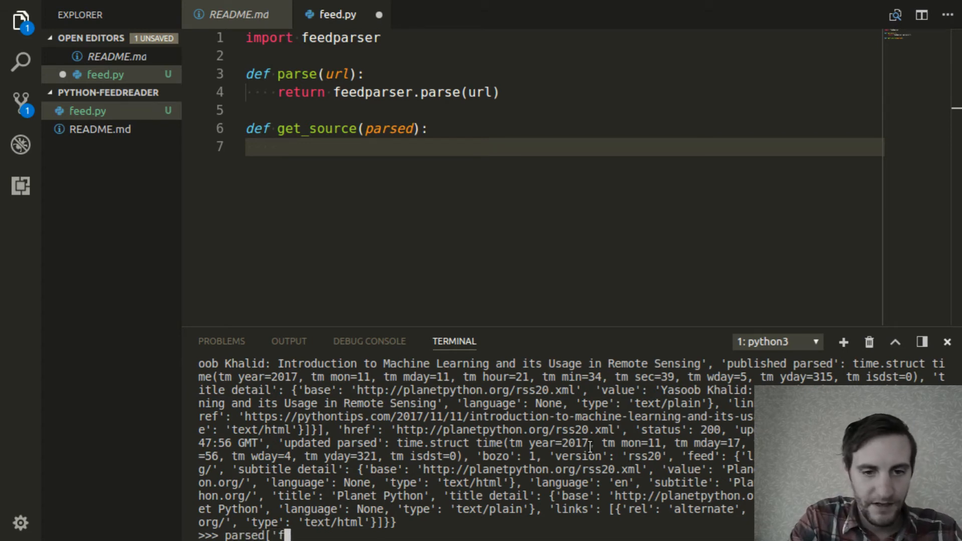
key("Enter")
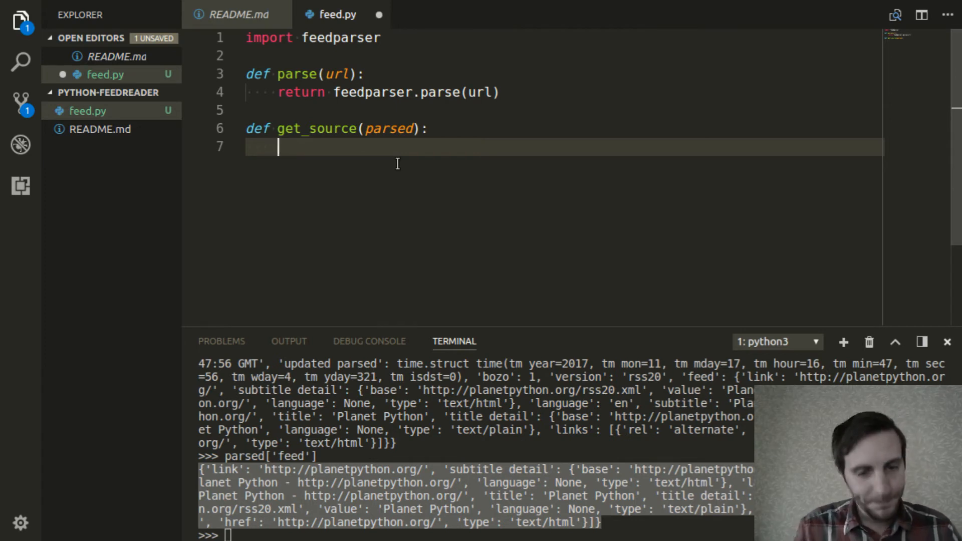
Assign feed = parsed['feed'] in get_source and begin a returned dictionary.
type("feed =")
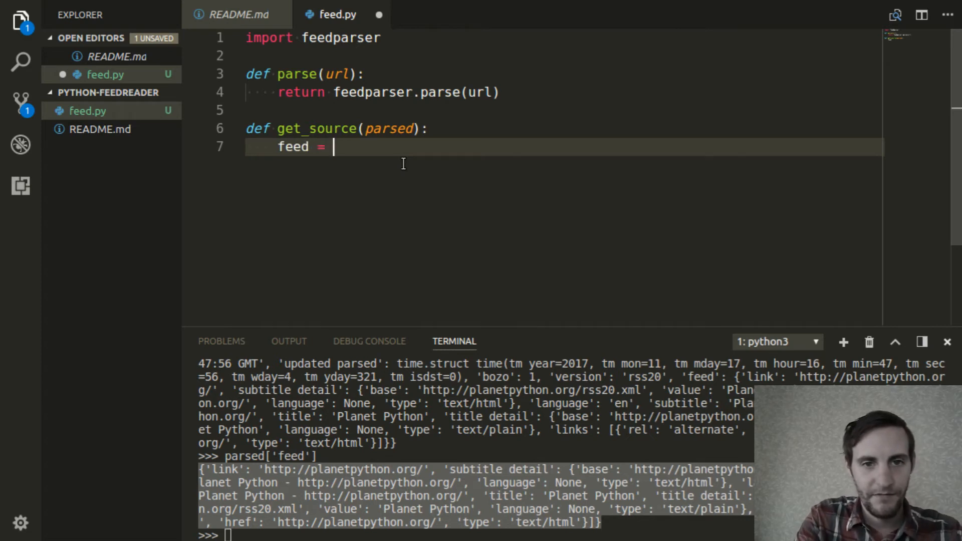
type("pars")
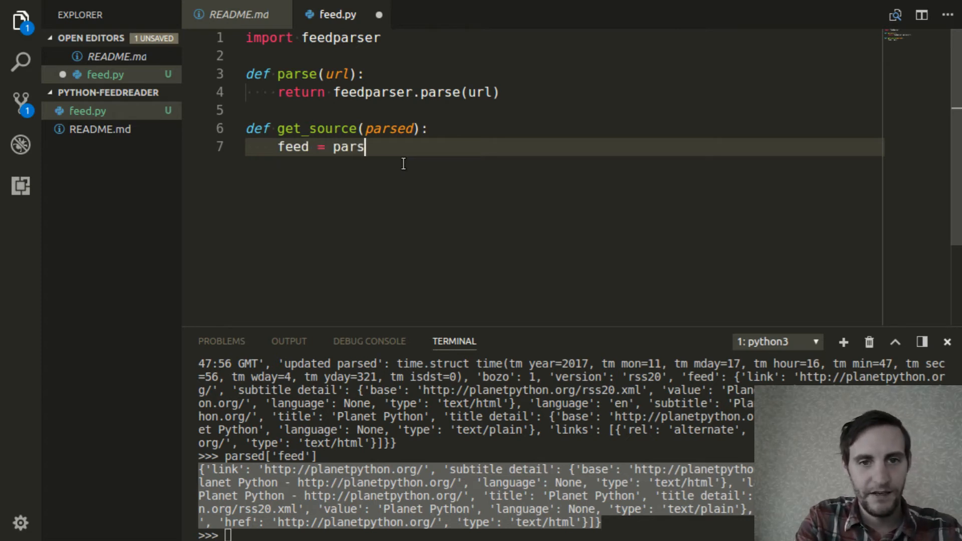
type("ed['")
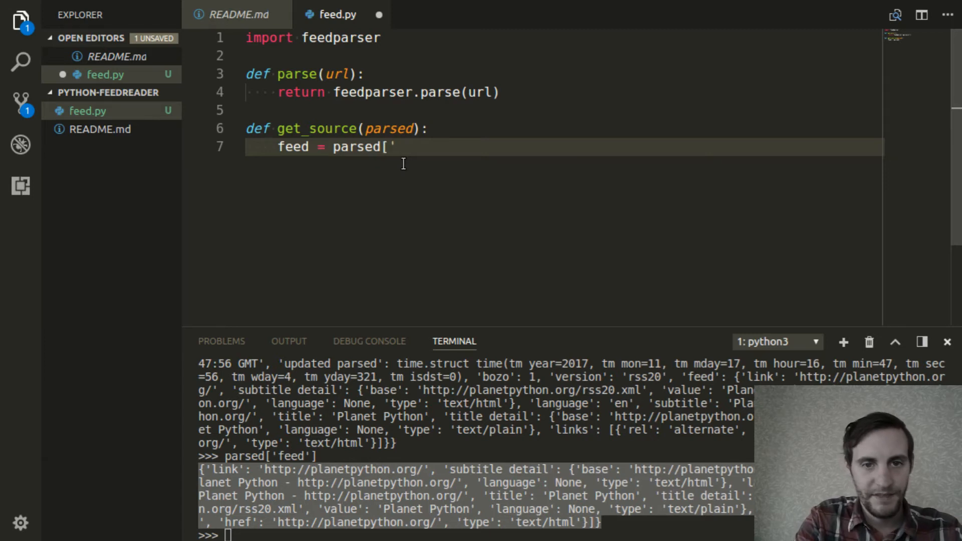
type("feed']")
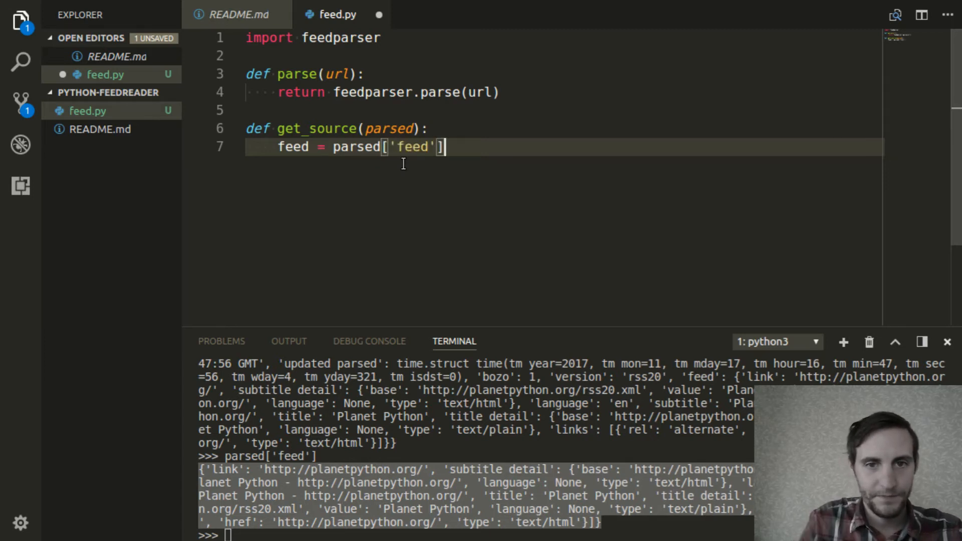
mouse_move(482, 171)
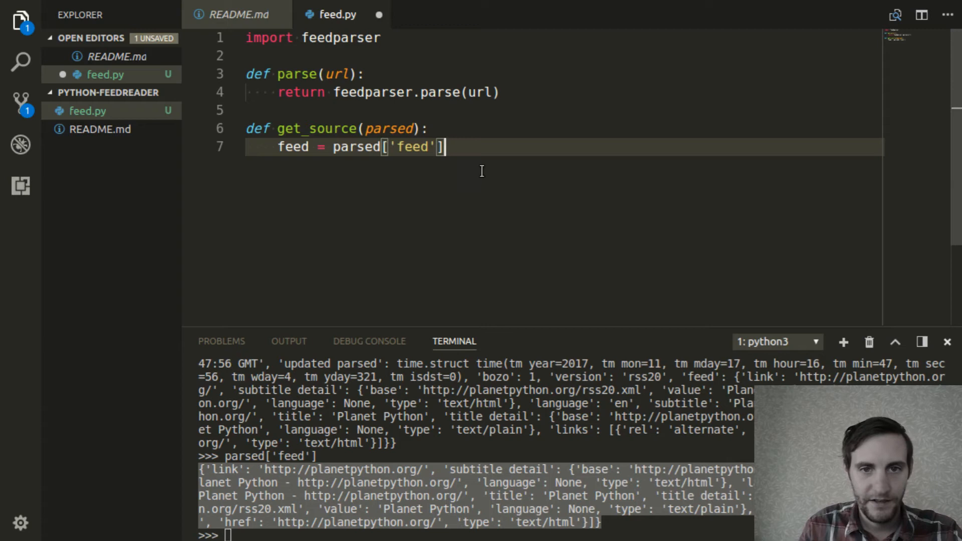
key("Enter")
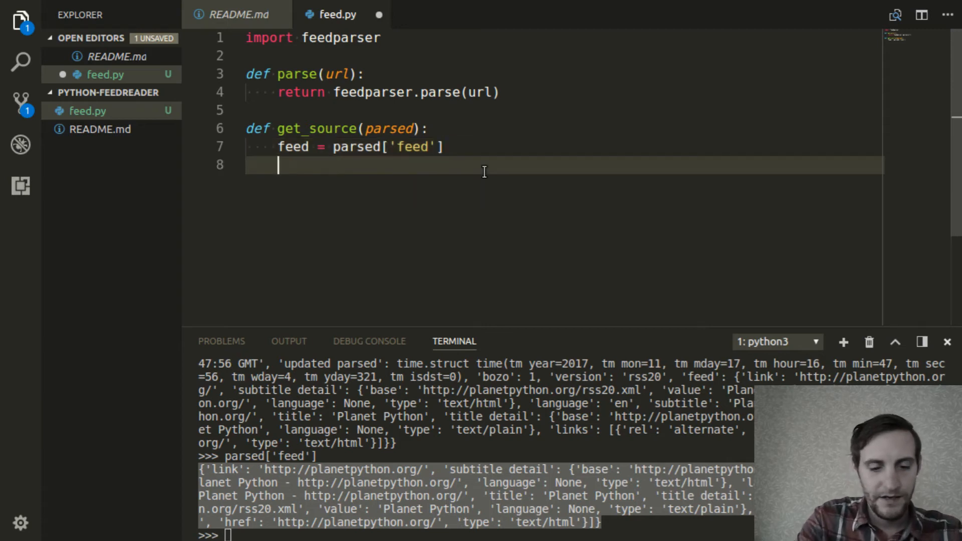
type("return {")
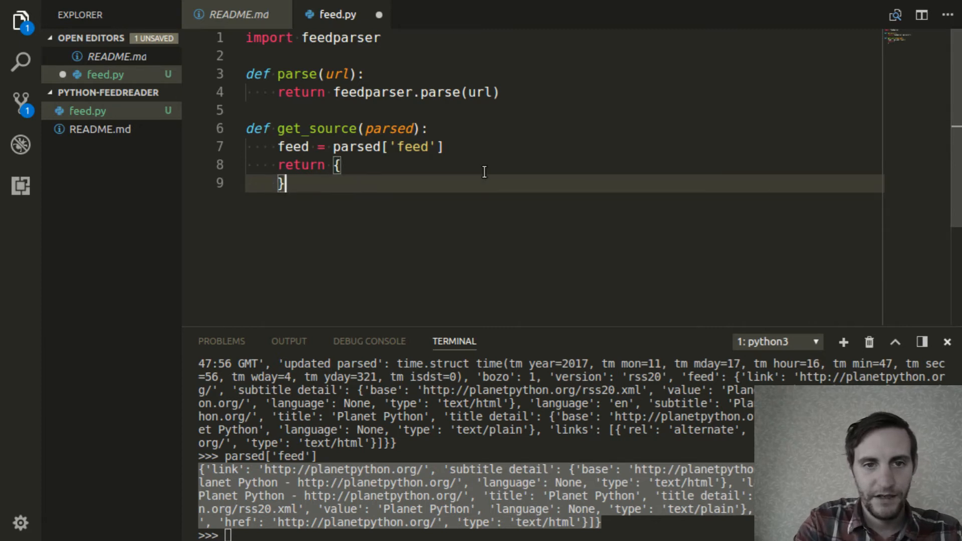
key("Enter")
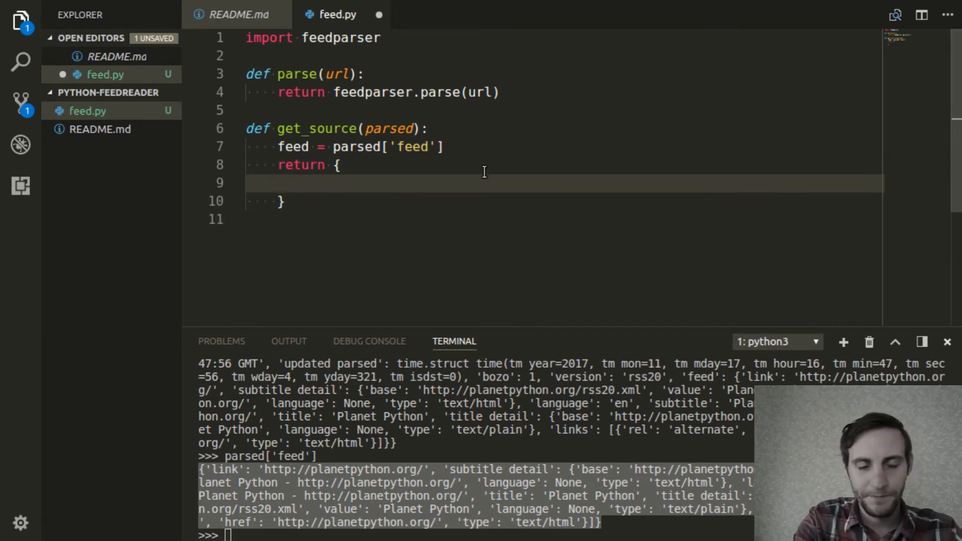
Add 'link': feed['link'] and 'title': feed['title'] entries to the returned dictionary.
type("'")
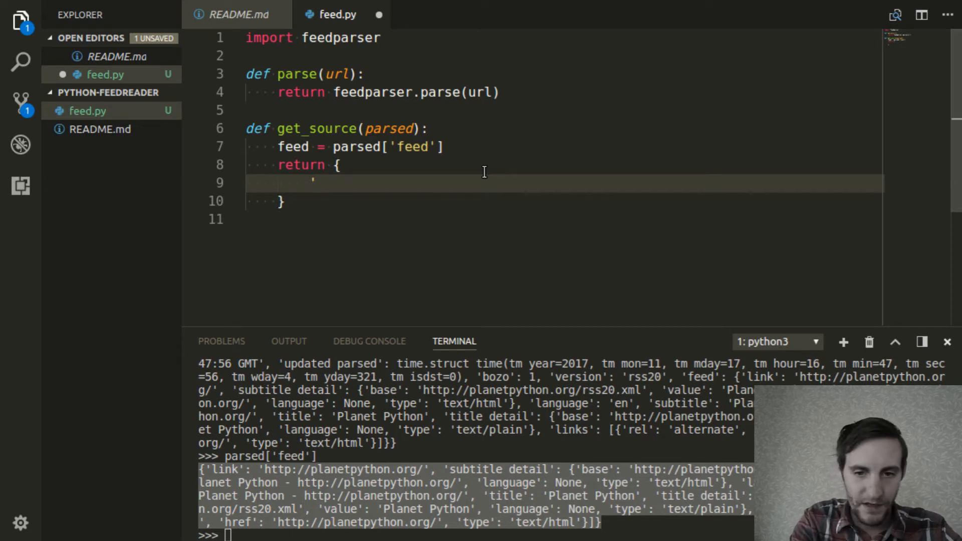
type("'link':")
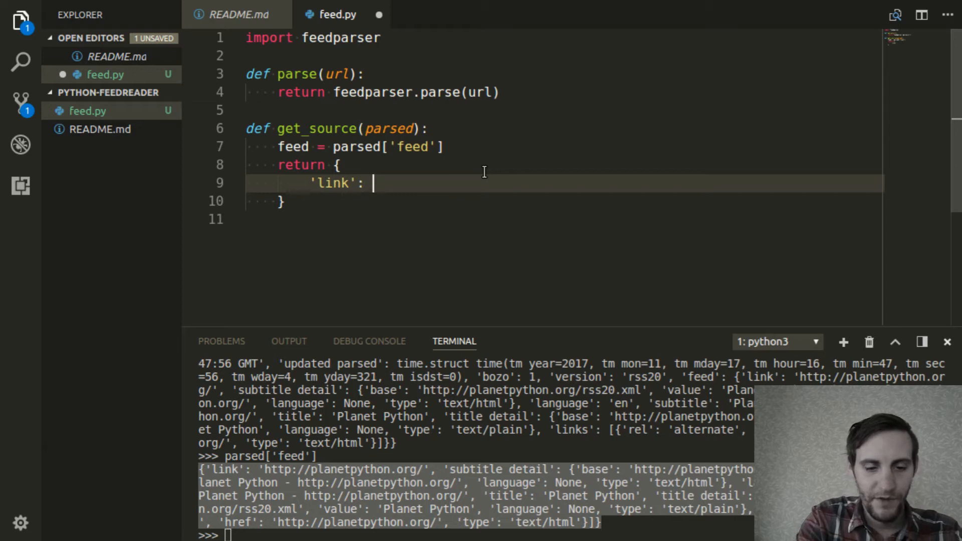
type("feed")
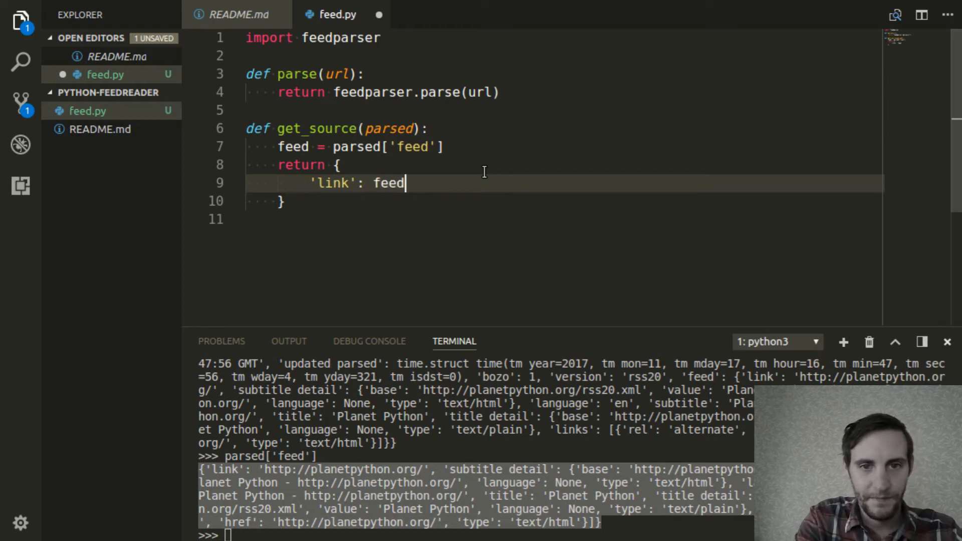
type("['link'],")
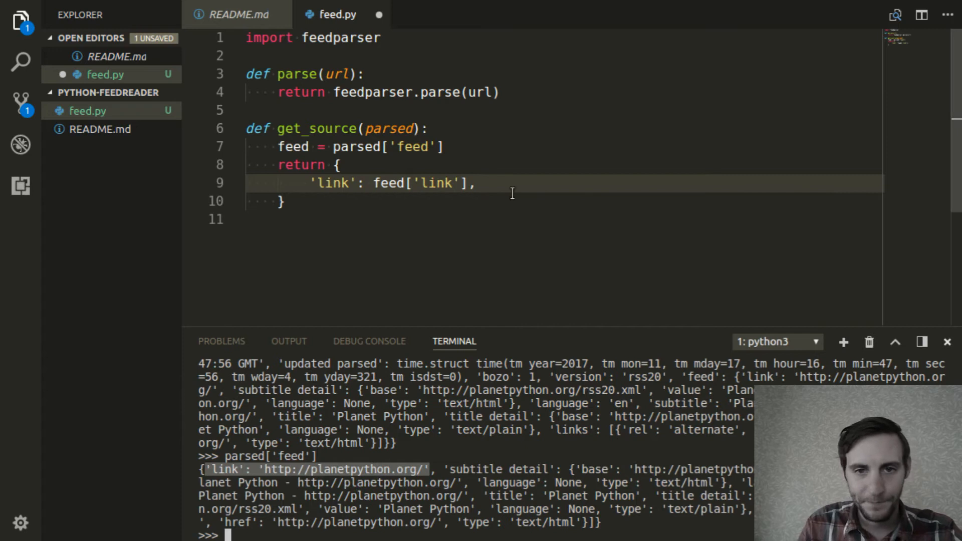
key("Enter")
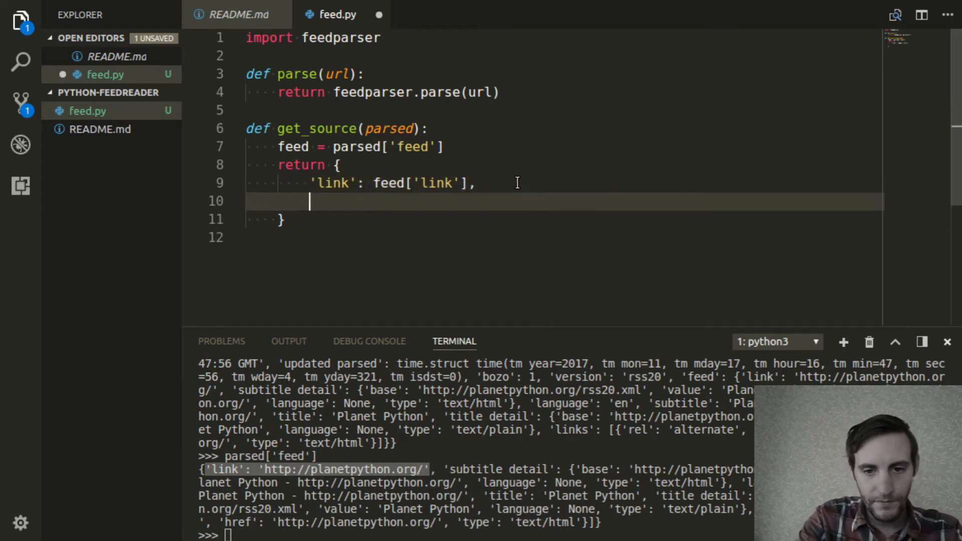
type("'")
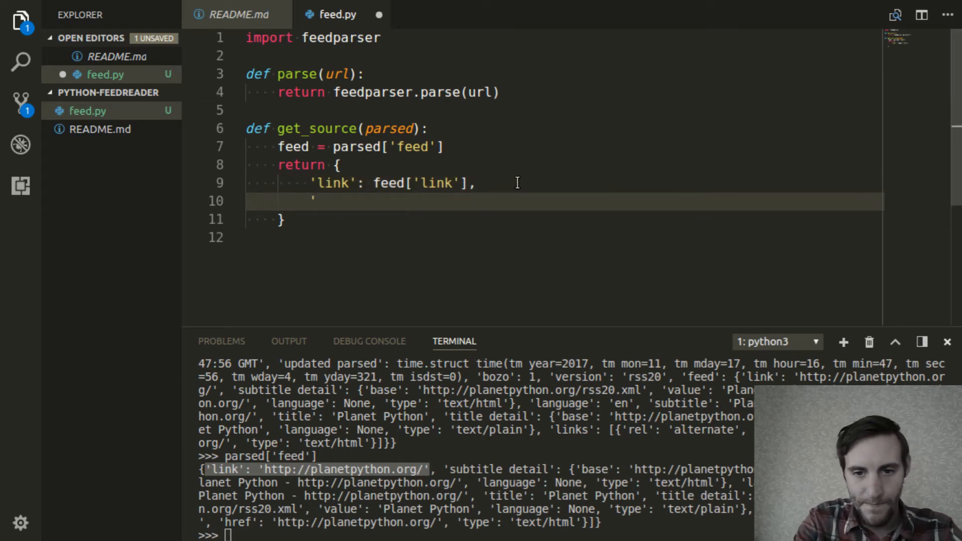
type("title':")
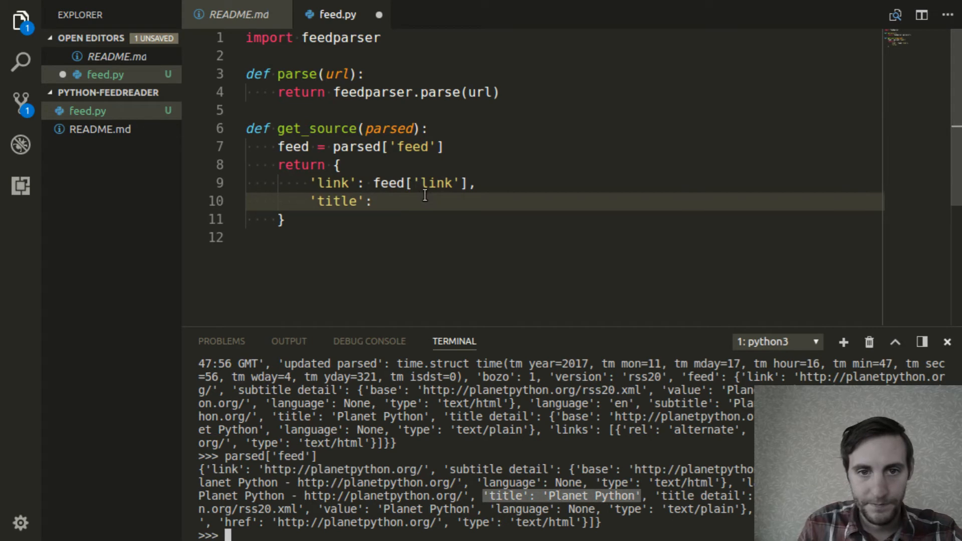
type("feed[")
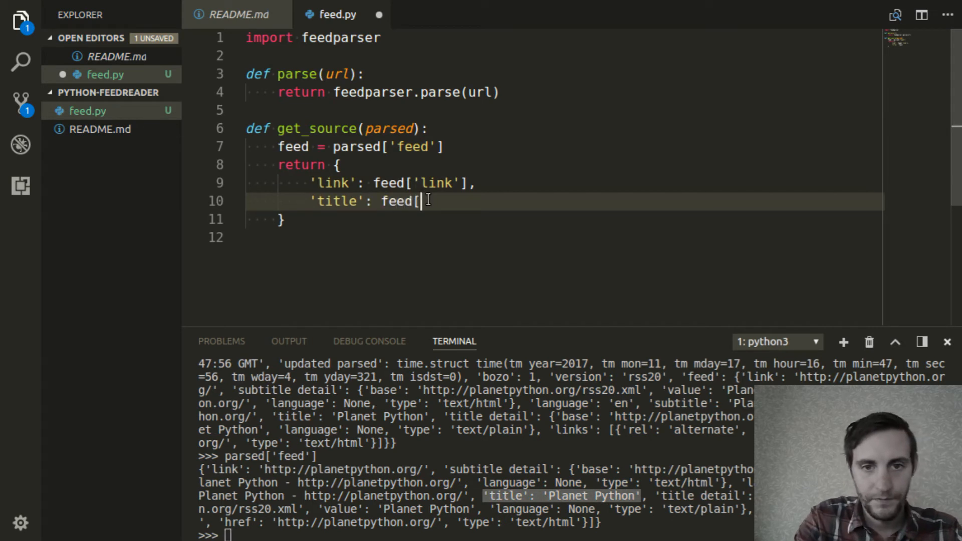
type("'title'],")
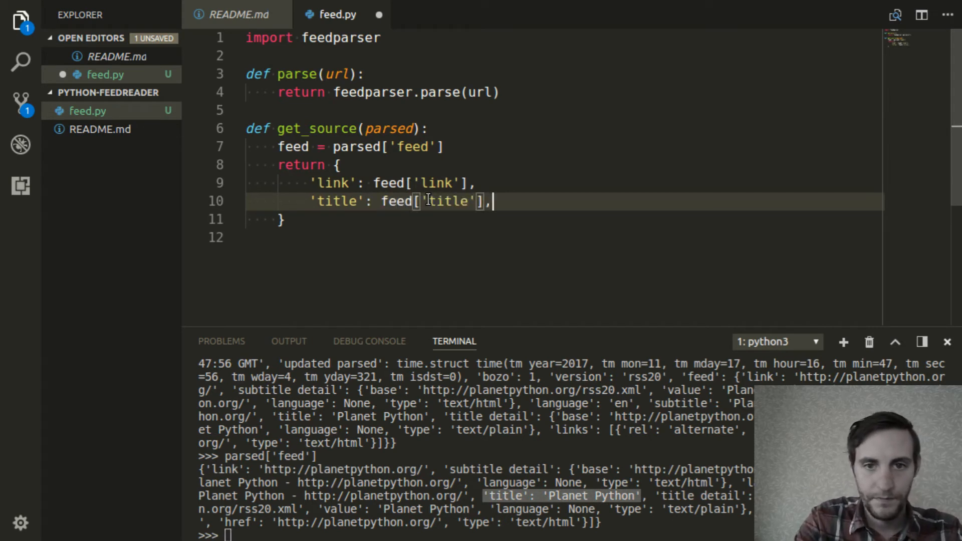
key("Enter")
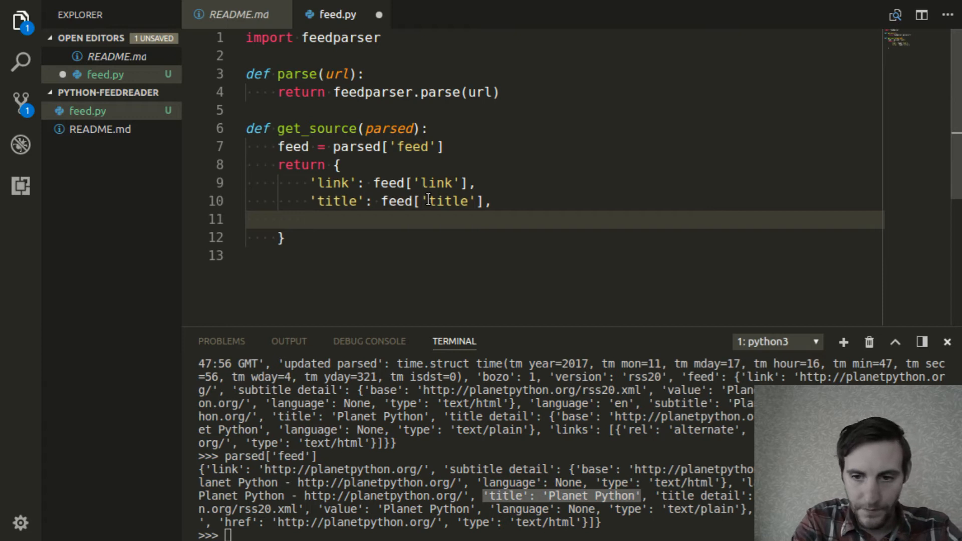
Add the 'subtitle': feed['subtitle'] entry, removing a stray extra quote.
type("'")
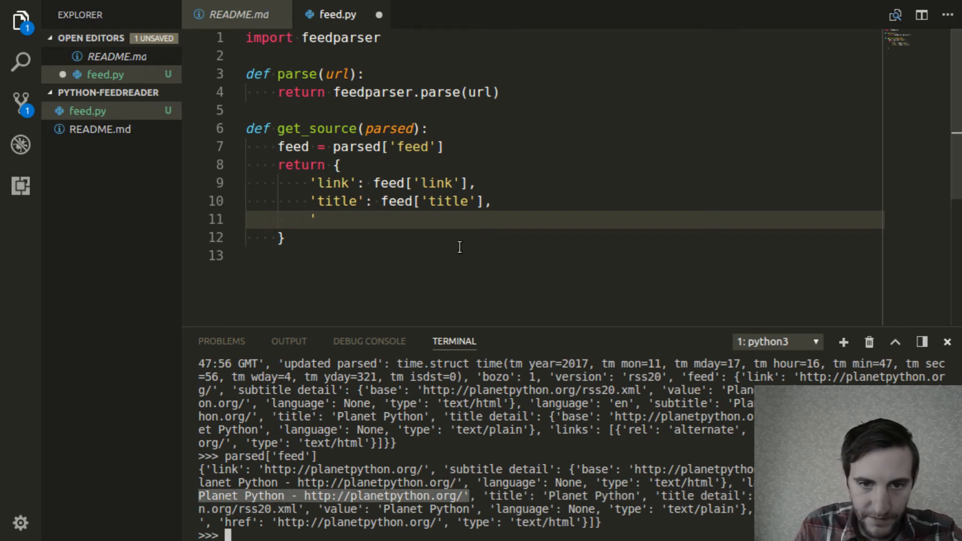
type("'")
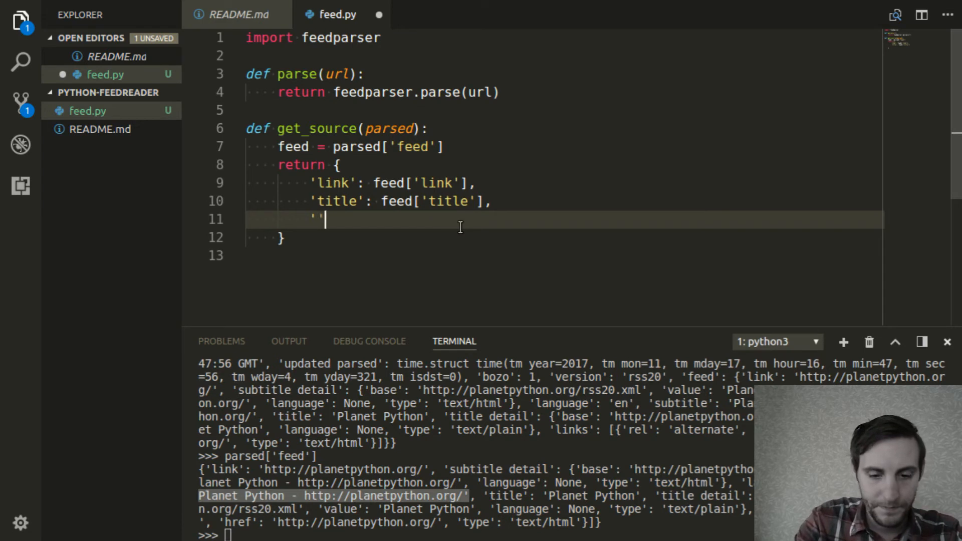
type("subtitle")
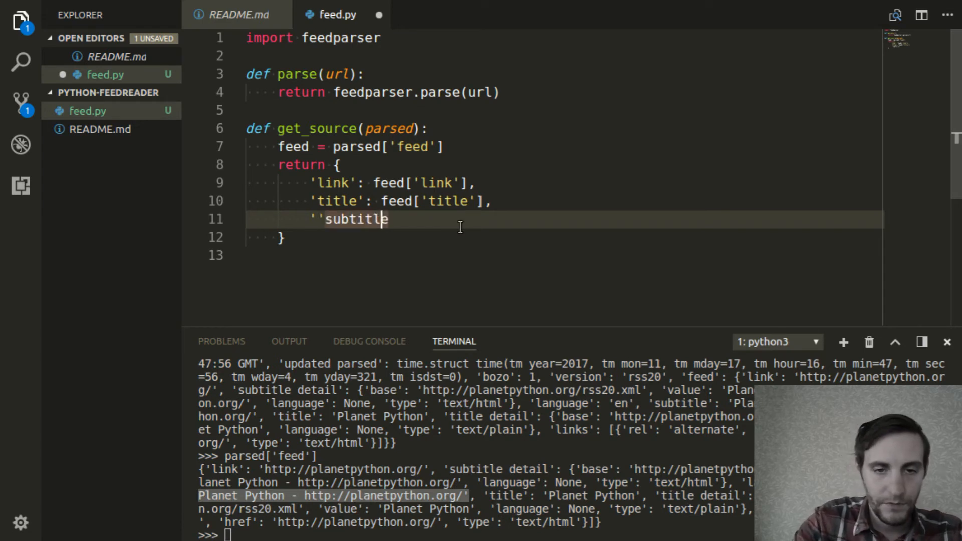
key("Backspace")
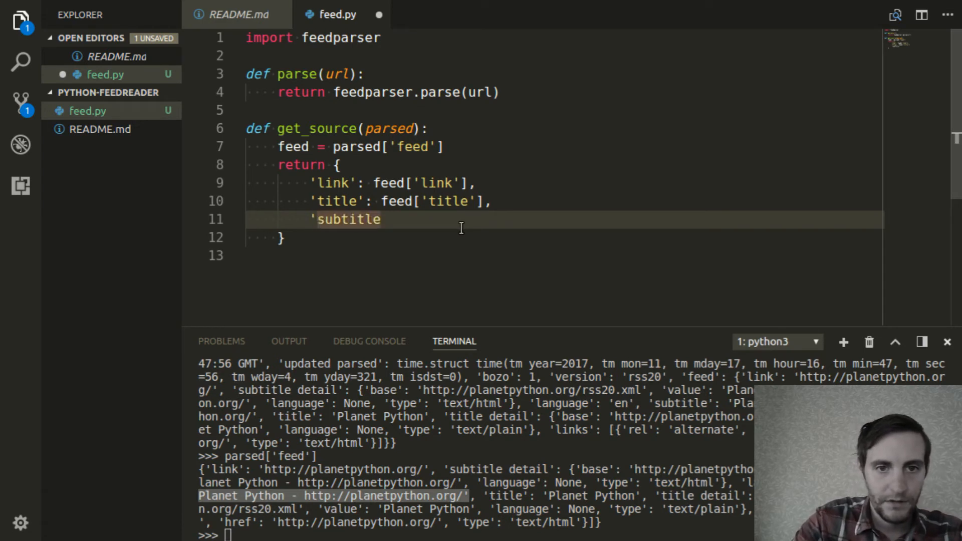
type("'")
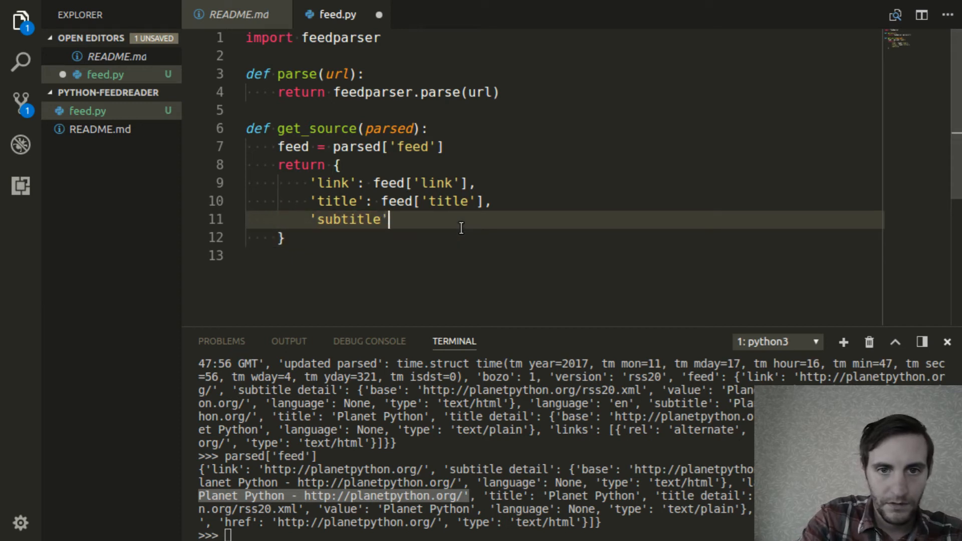
type(": feed['")
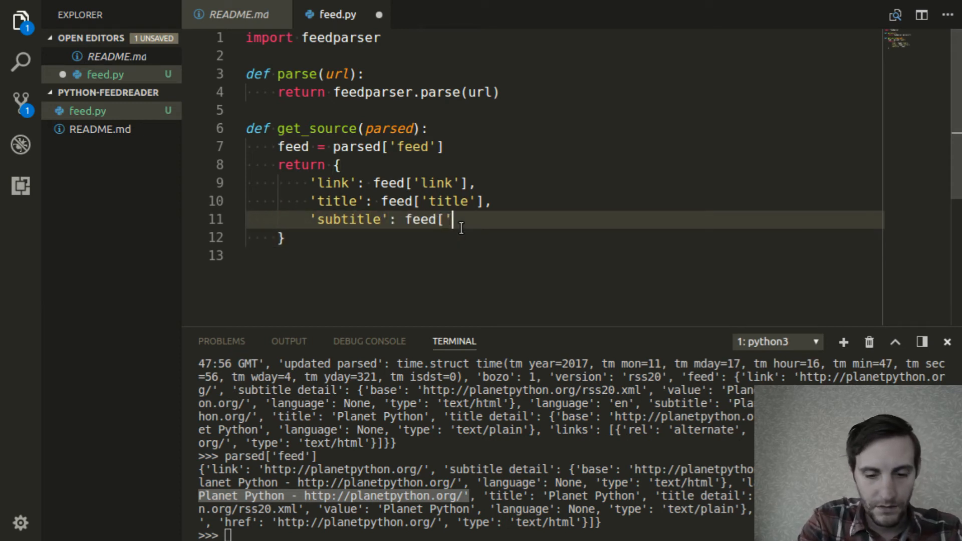
type("subtitle']")
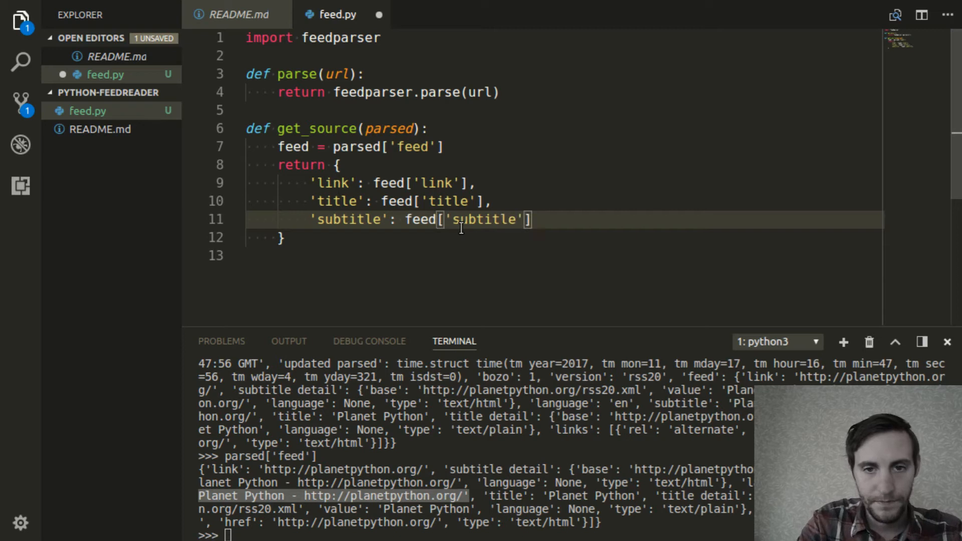
type(",")
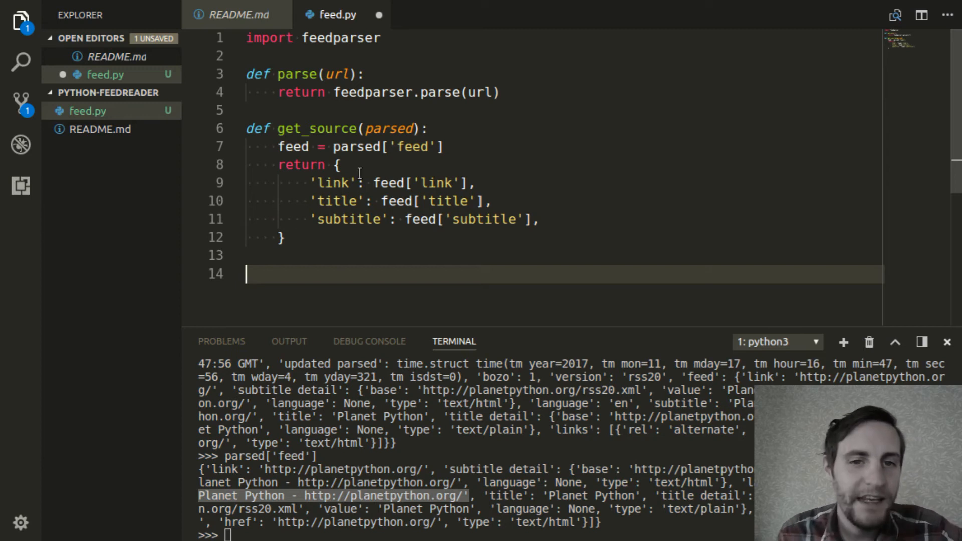
mouse_move(335, 200)
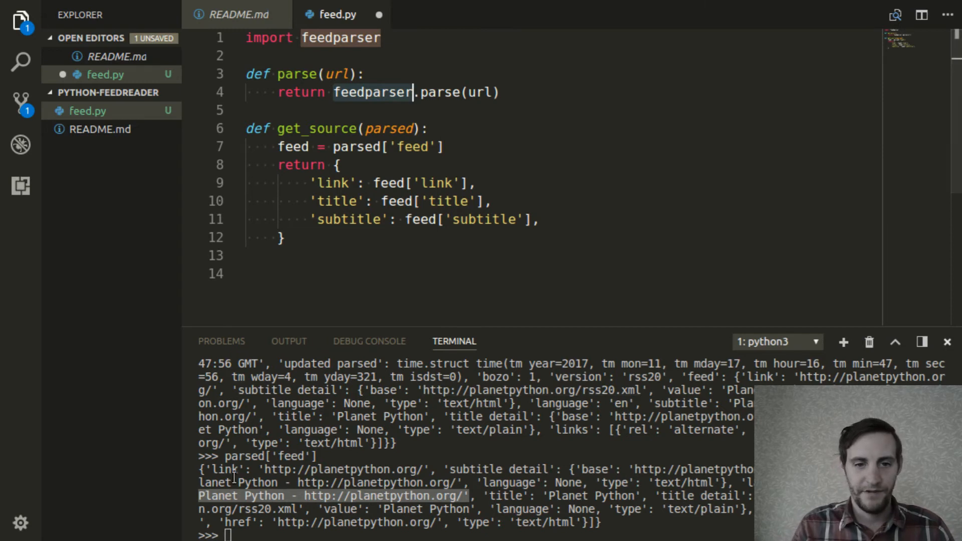
mouse_move(484, 448)
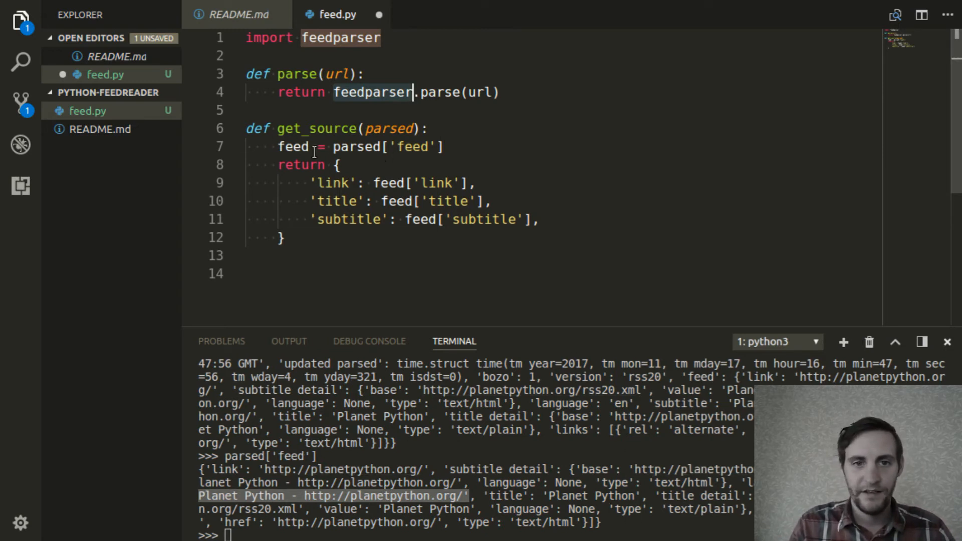
left_click(338, 200)
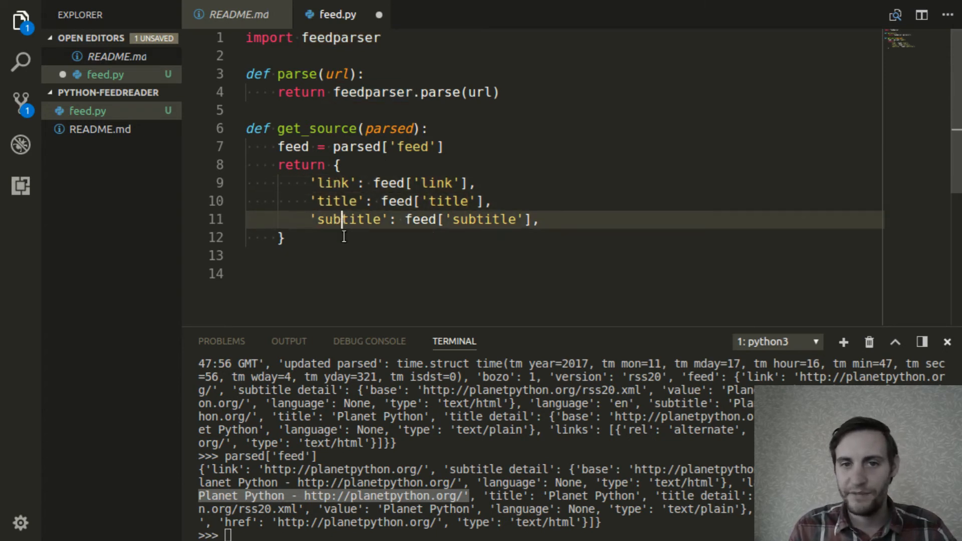
left_click(510, 263)
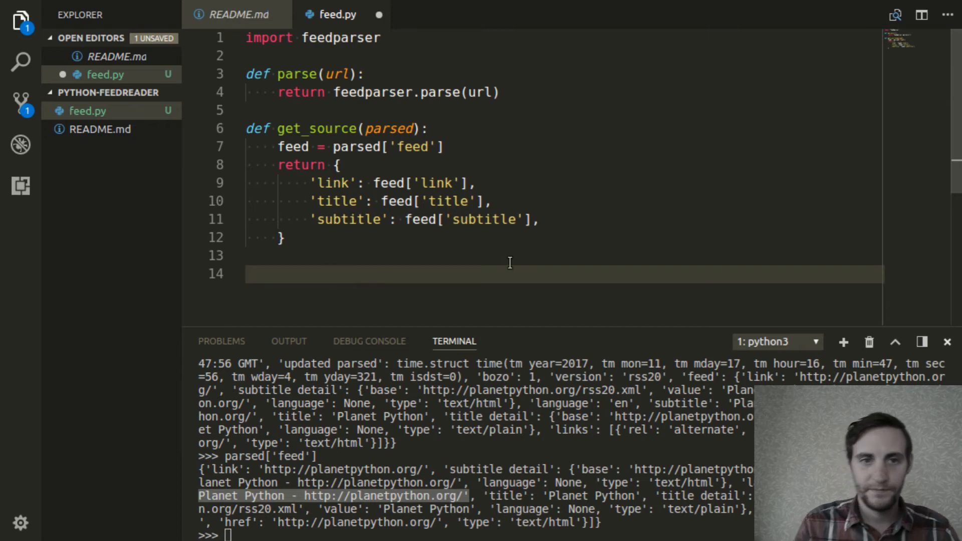
Write the def get_articles(parsed): header below get_source.
type("def")
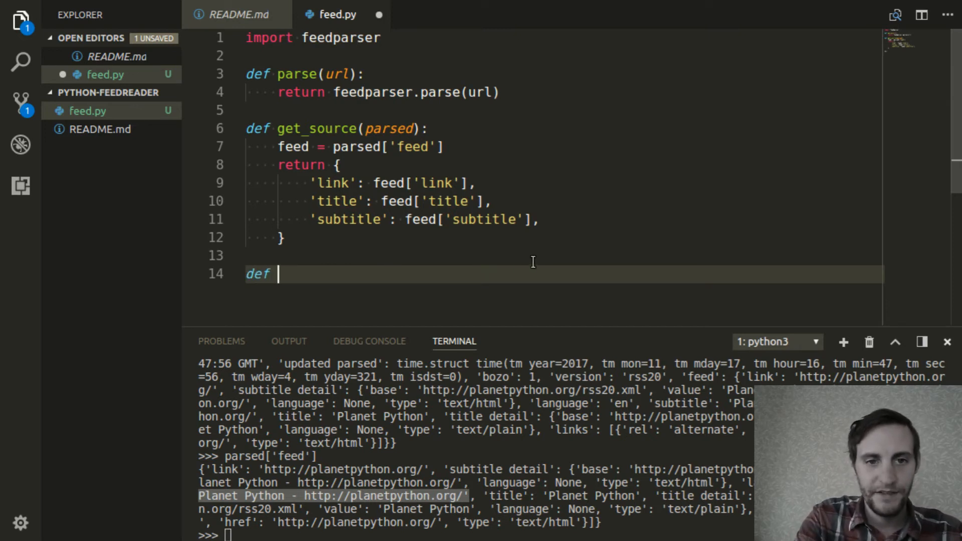
type("get_art")
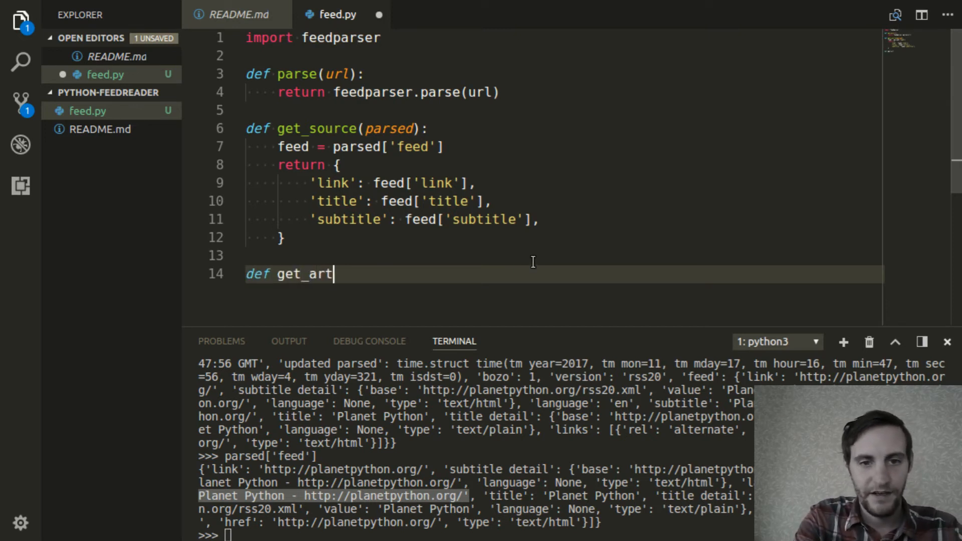
type("icles")
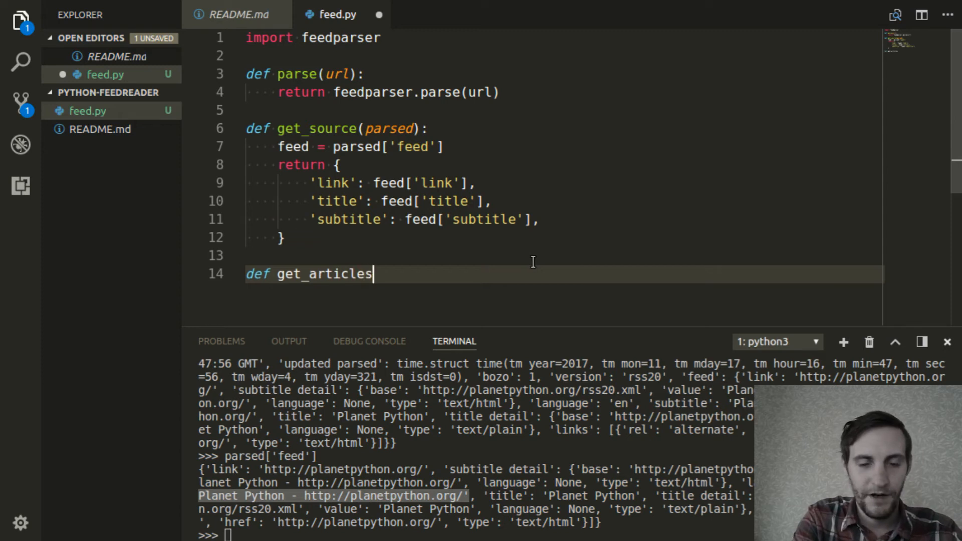
type("(parsed):")
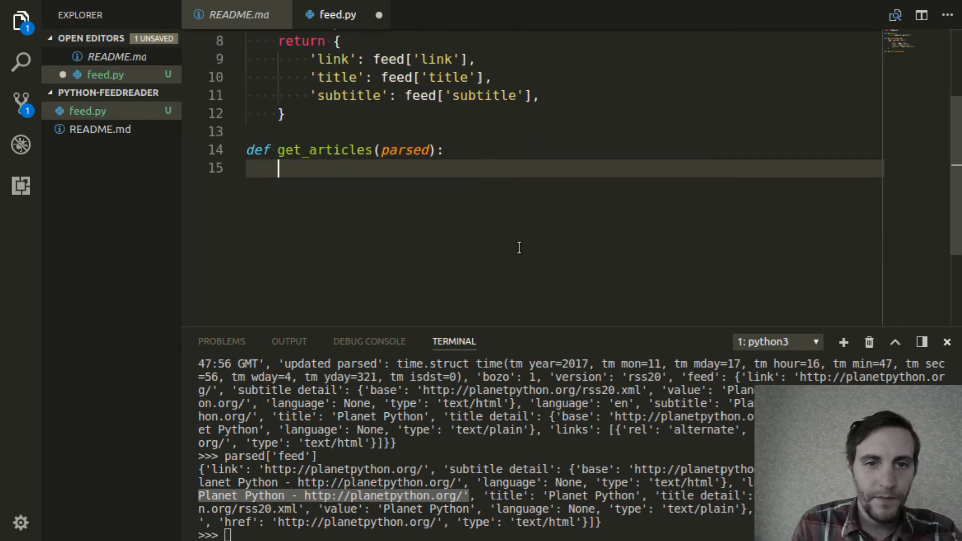
mouse_move(302, 229)
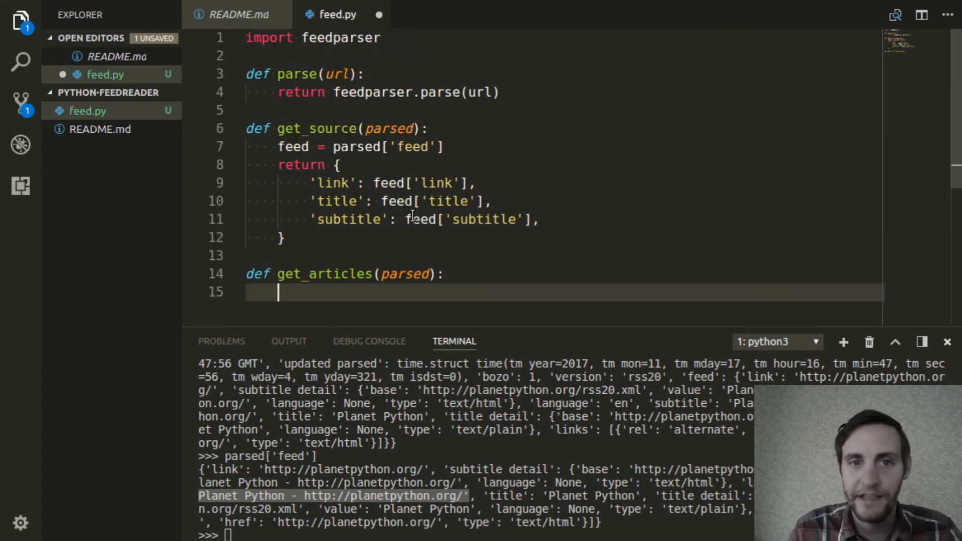
scroll("down", 3)
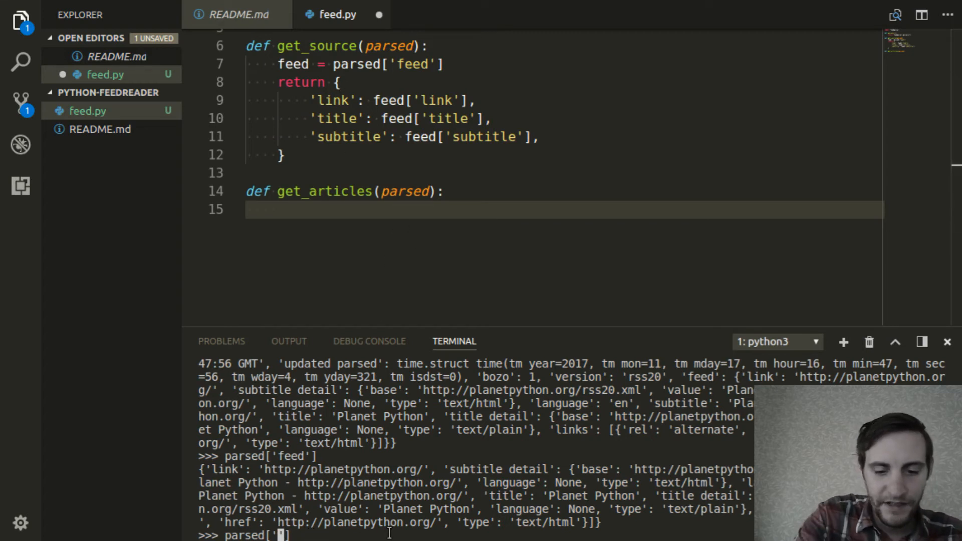
Evaluate parsed['entries'] in the Python session and scroll through the articles list.
type("entries")
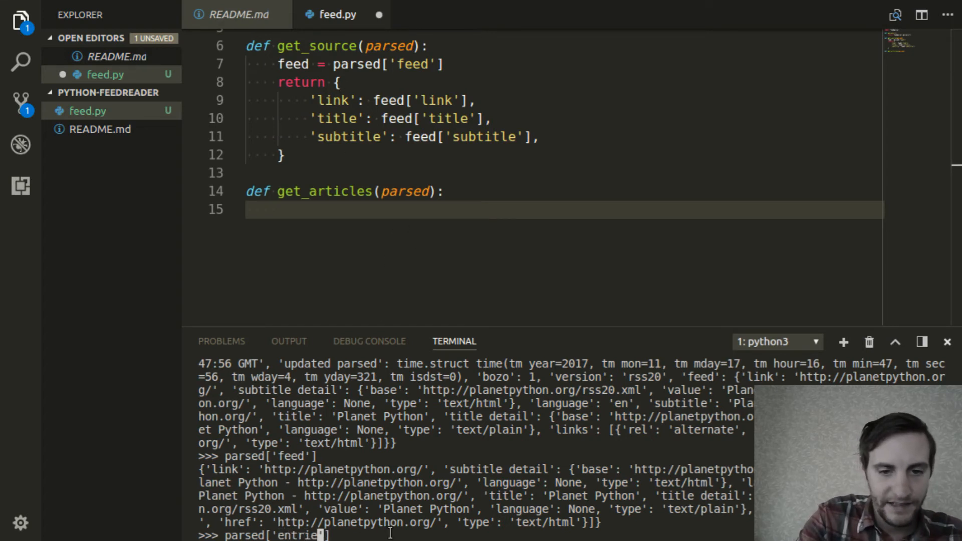
key("Enter")
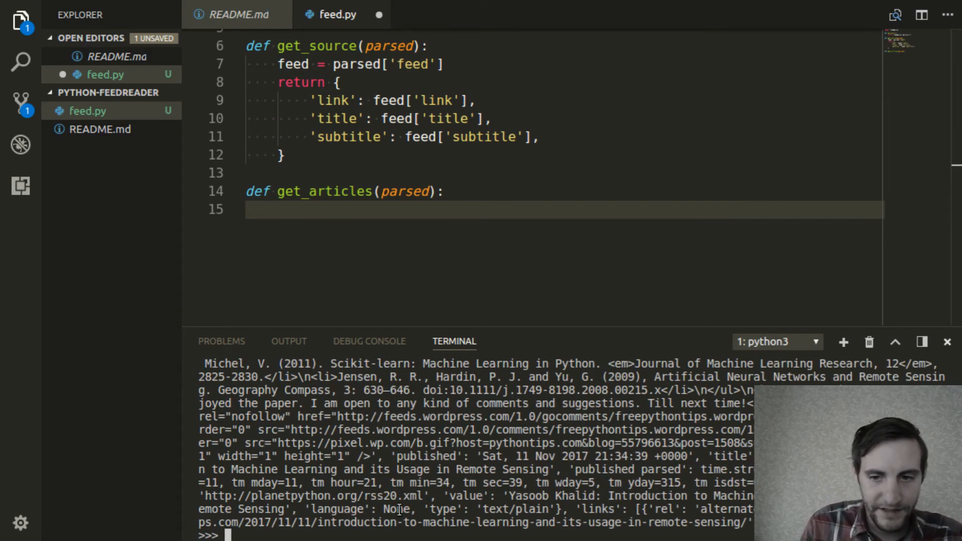
type("parsed['entries']")
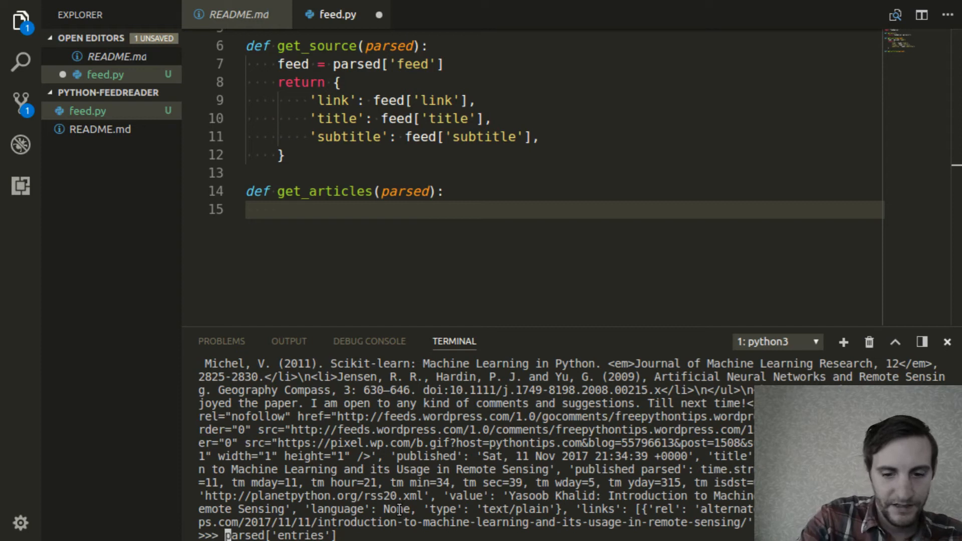
type("[")
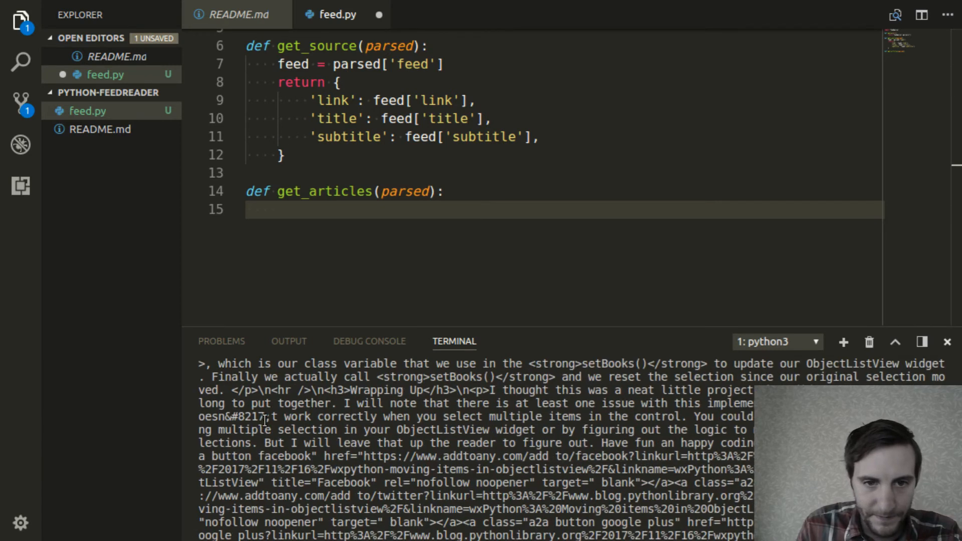
scroll("down", 3)
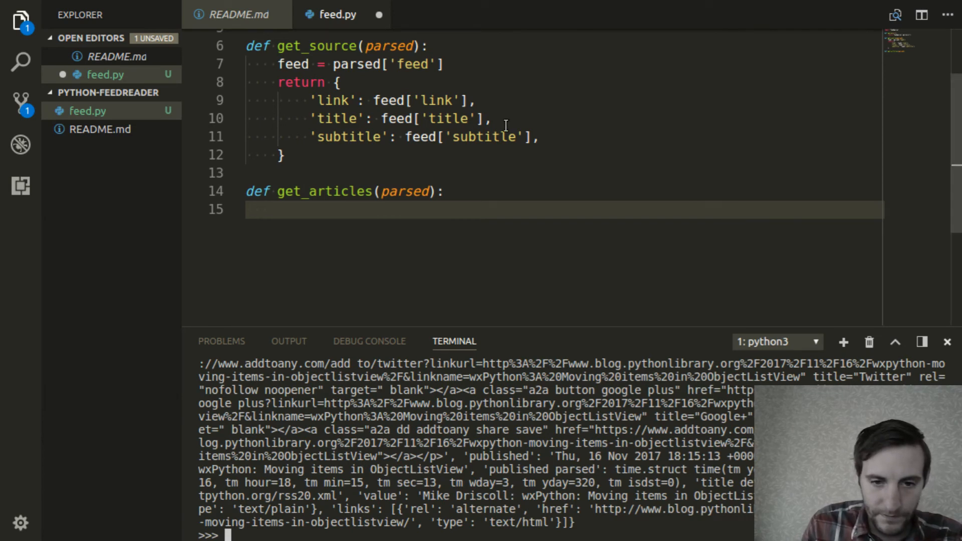
Import pprint from the pprint module in the Python session.
type("import")
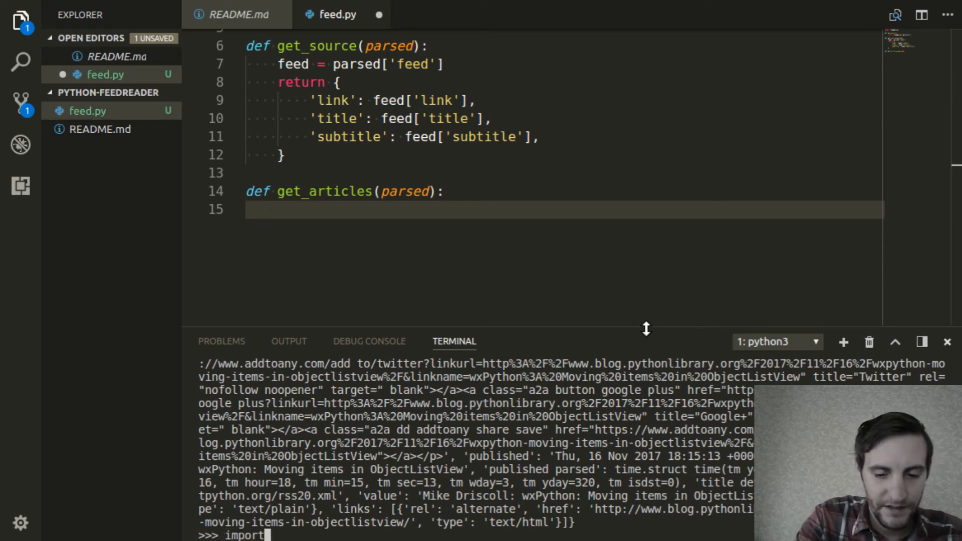
type("pprint")
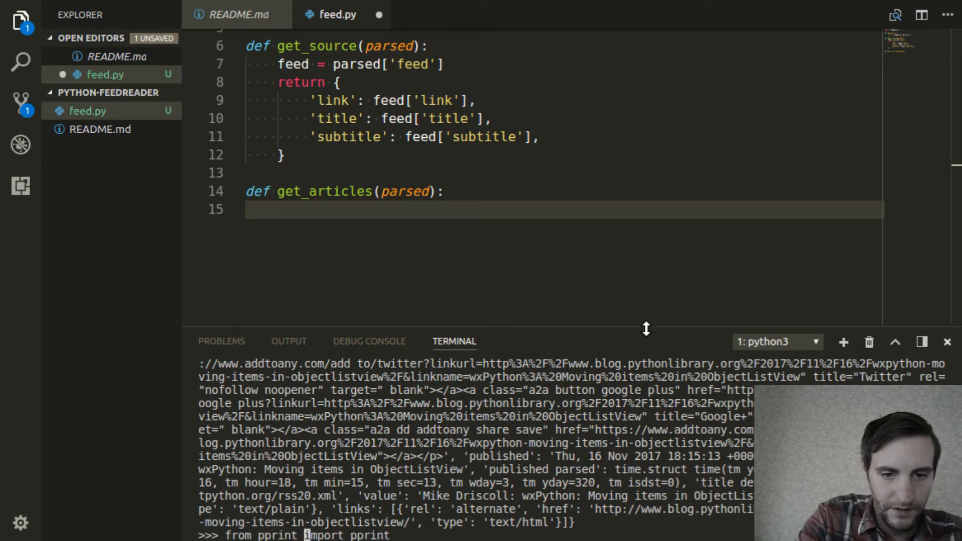
key("Return")
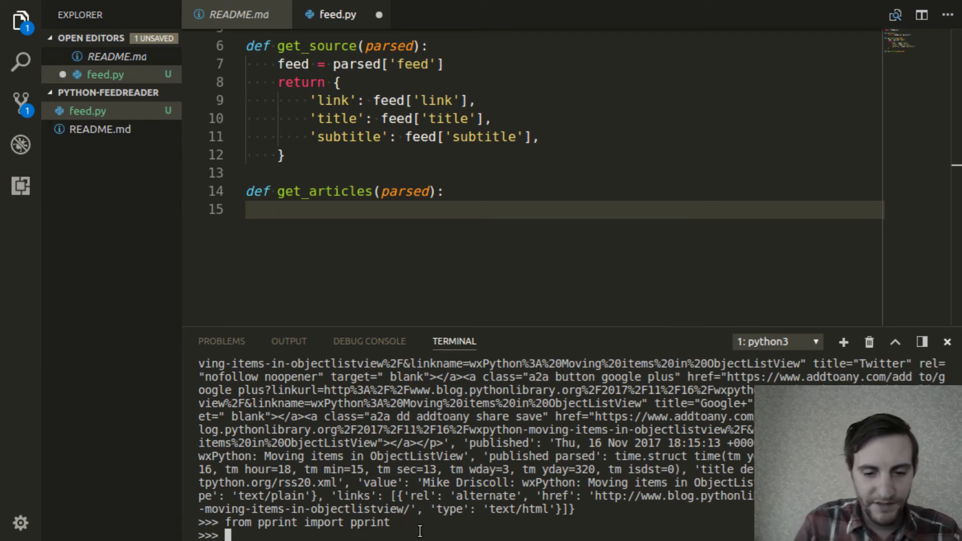
Pretty-print parsed['entries'][0] and scroll through the first entry's fields.
type("parsed['entries'][0]")
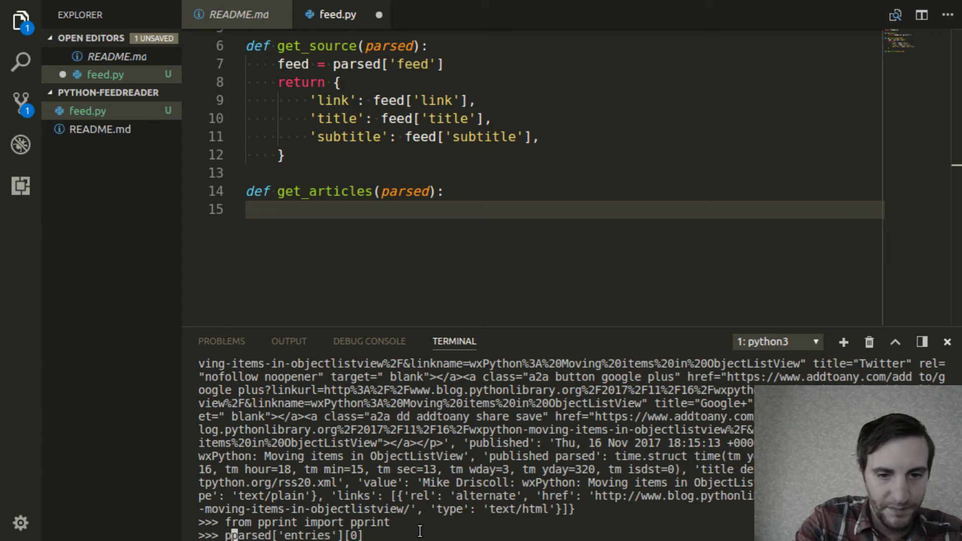
type("print(")
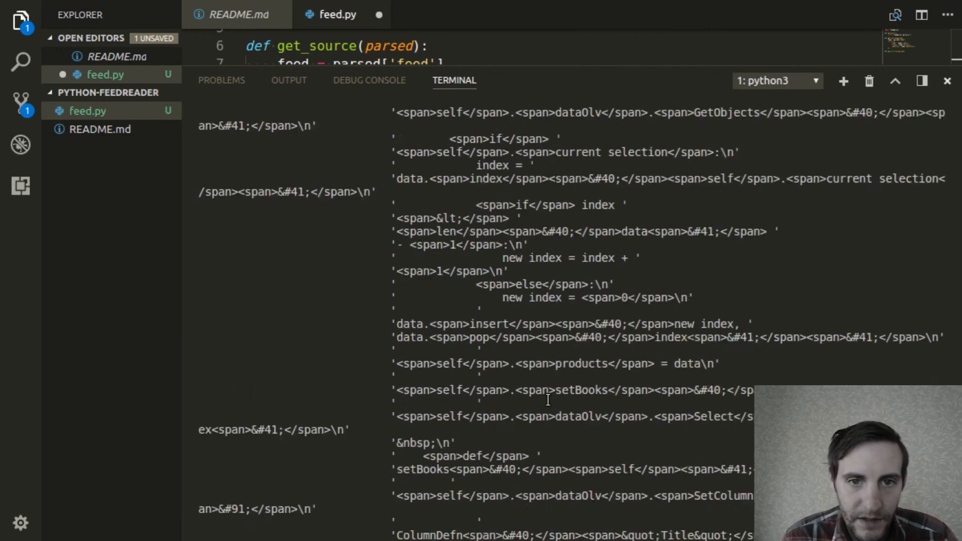
scroll("down", 3)
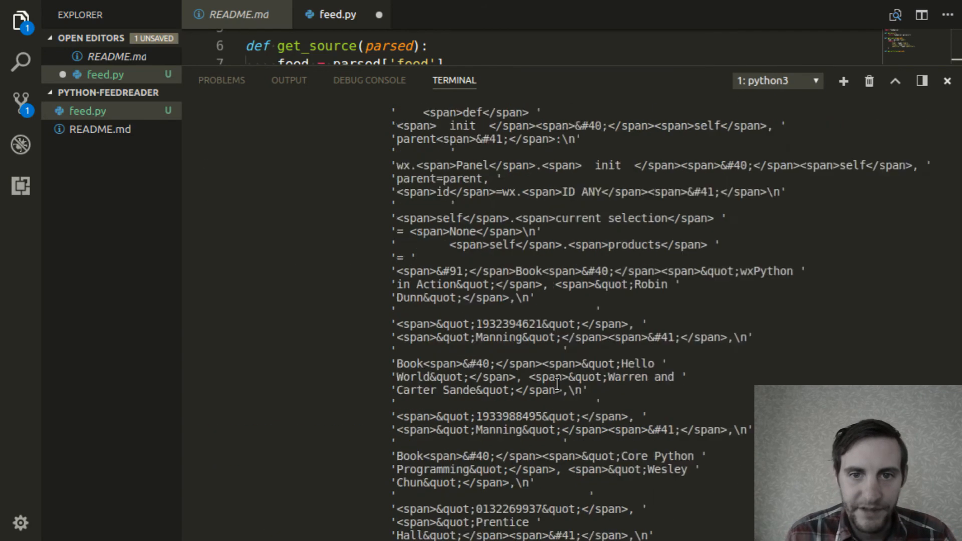
scroll("down", 3)
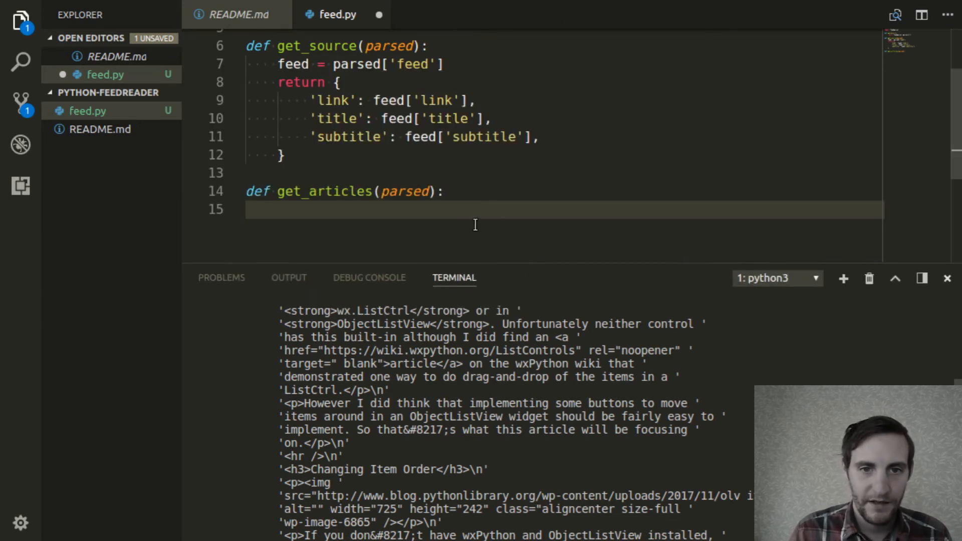
Assign entries = parsed['entries'] and an empty articles list in get_articles.
type("entr")
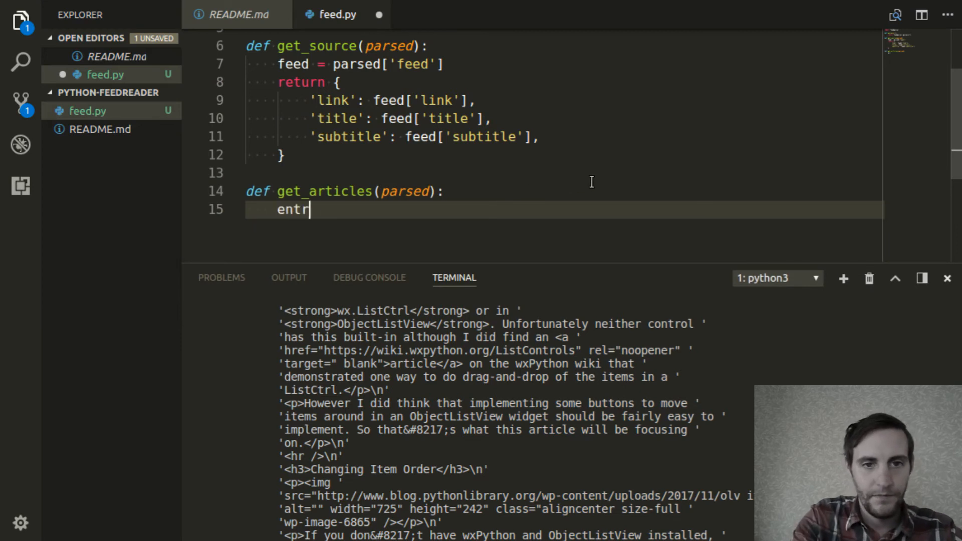
type("ies = p")
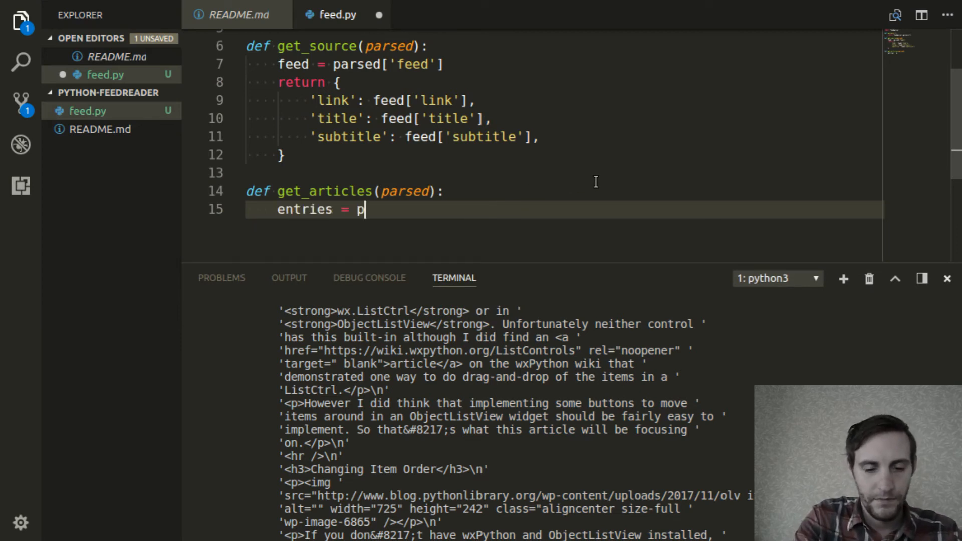
type("arsed['e")
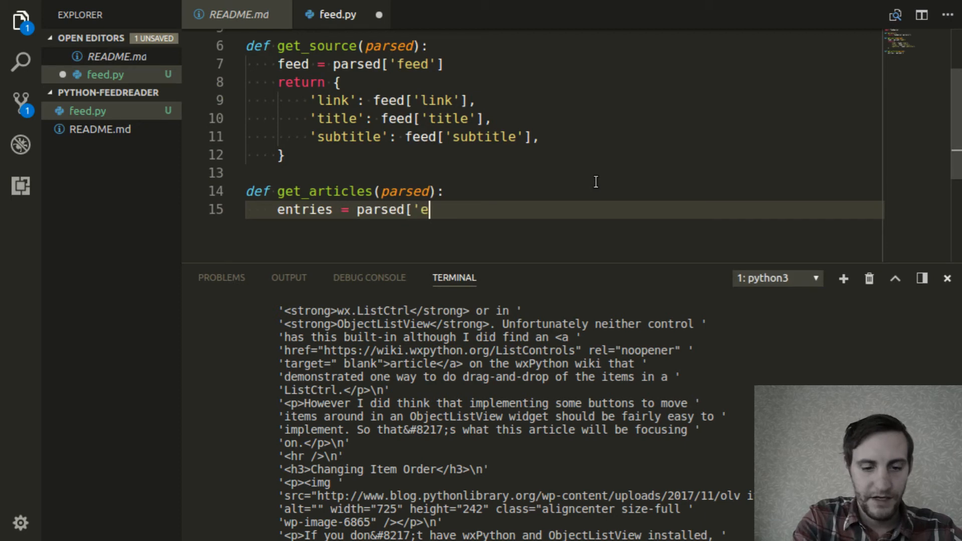
type("ntries']")
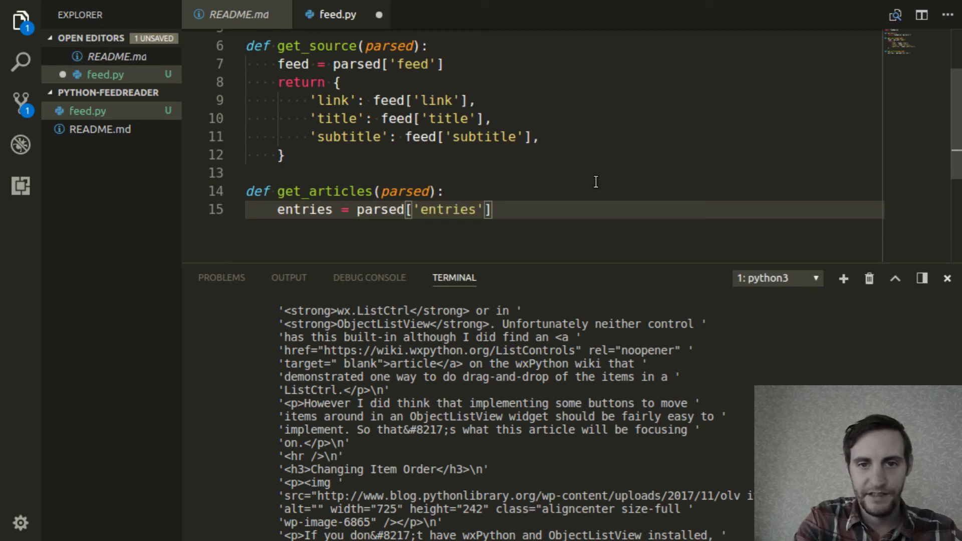
key("Enter")
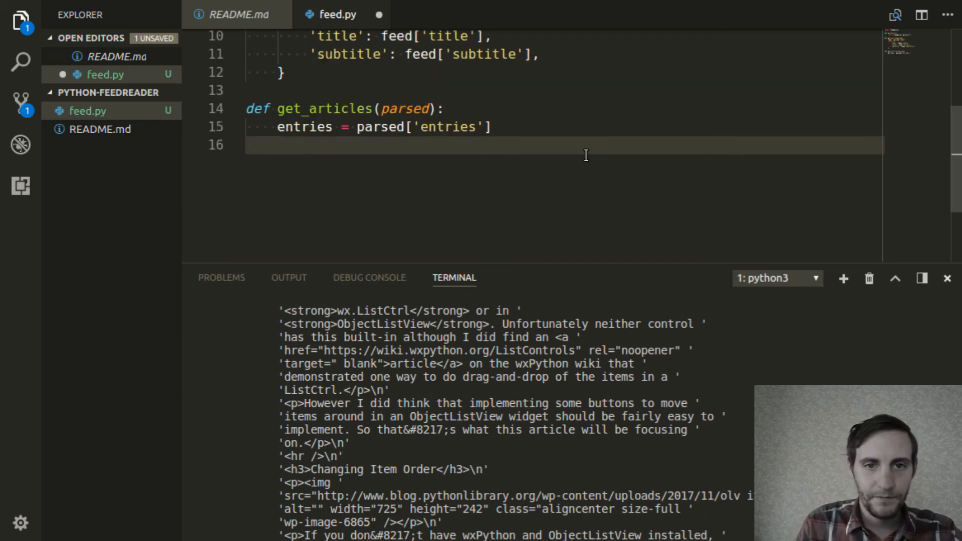
type("a")
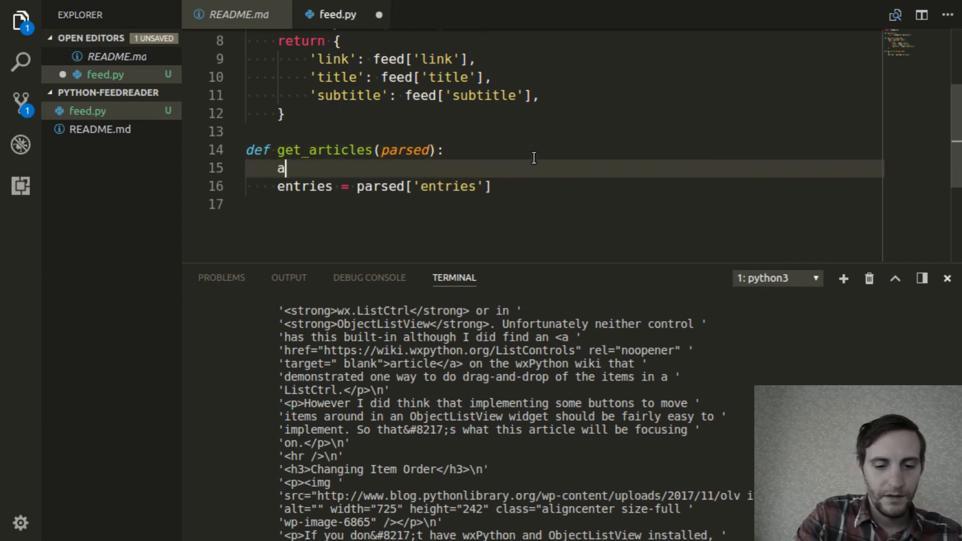
type("rticles = [")
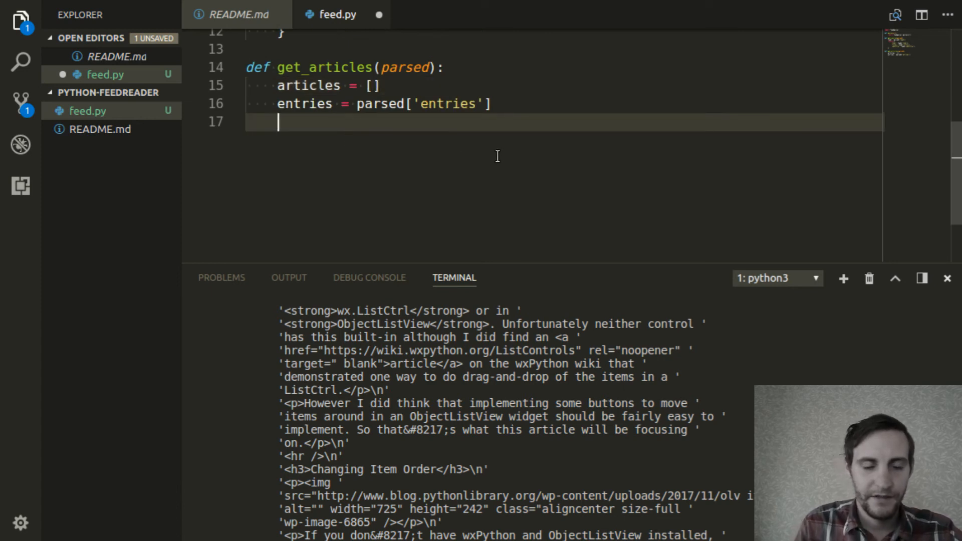
Loop over entries appending an empty dictionary to articles, then return articles.
type("for")
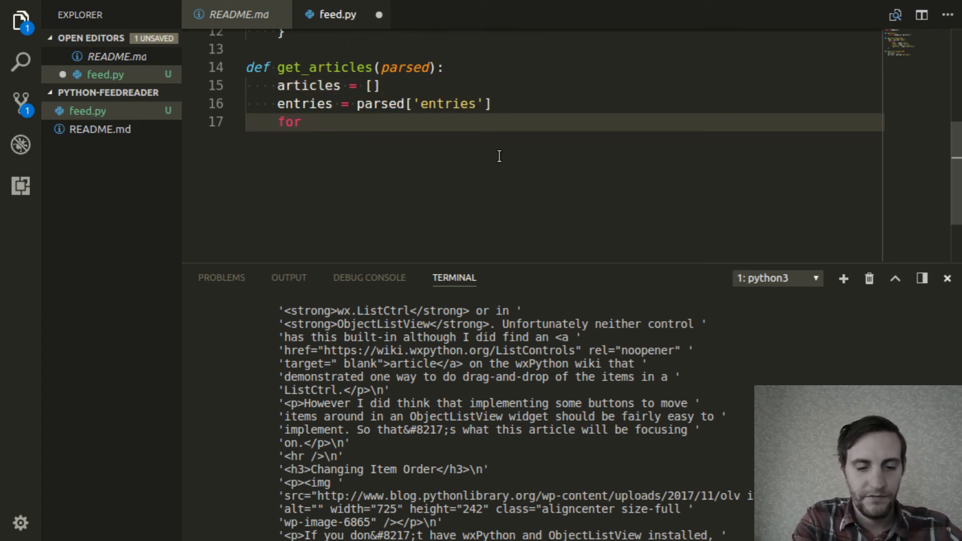
type("ent")
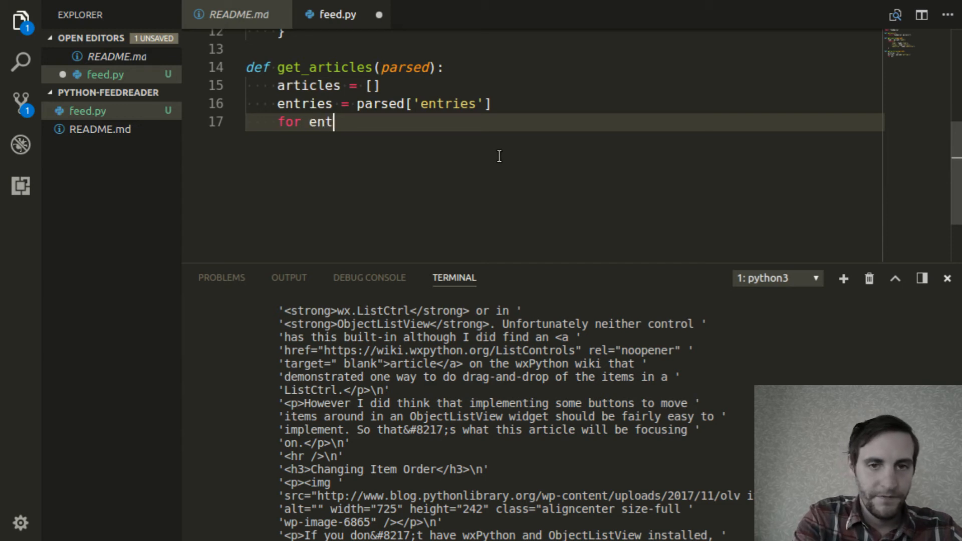
type("ry in entries:")
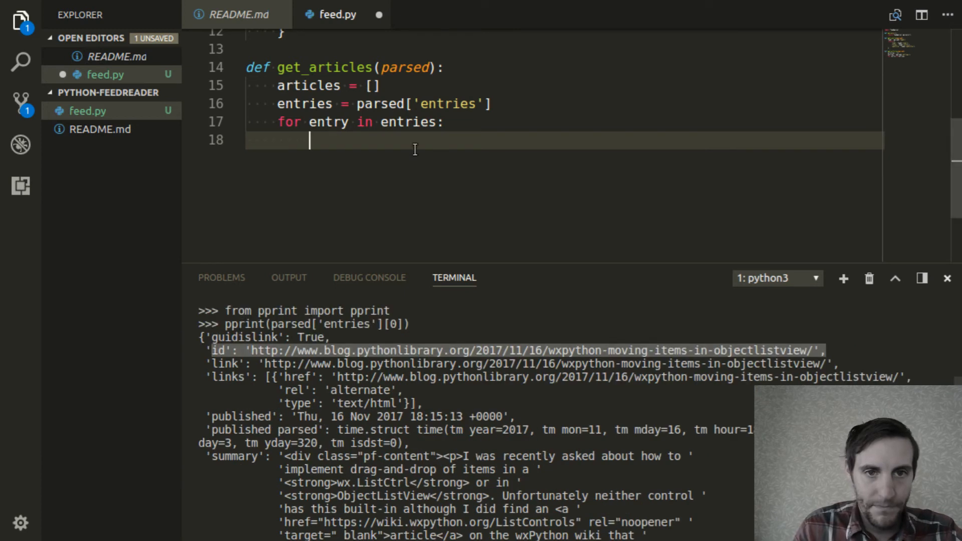
type("append")
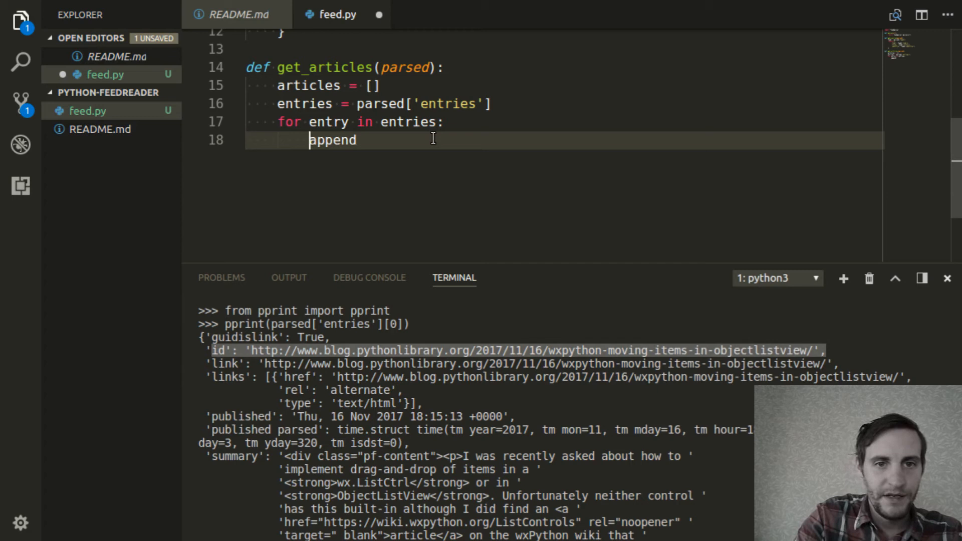
type("articles.")
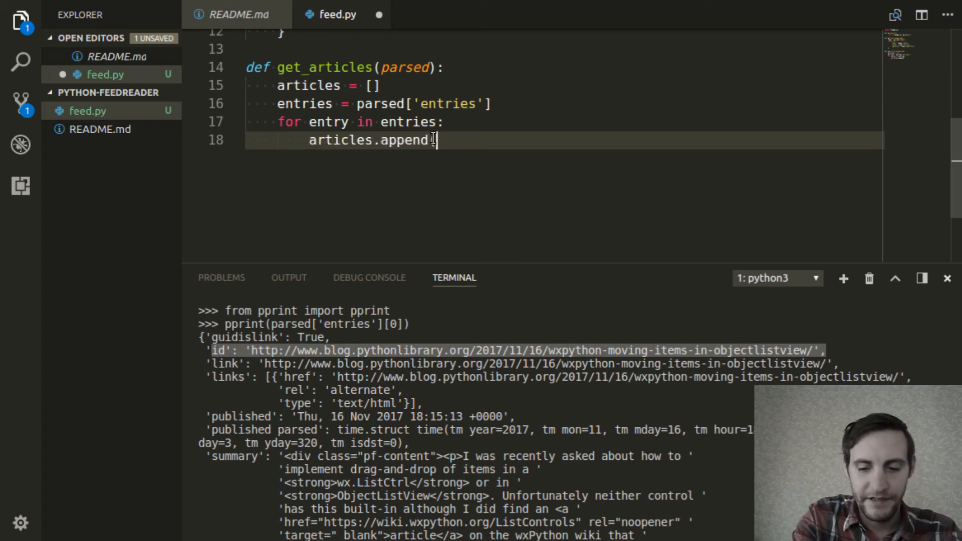
type("({")
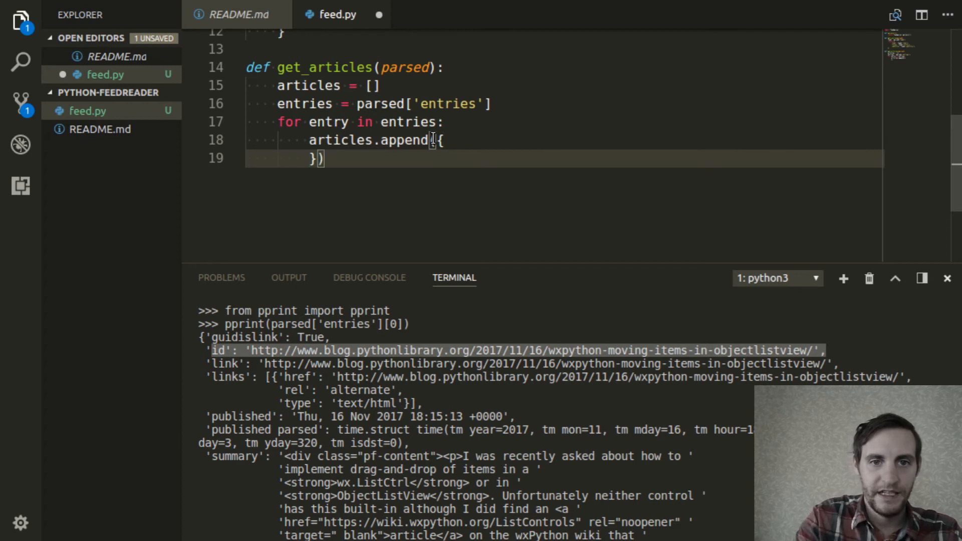
key("Enter")
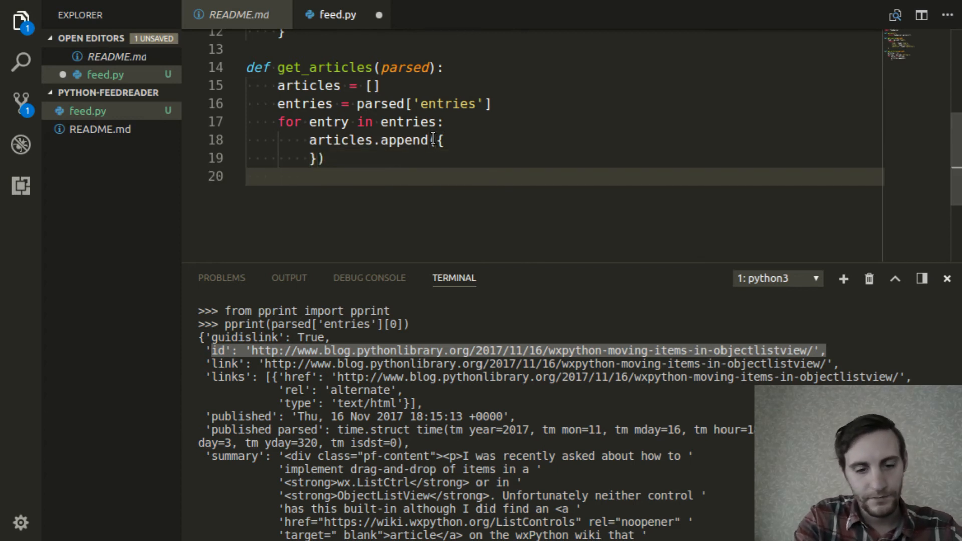
type("return articles")
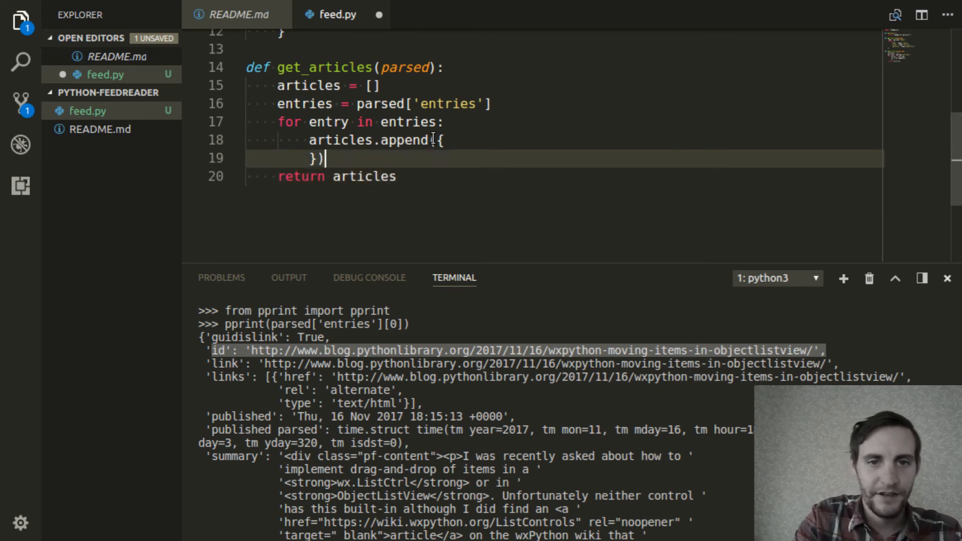
key("Enter")
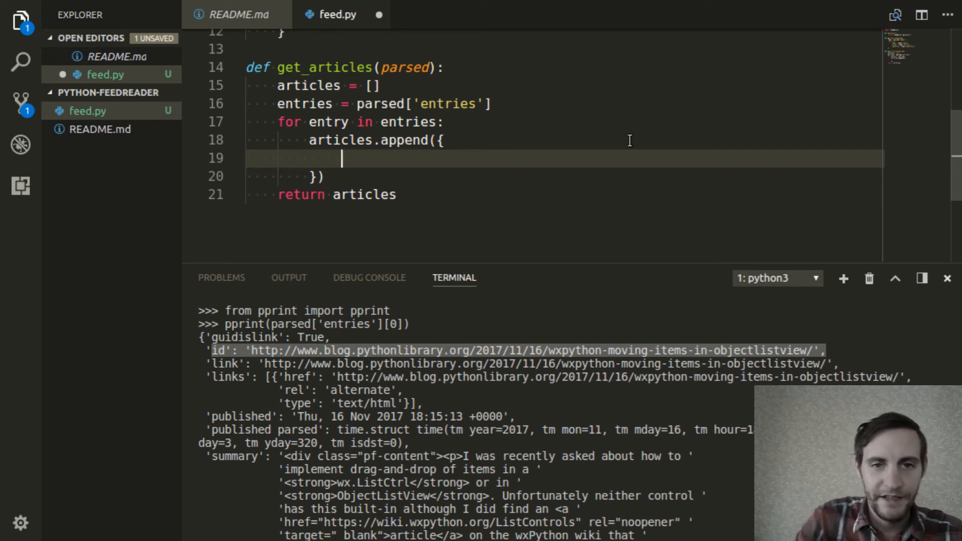
Write the 'id': entry['id'] and 'link': entry['link'] lines inside the appended dictionary.
type("'id':")
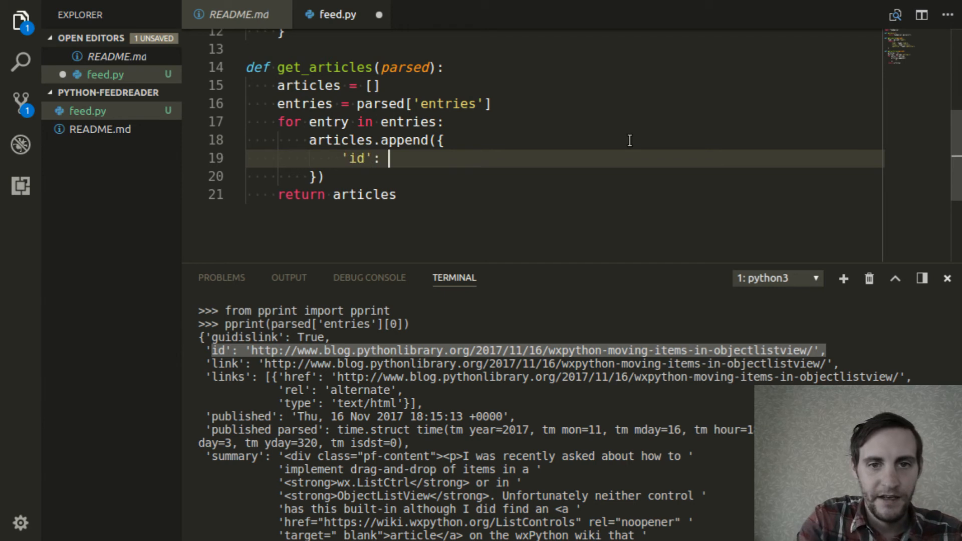
mouse_move(561, 176)
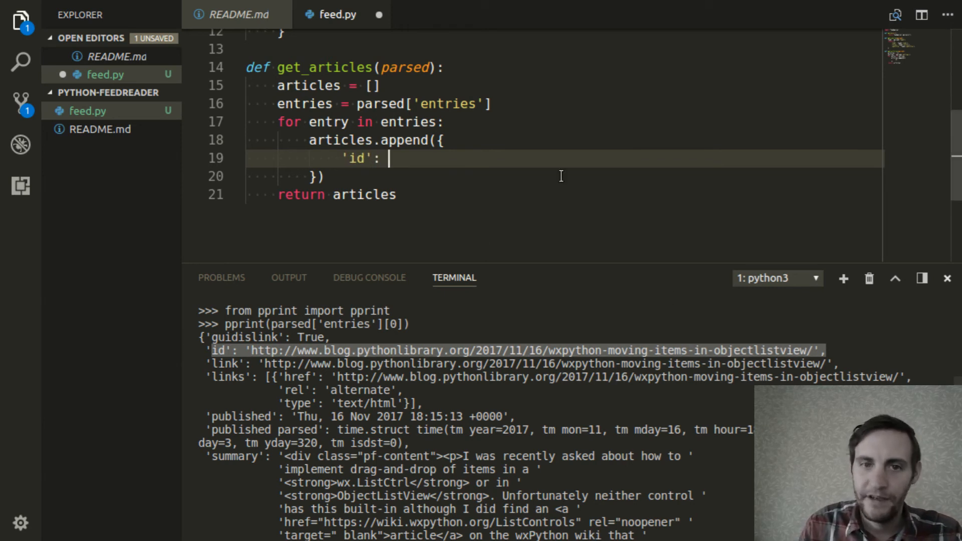
type("entry[")
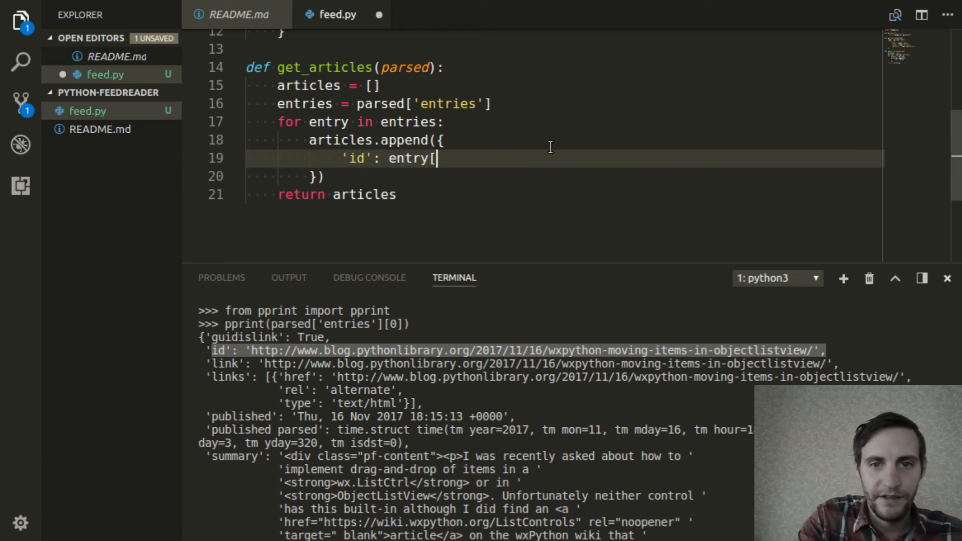
type("'id'],")
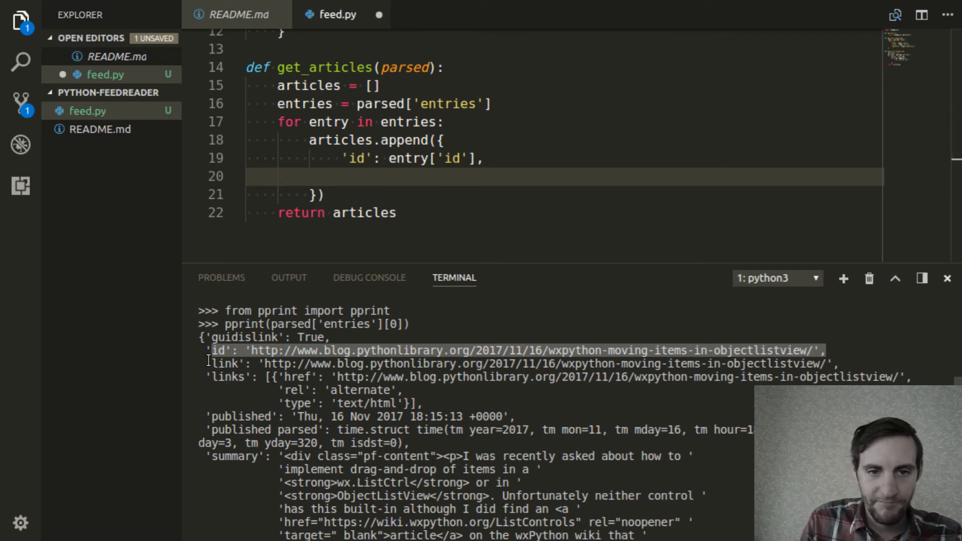
type("'l")
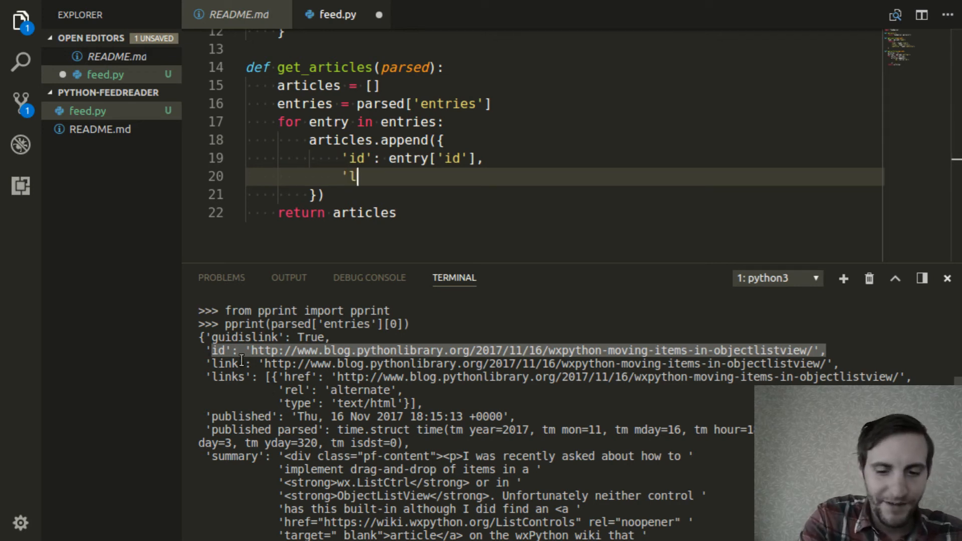
type("ink':")
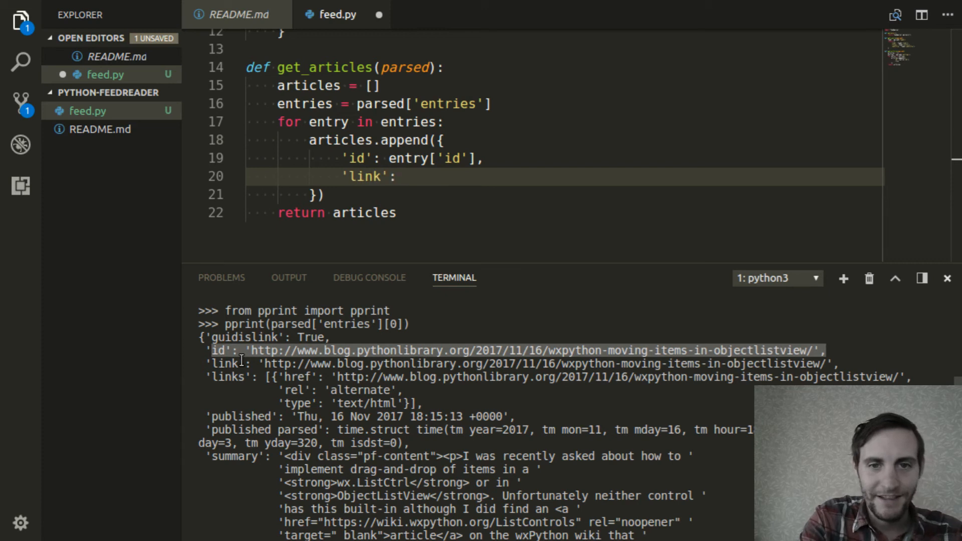
type("entry['")
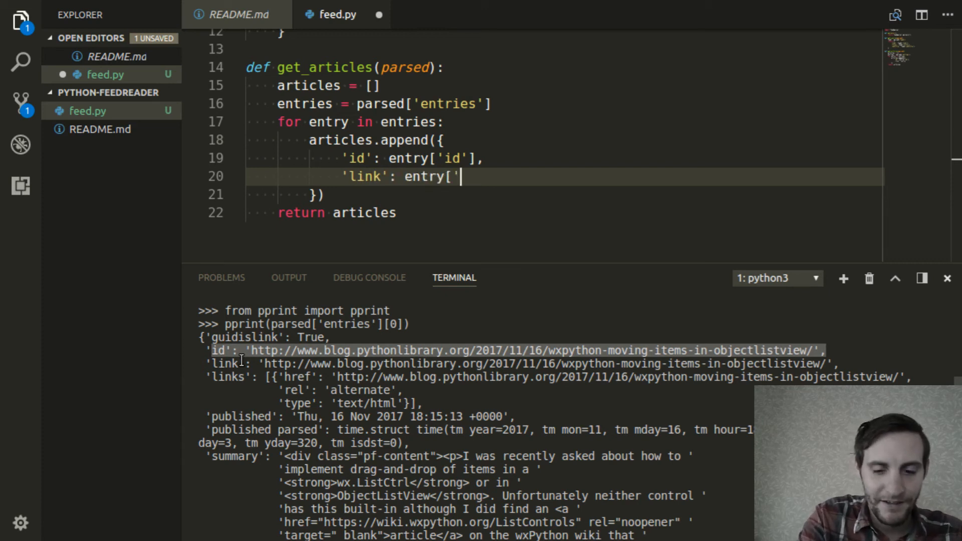
type("link'],")
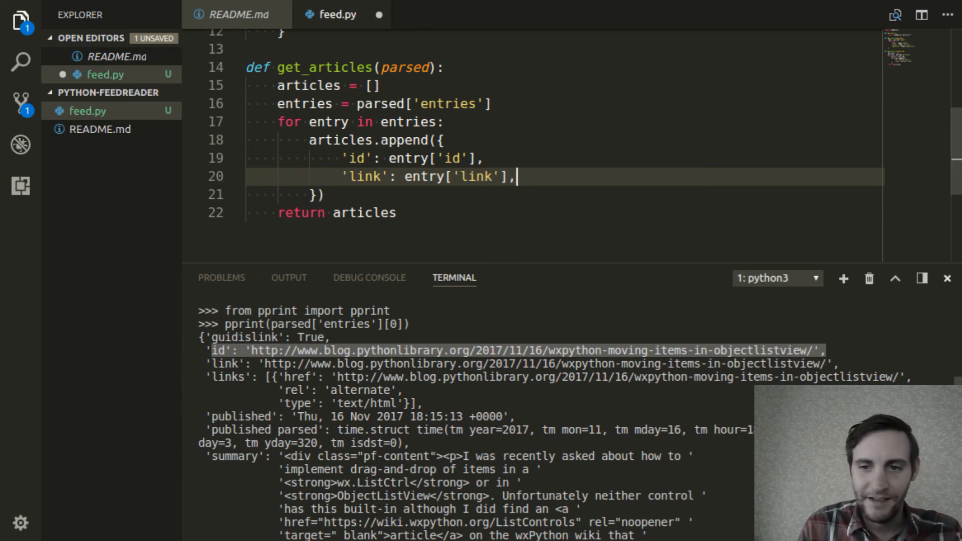
mouse_move(417, 389)
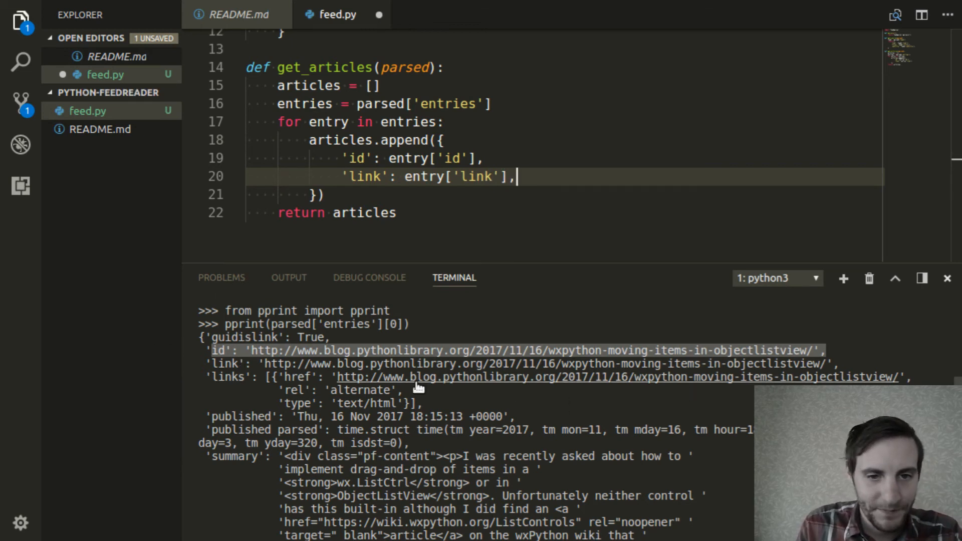
Inspect the struct_time published_parsed value in the output, then begin a third dict field.
scroll("down", 3)
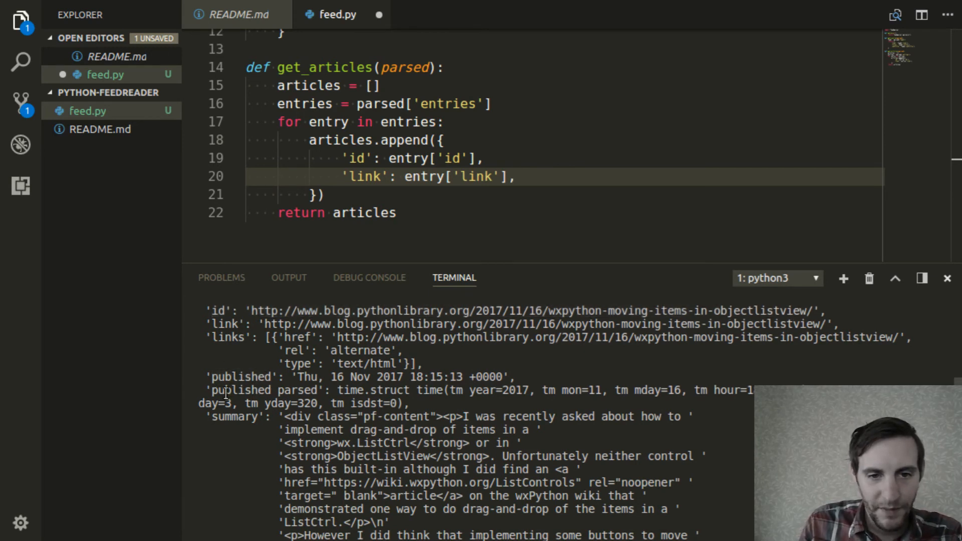
double_click(240, 390)
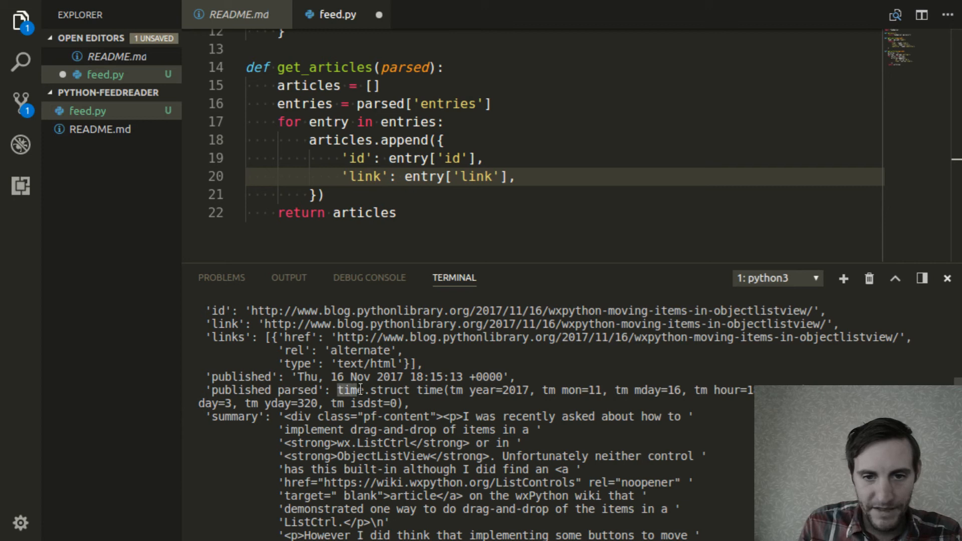
double_click(355, 390)
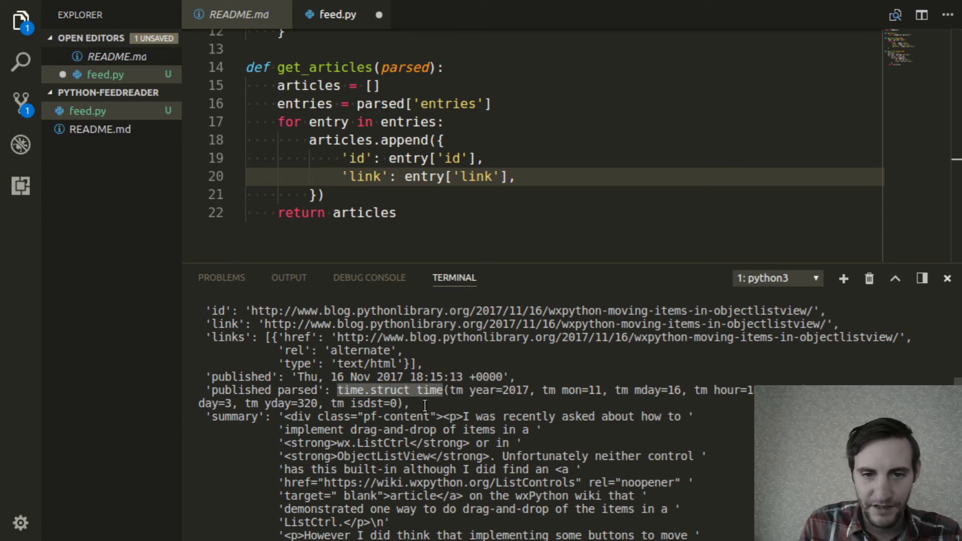
left_click_drag(337, 390, 404, 402)
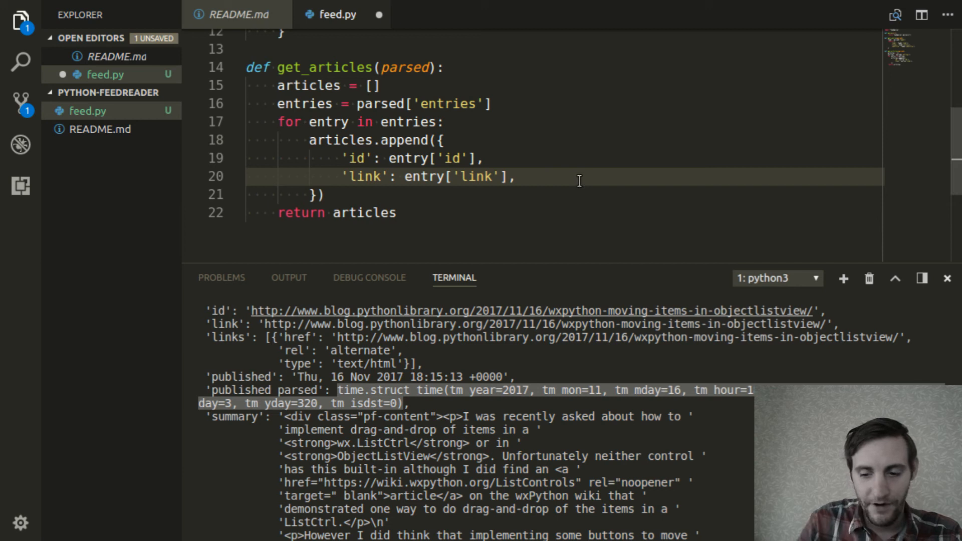
type("'")
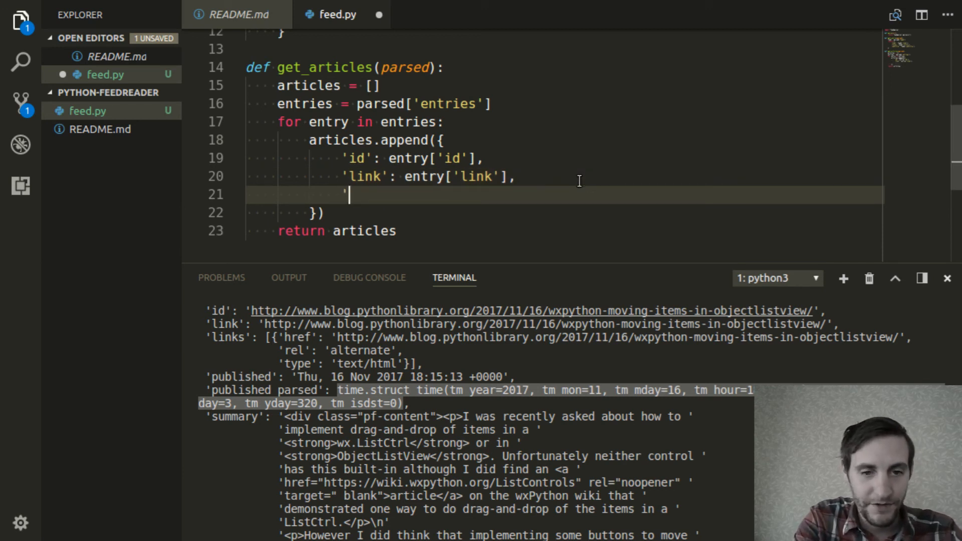
Write 'published': entry['published_parsed'], as the dictionary's next field.
type("publishe")
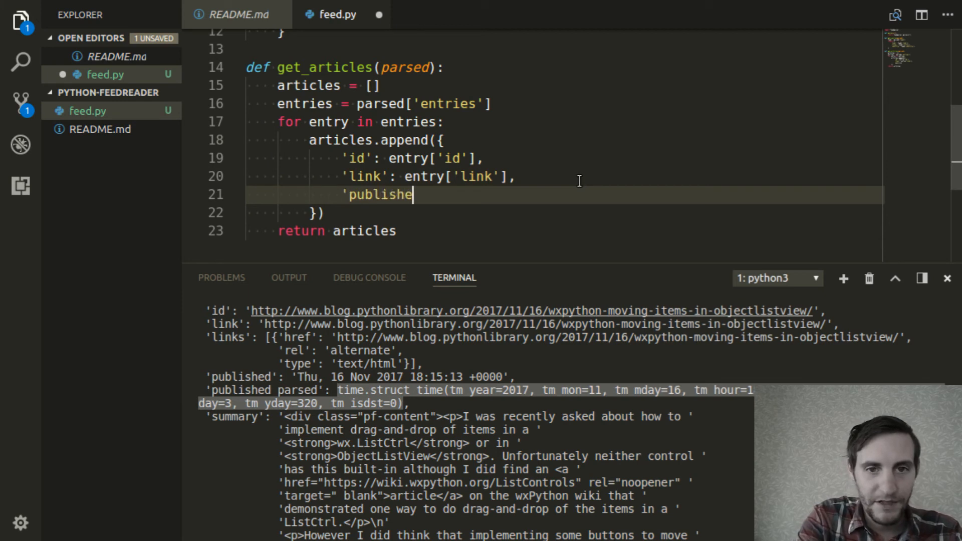
type("d': entry[")
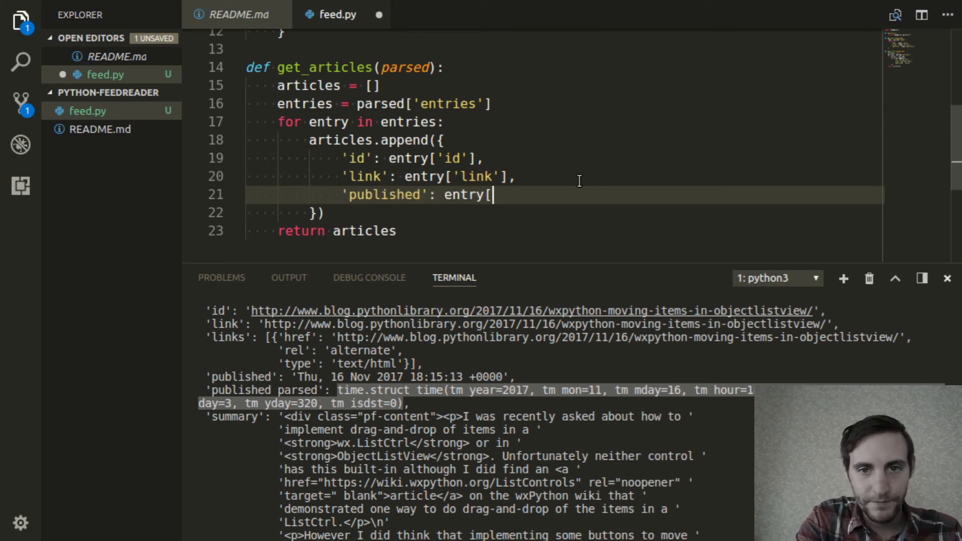
type("'publ")
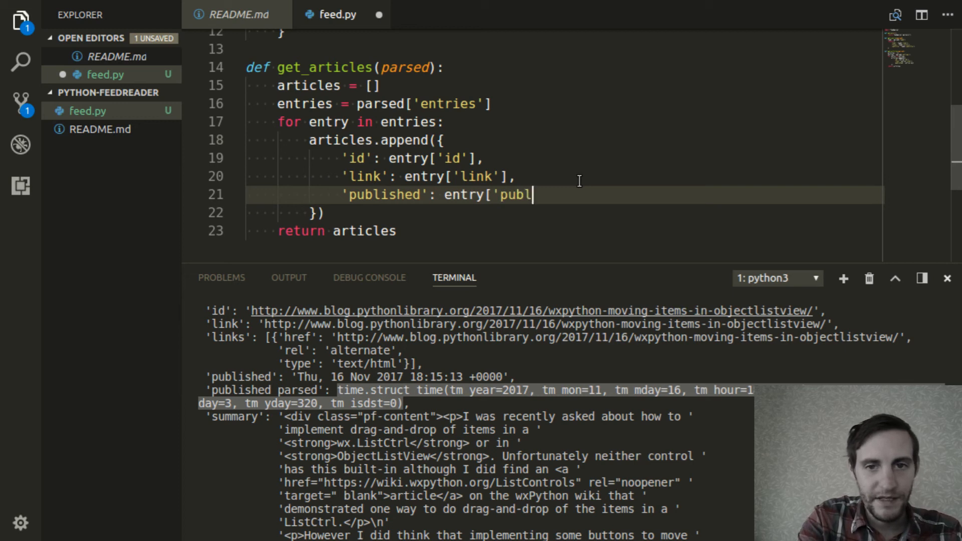
type("ished_pa")
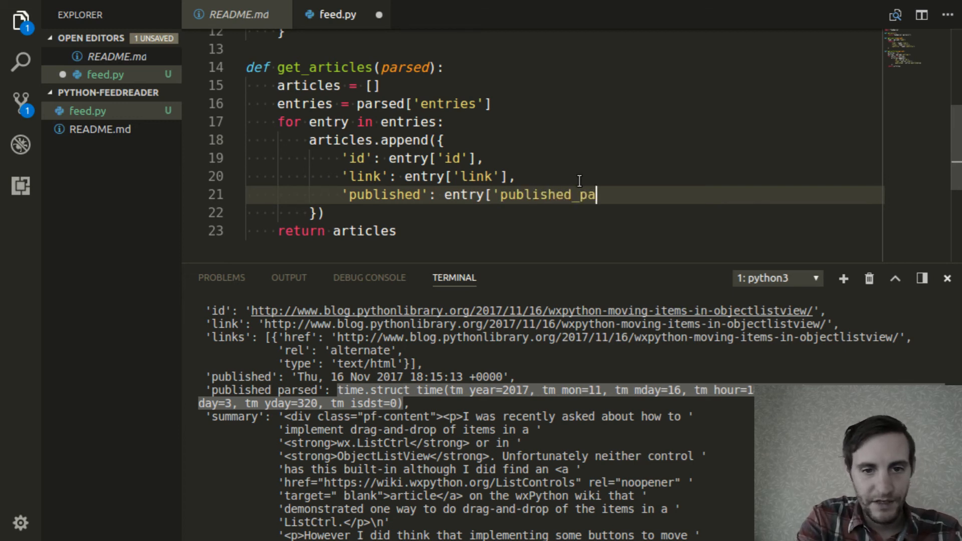
type("rsed']")
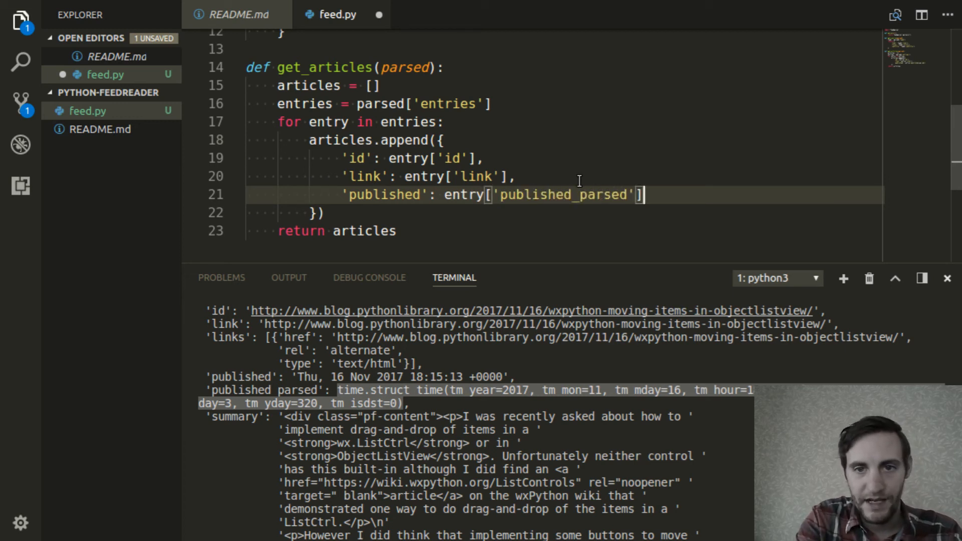
type(",")
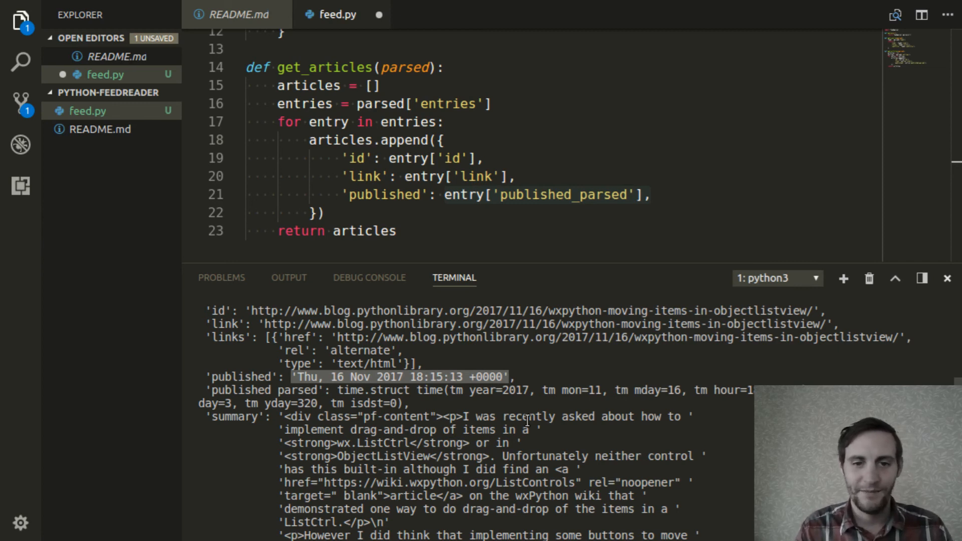
mouse_move(218, 298)
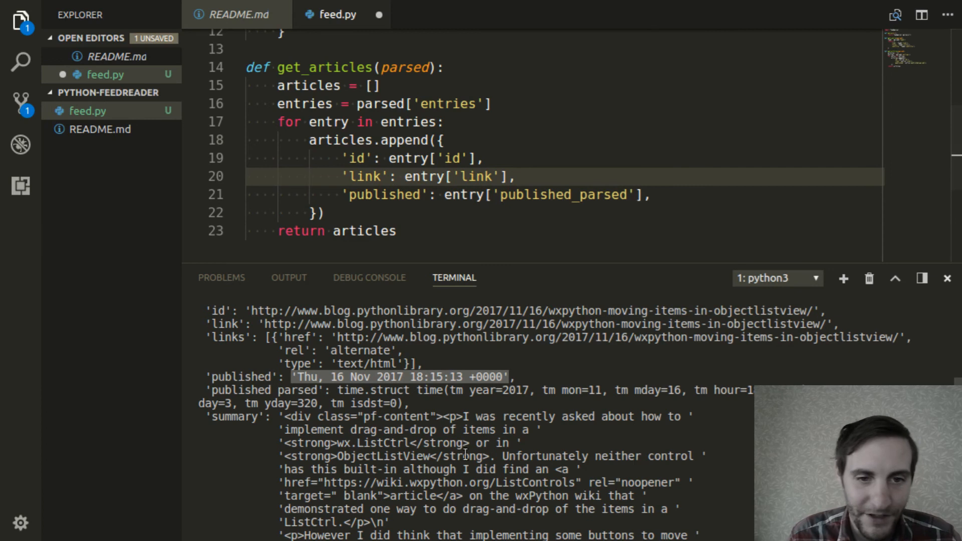
mouse_move(215, 431)
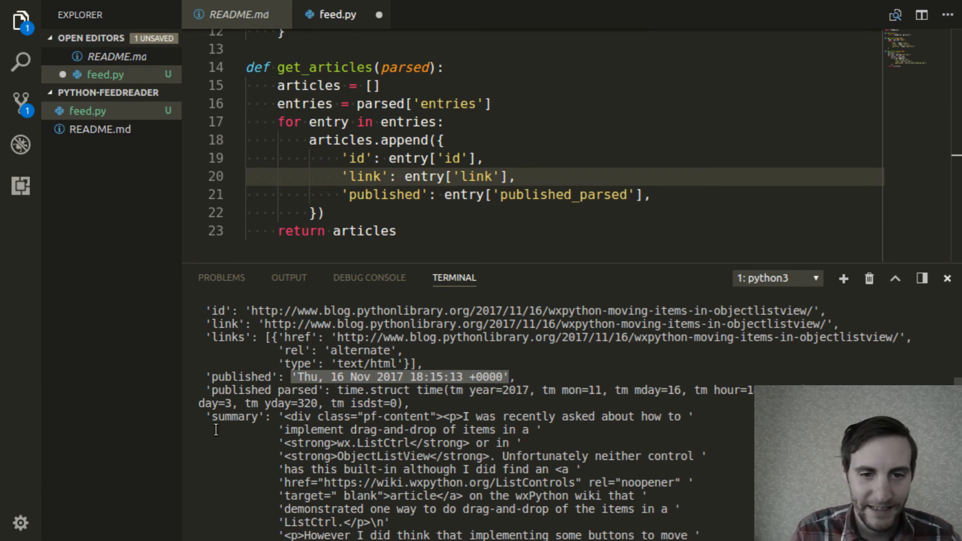
scroll("down", 3)
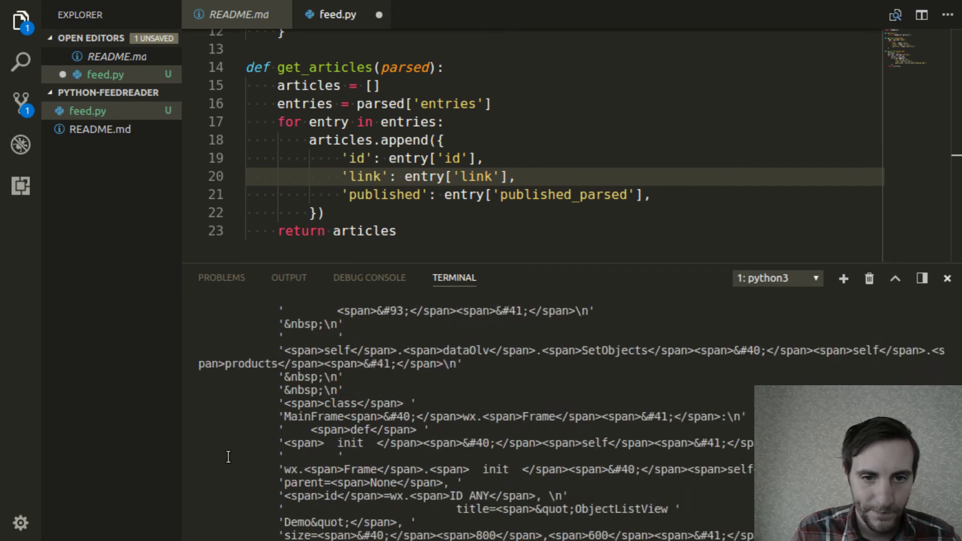
scroll("down", 3)
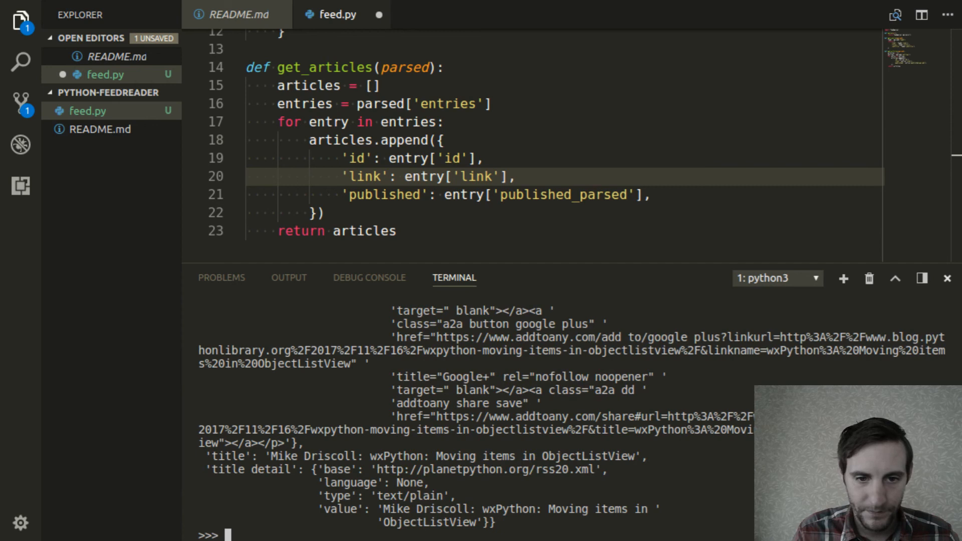
mouse_move(269, 447)
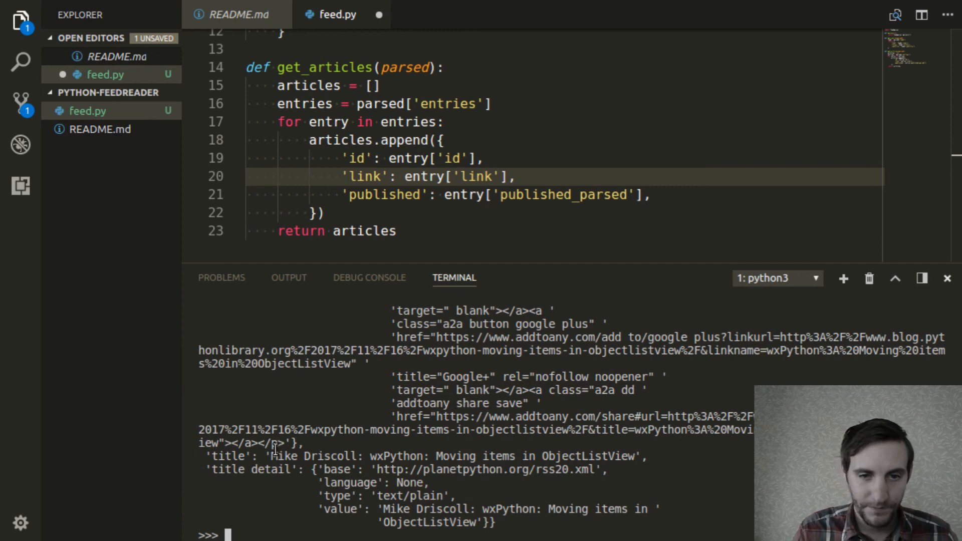
Insert 'title': entry['title'], and 'summary': entry lines above the published field.
key("Enter")
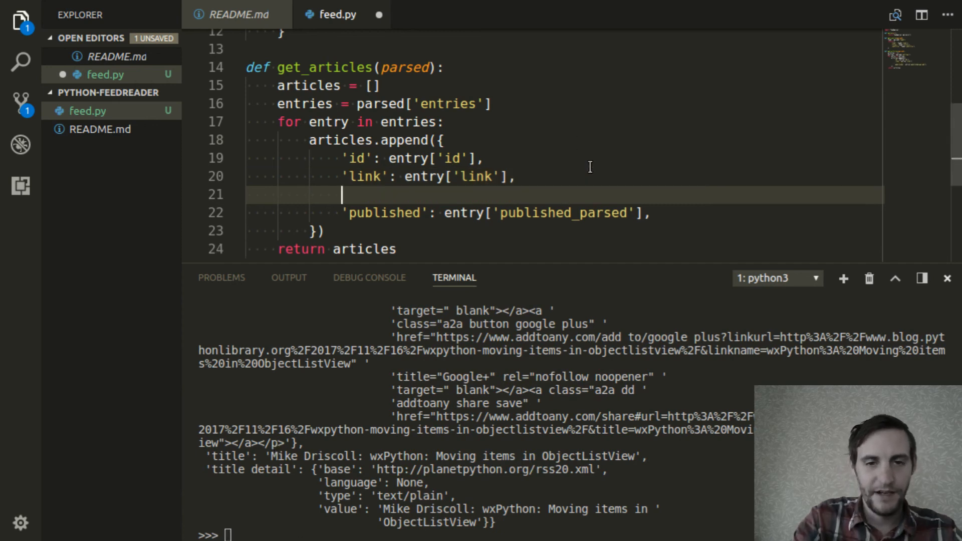
type("'title':")
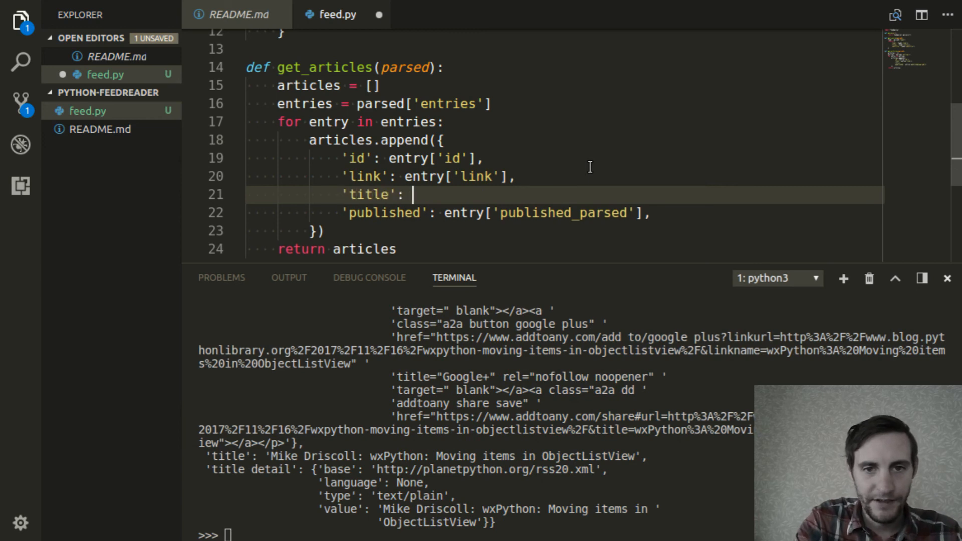
type("entry['")
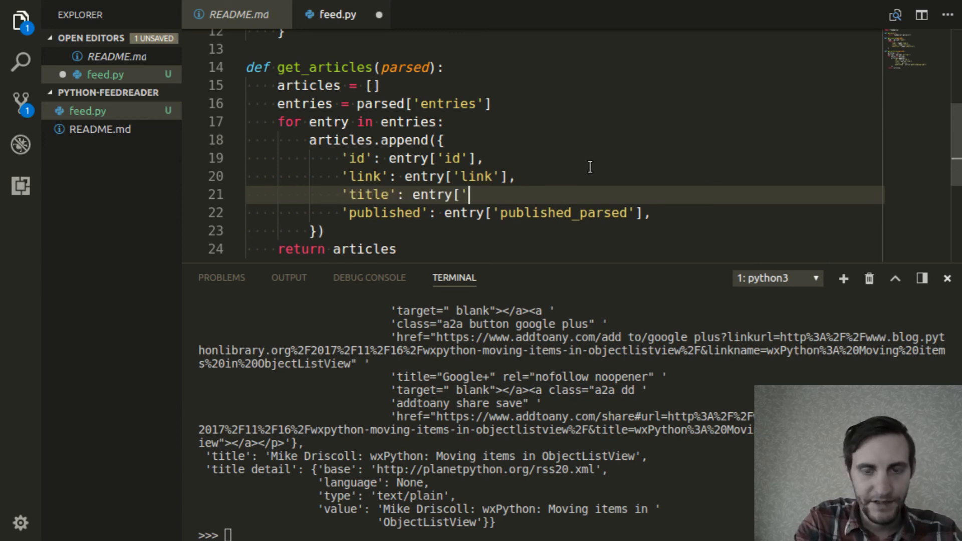
type("title'],")
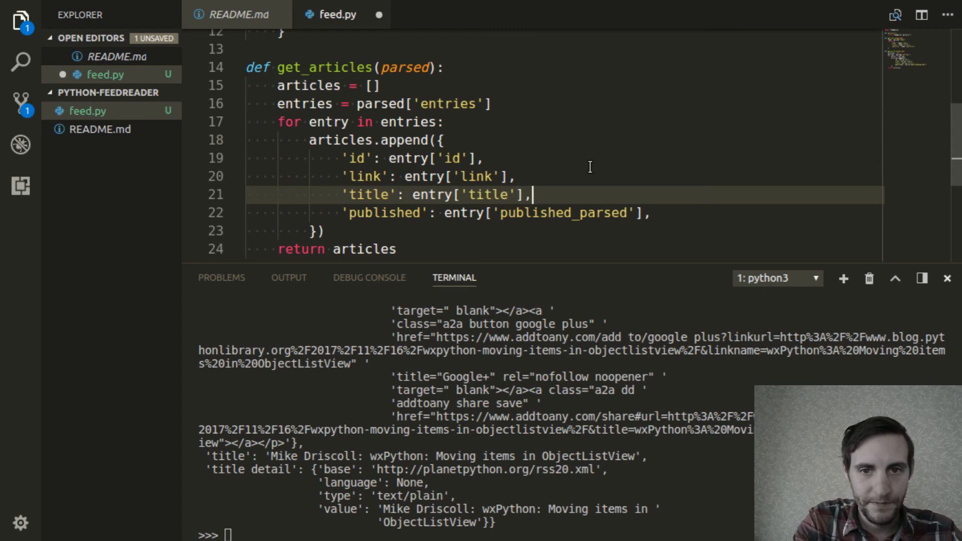
key("Enter")
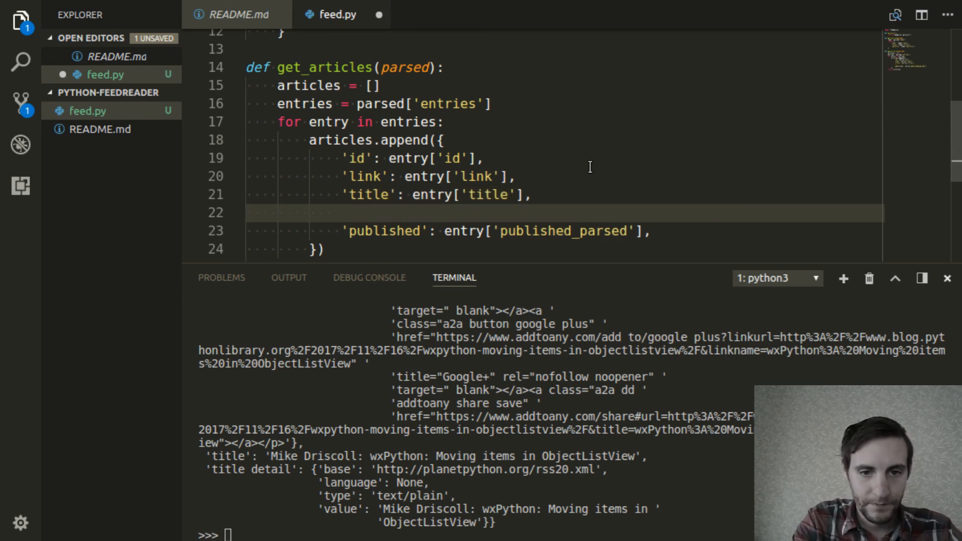
type("'summary")
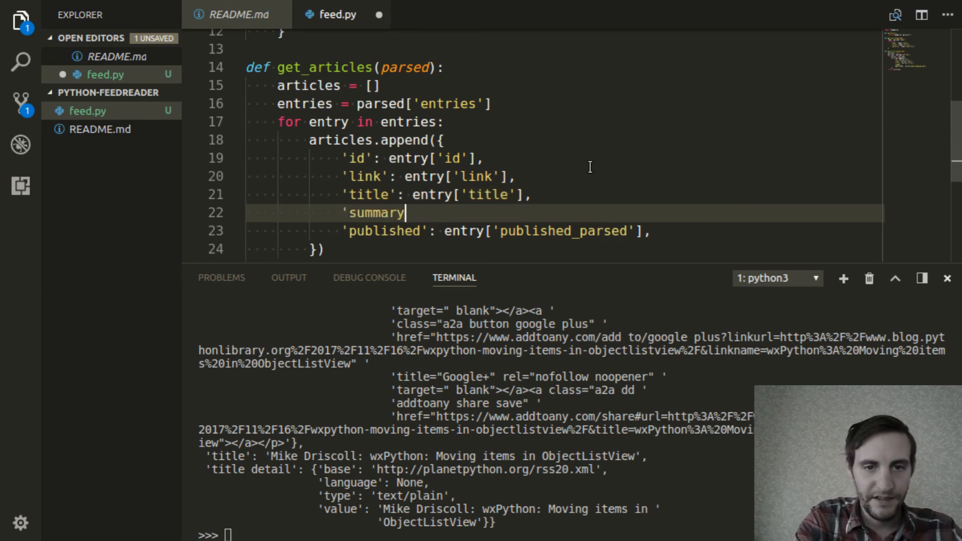
type("': entry'")
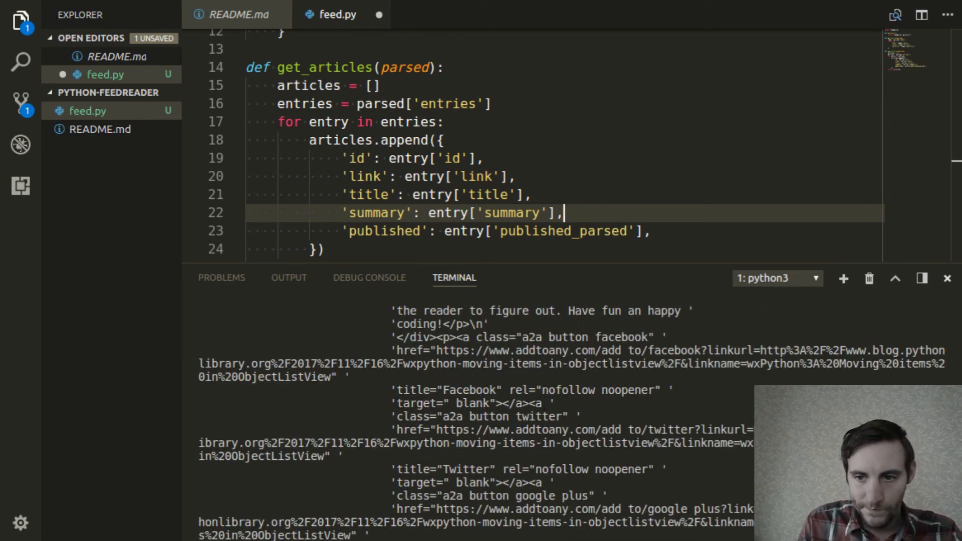
scroll("down", 3)
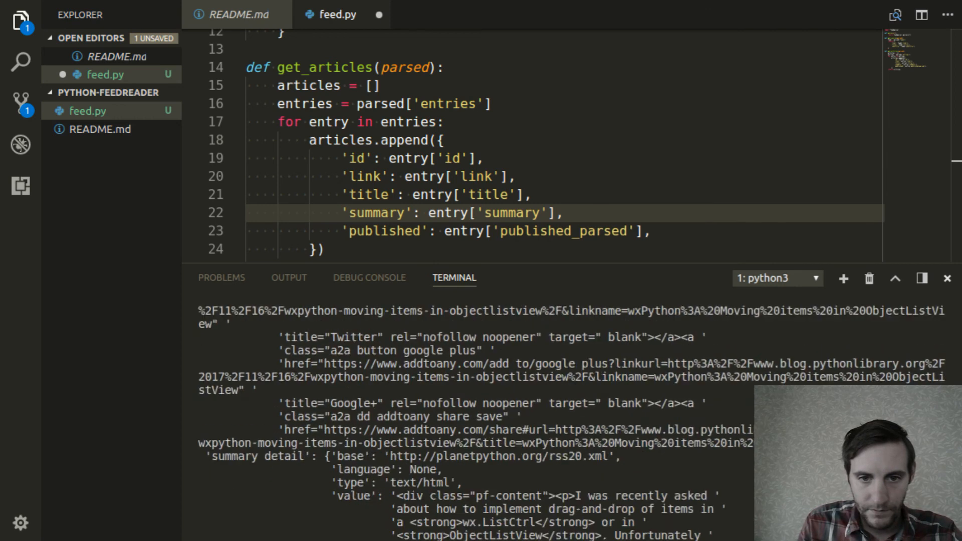
scroll("down", 3)
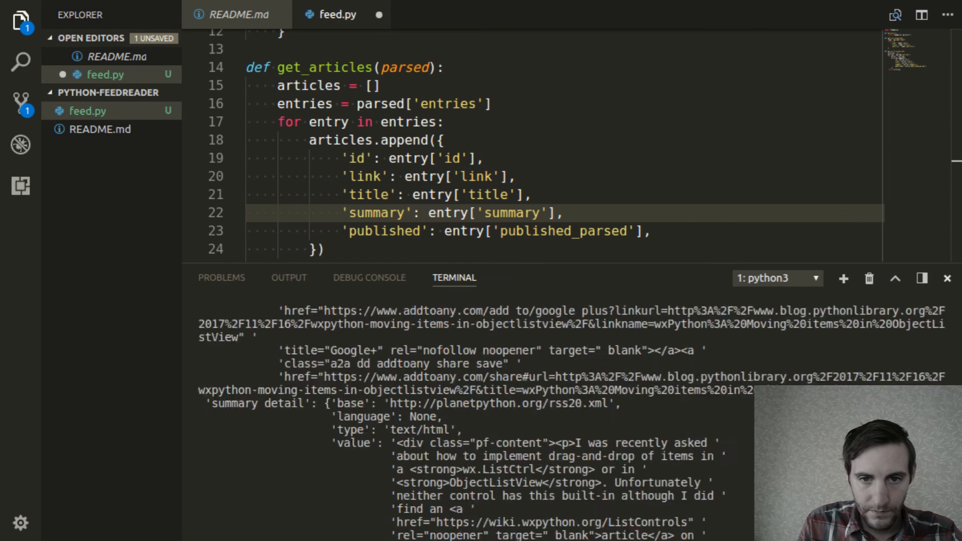
scroll("down", 3)
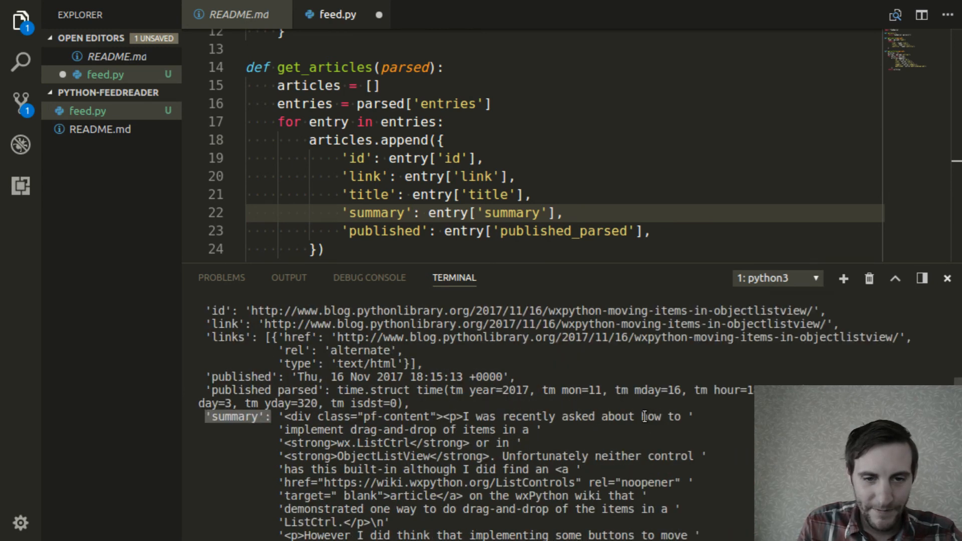
scroll("down", 3)
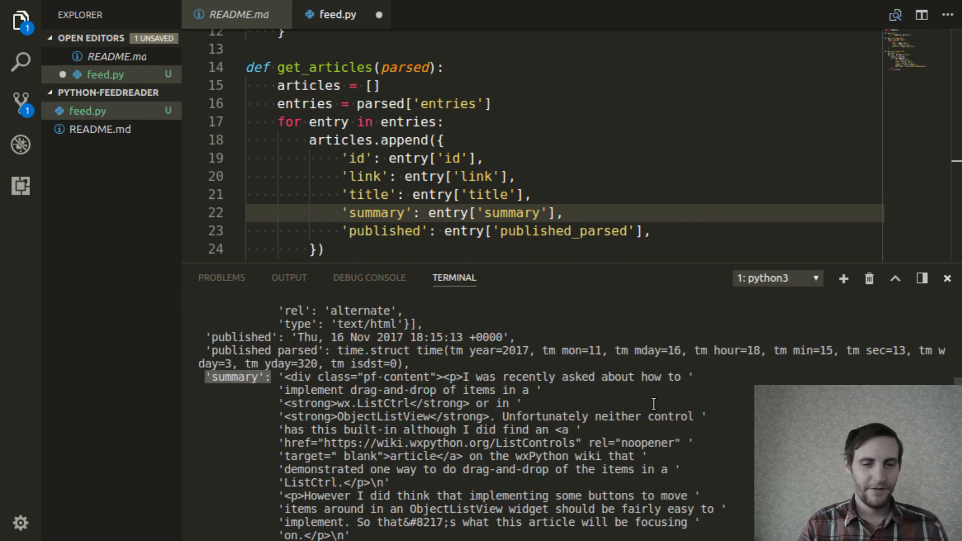
scroll("down", 3)
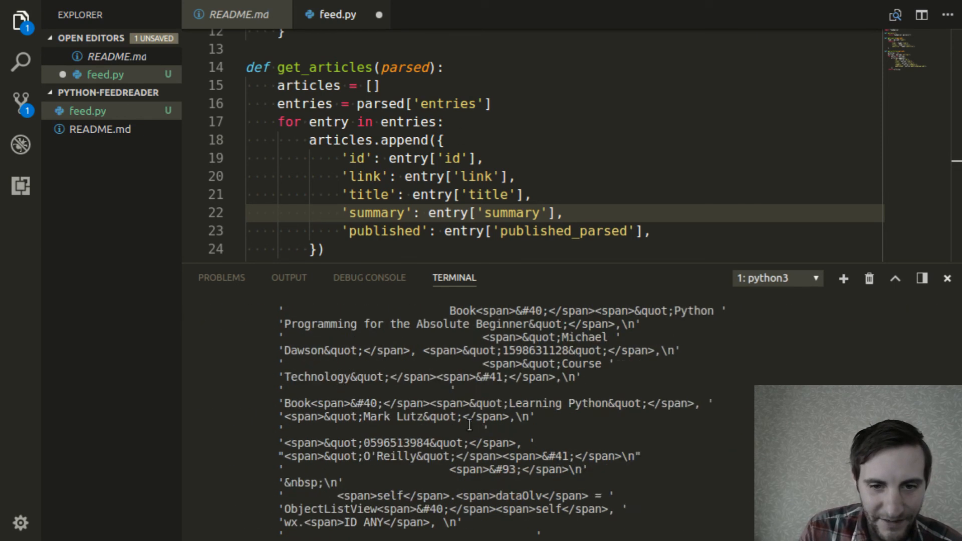
scroll("down", 3)
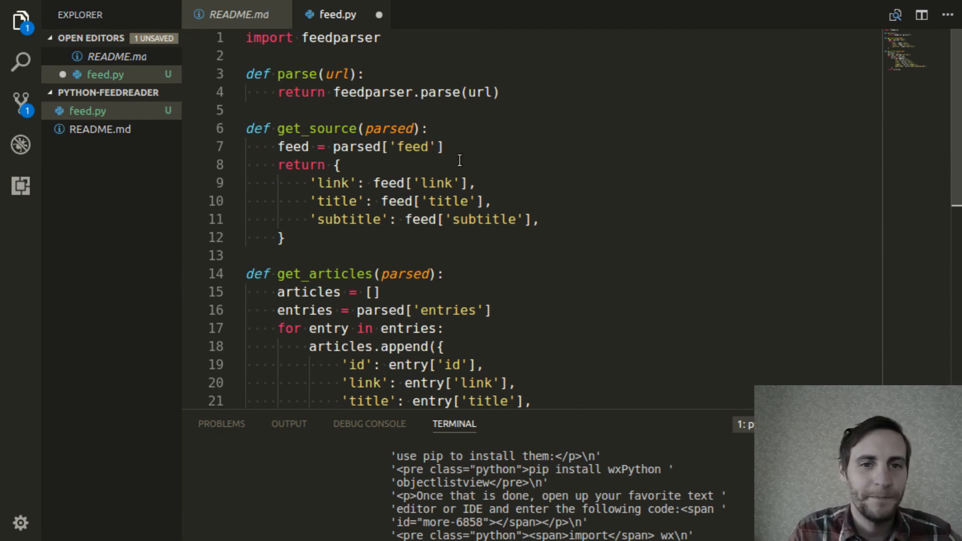
mouse_move(389, 113)
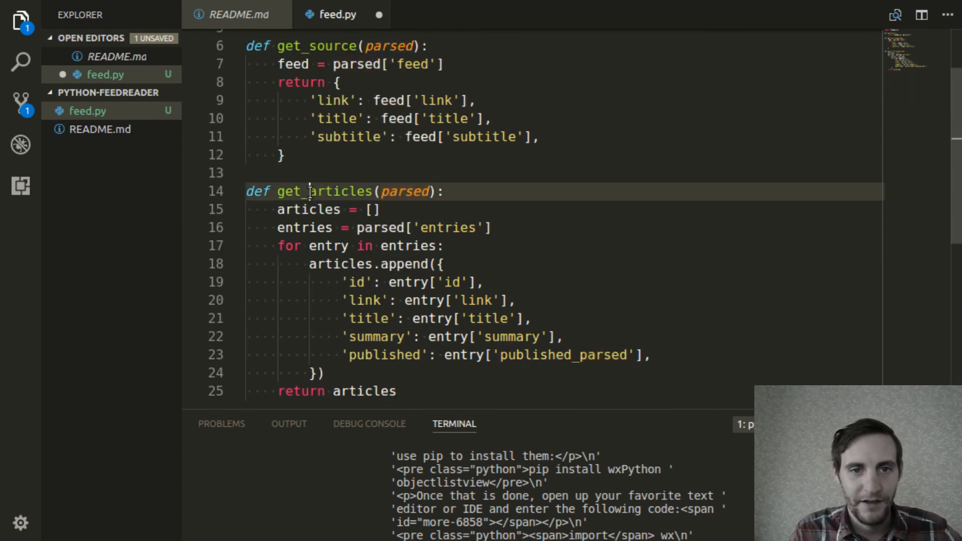
double_click(404, 192)
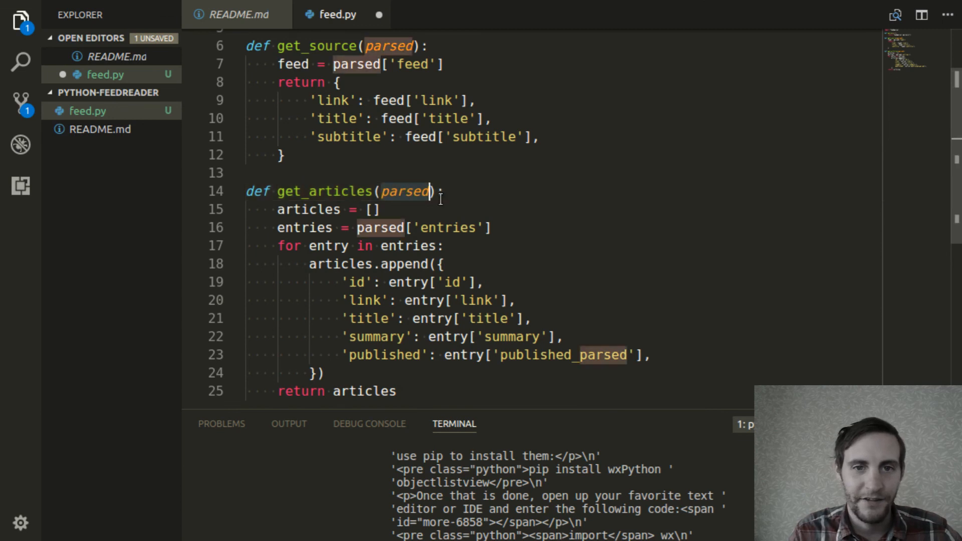